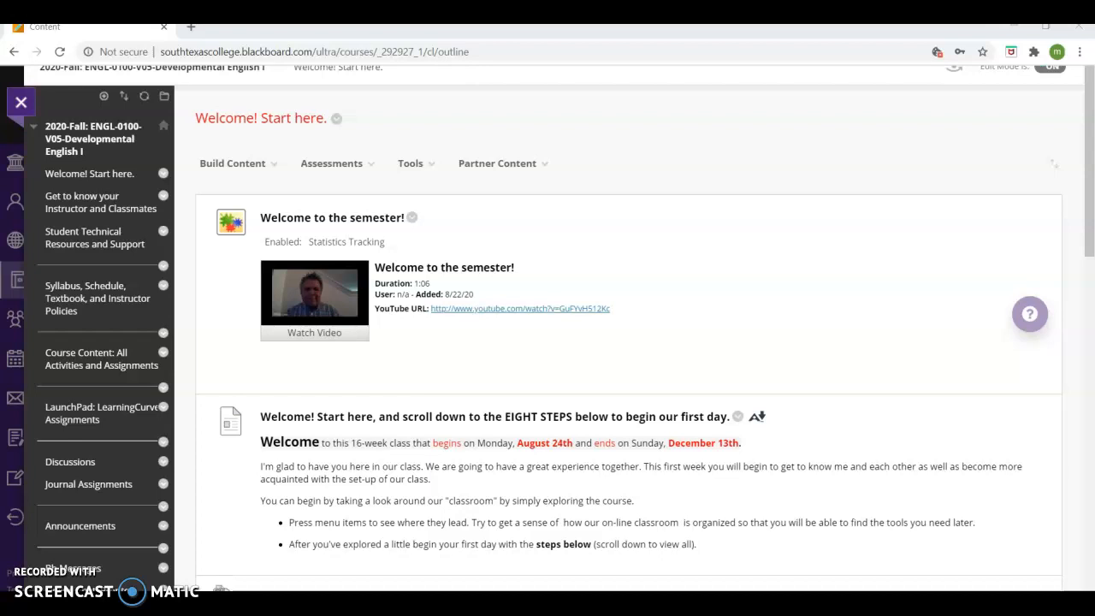
pyautogui.moveTo(112, 180)
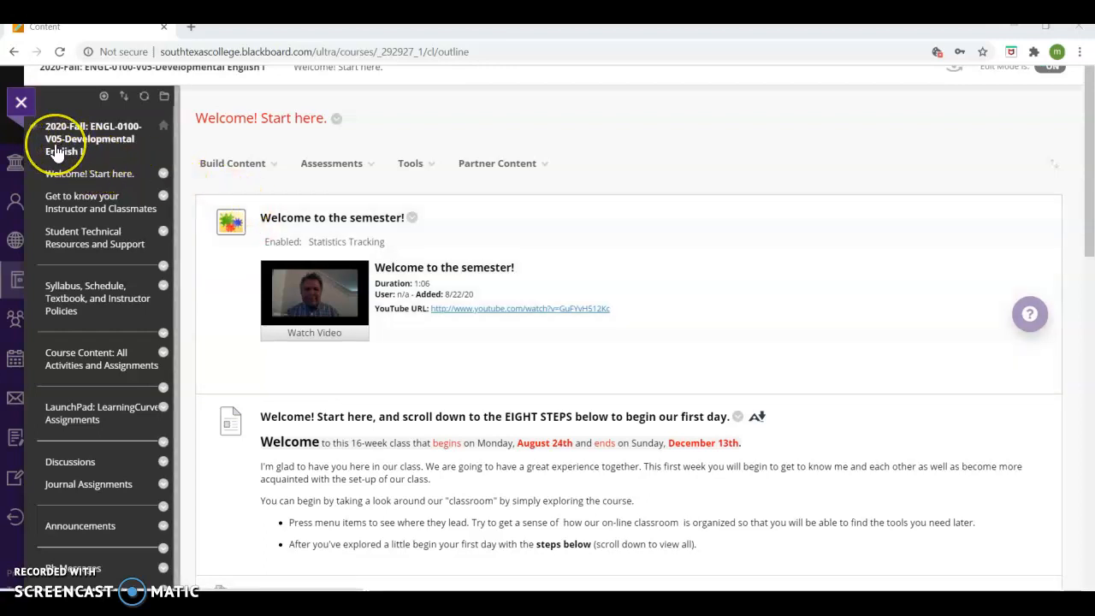
pyautogui.moveTo(65, 154)
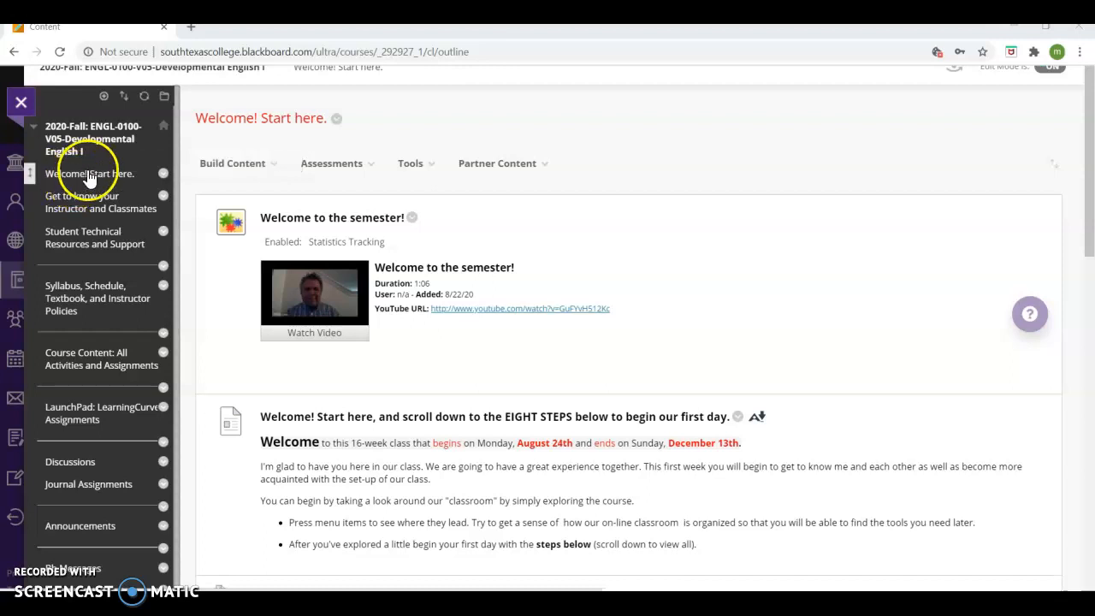
pyautogui.moveTo(193, 334)
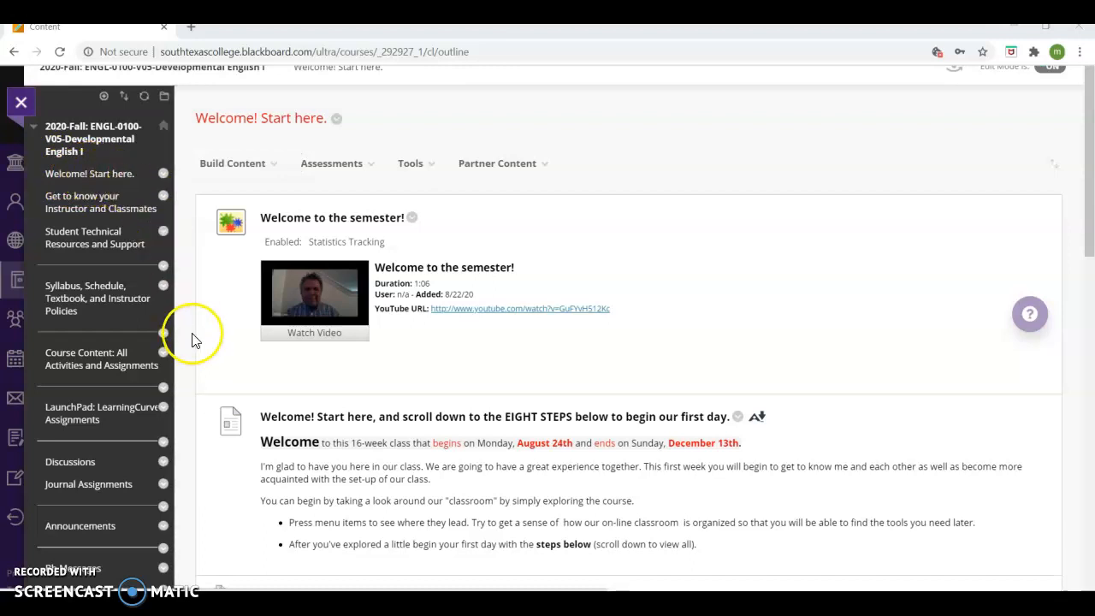
pyautogui.moveTo(180, 346)
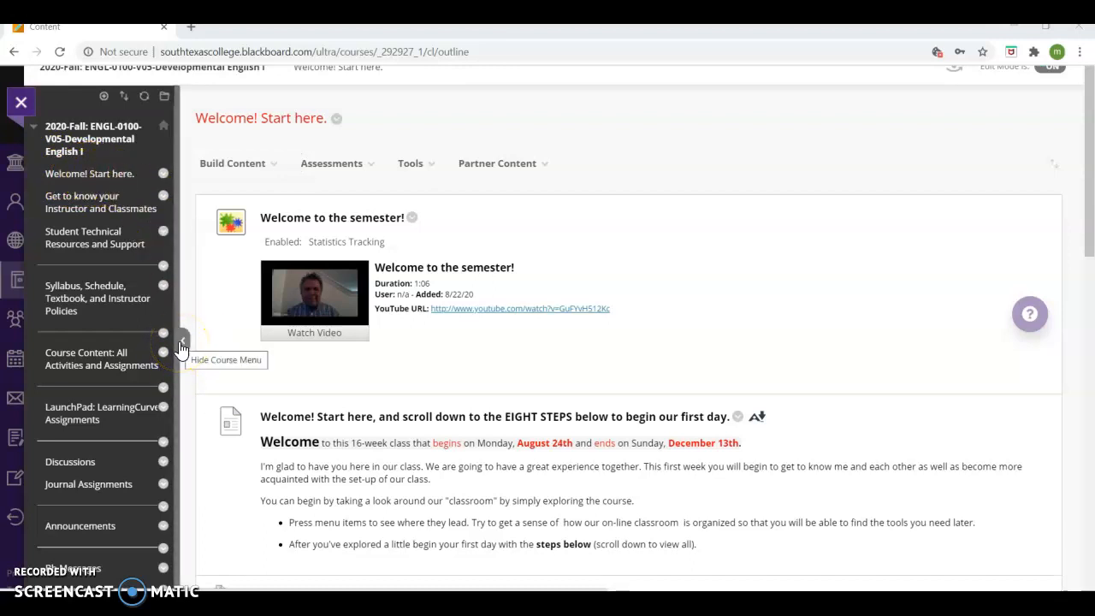
# Hide and restore the course navigation menu, then scroll down the course page.
pyautogui.click(163, 339)
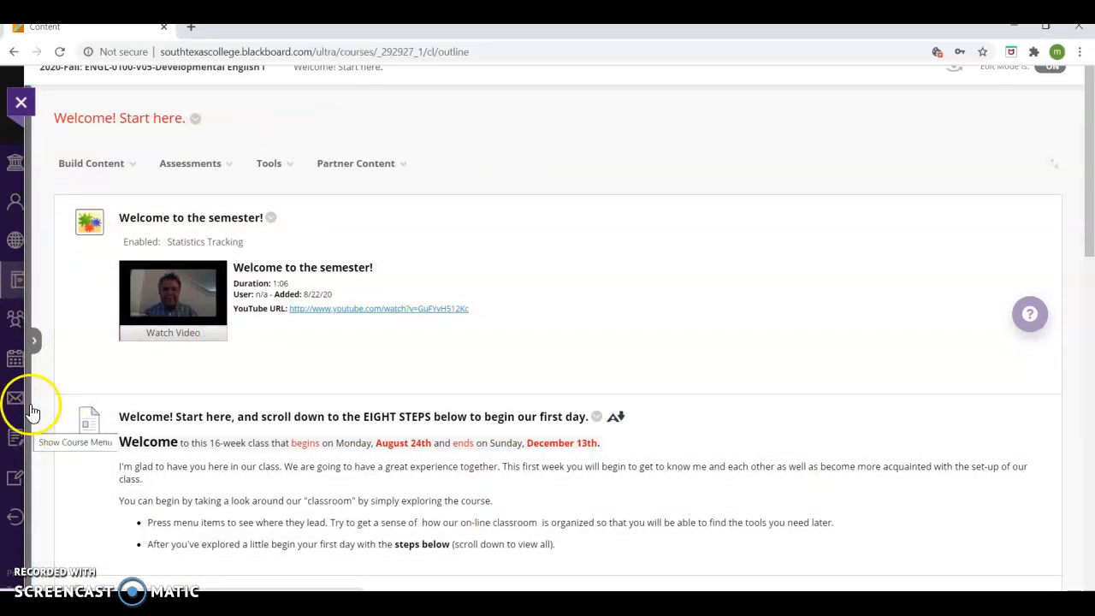
pyautogui.click(33, 340)
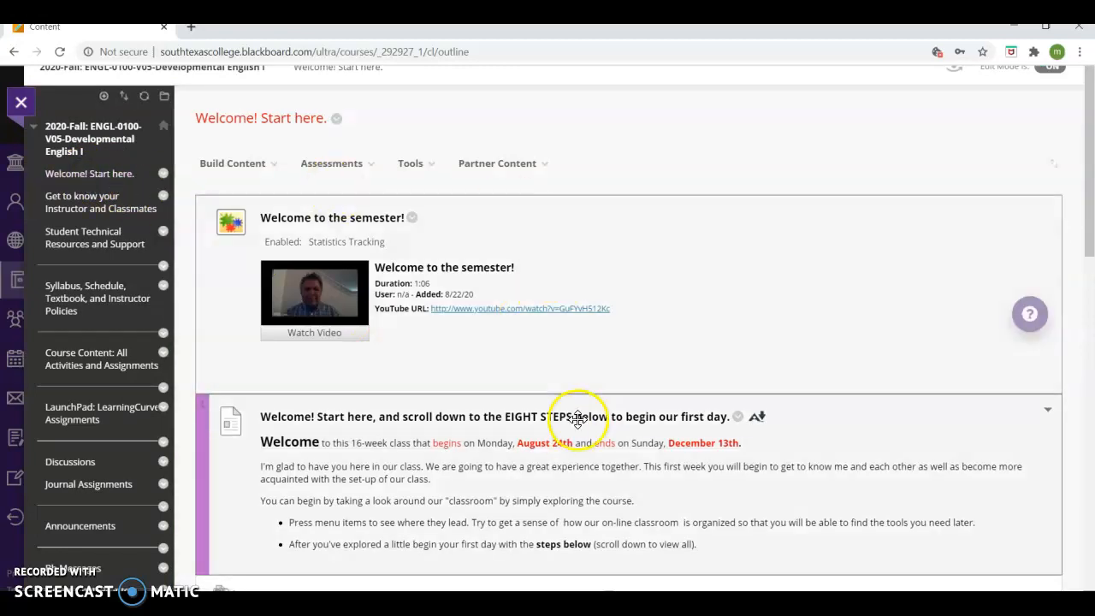
pyautogui.scroll(-3)
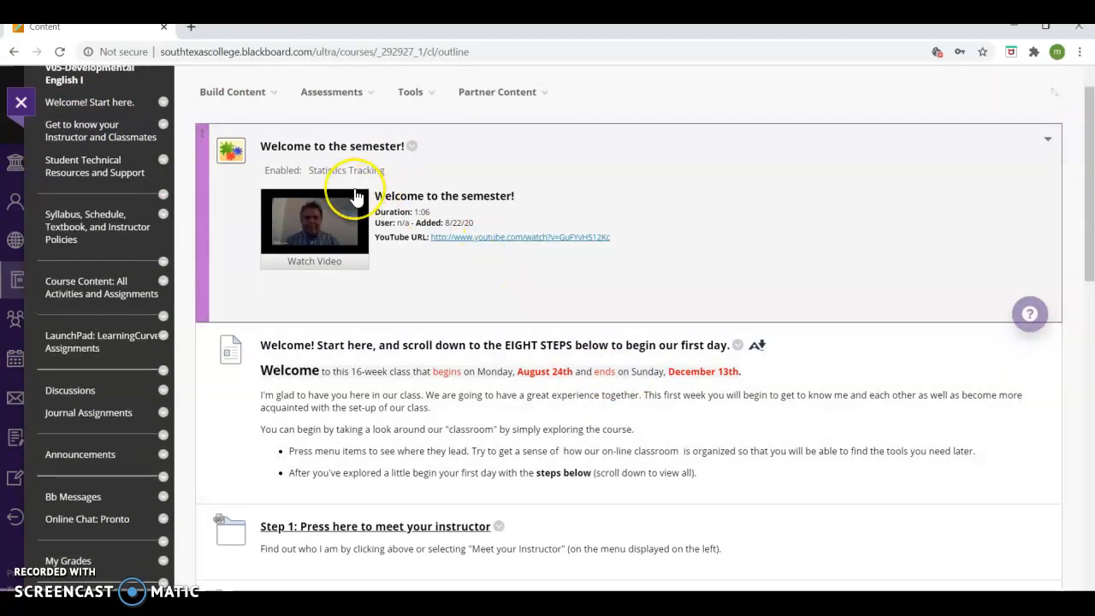
pyautogui.scroll(-3)
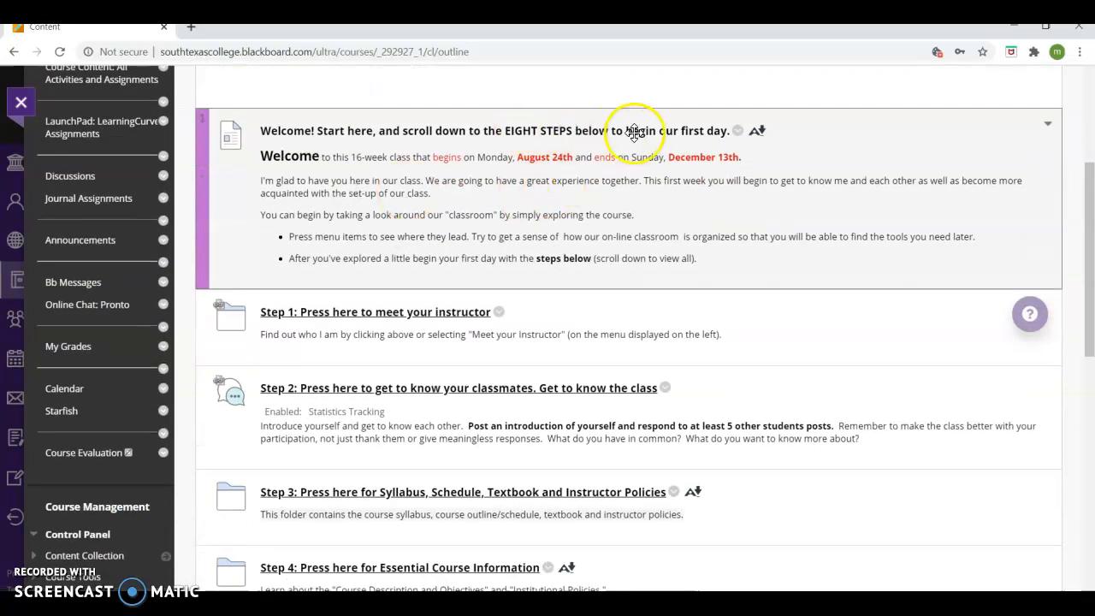
pyautogui.moveTo(425, 486)
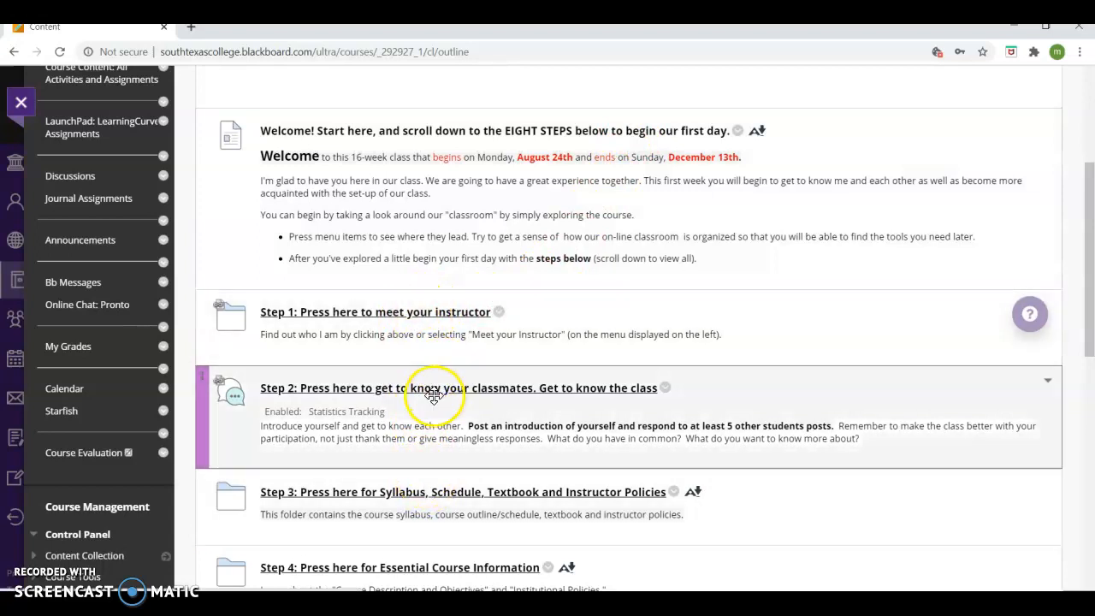
pyautogui.scroll(-3)
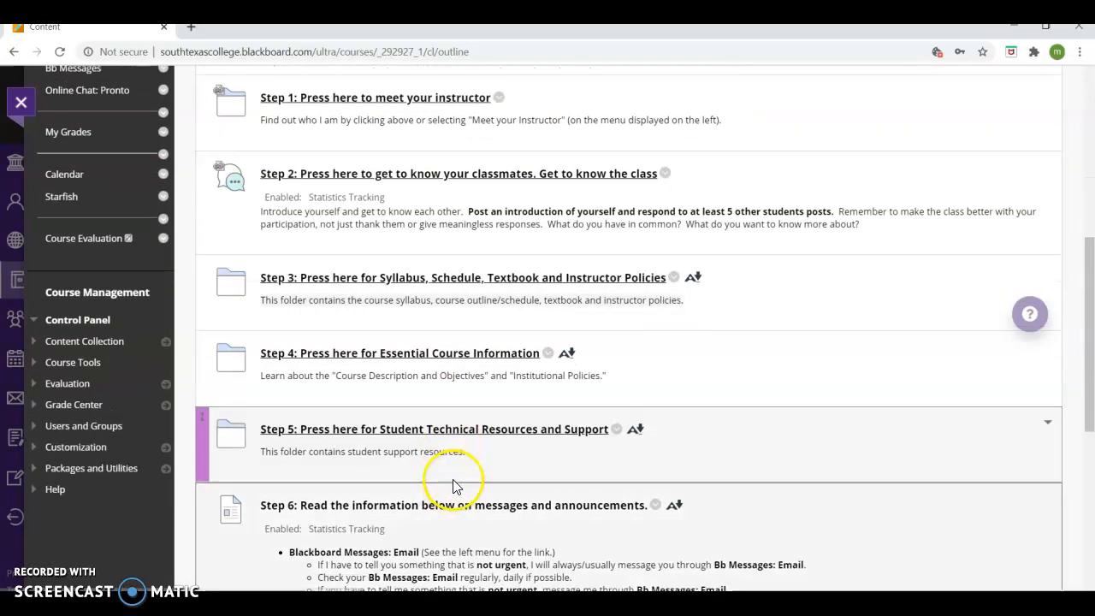
pyautogui.scroll(-3)
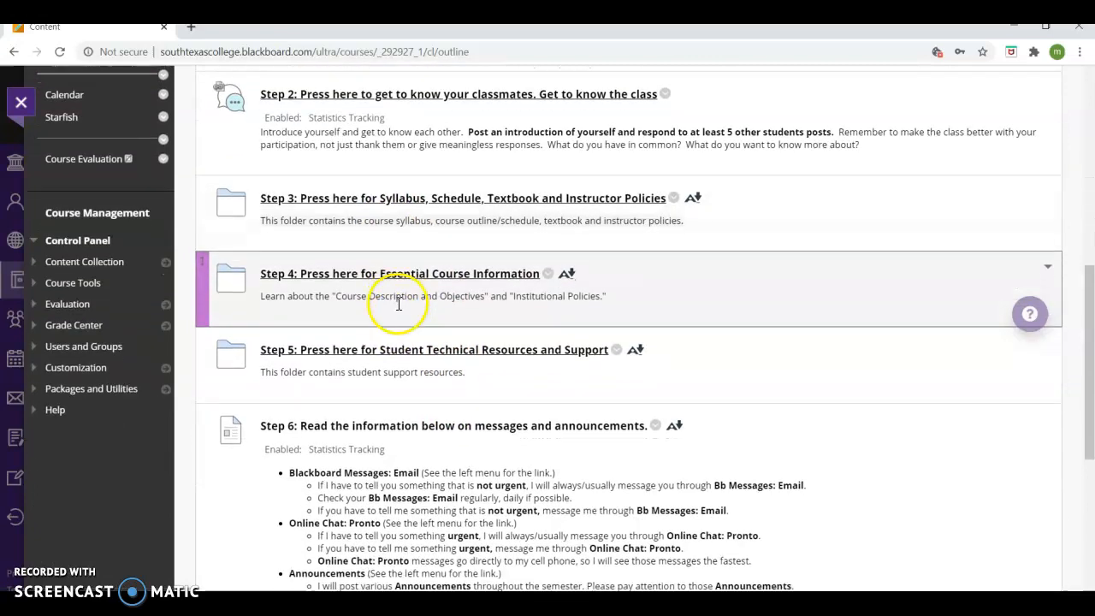
pyautogui.scroll(-3)
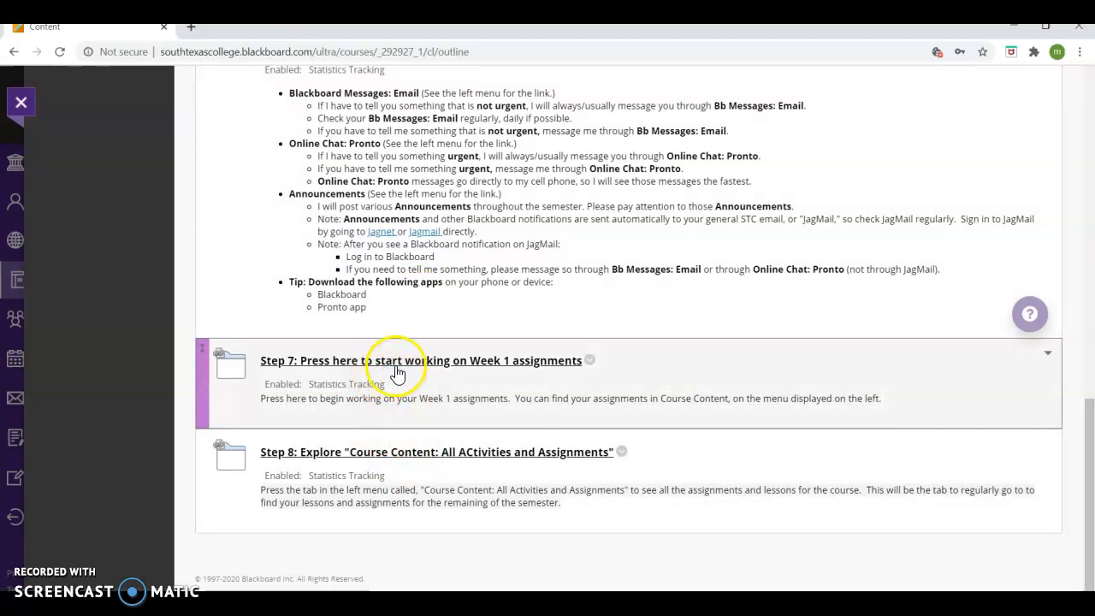
pyautogui.moveTo(329, 367)
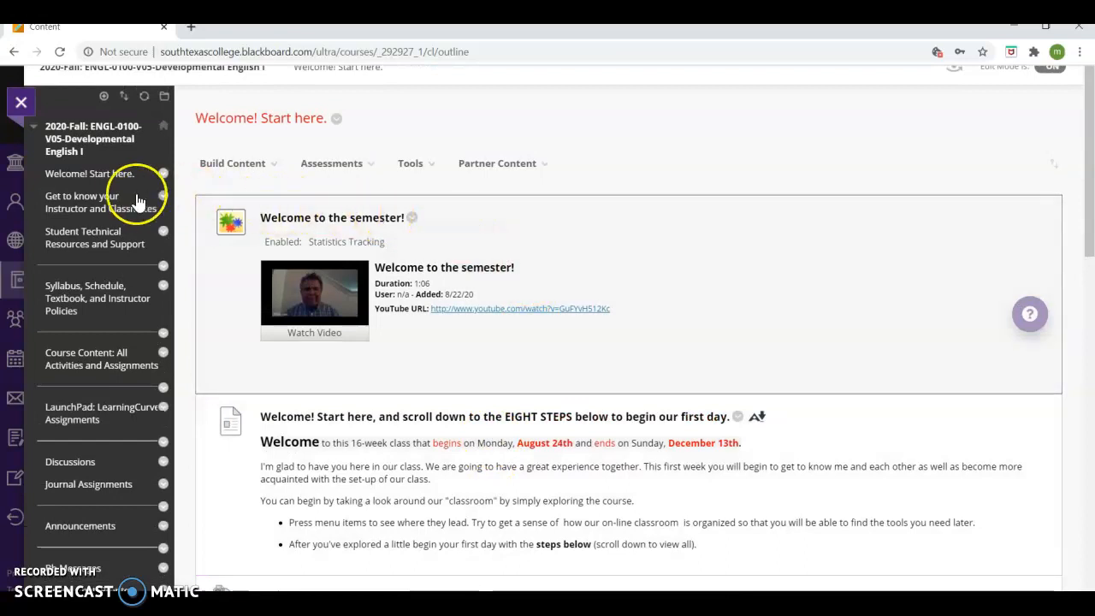
pyautogui.moveTo(94, 207)
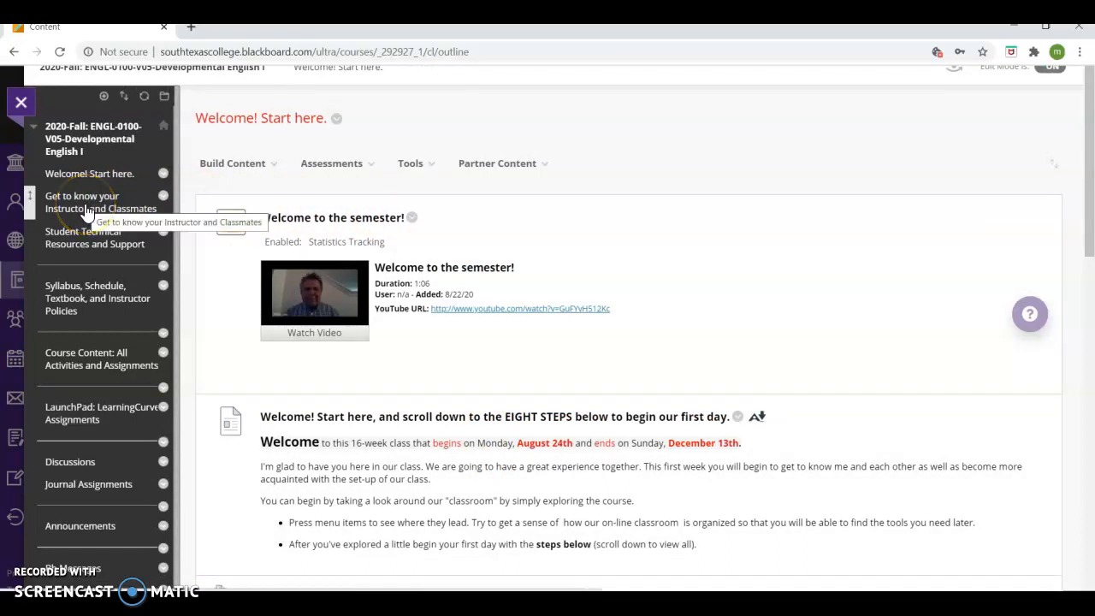
# Open 'Get to know your Instructor and Classmates' and scroll through the instructor's contacts and bio.
pyautogui.click(100, 202)
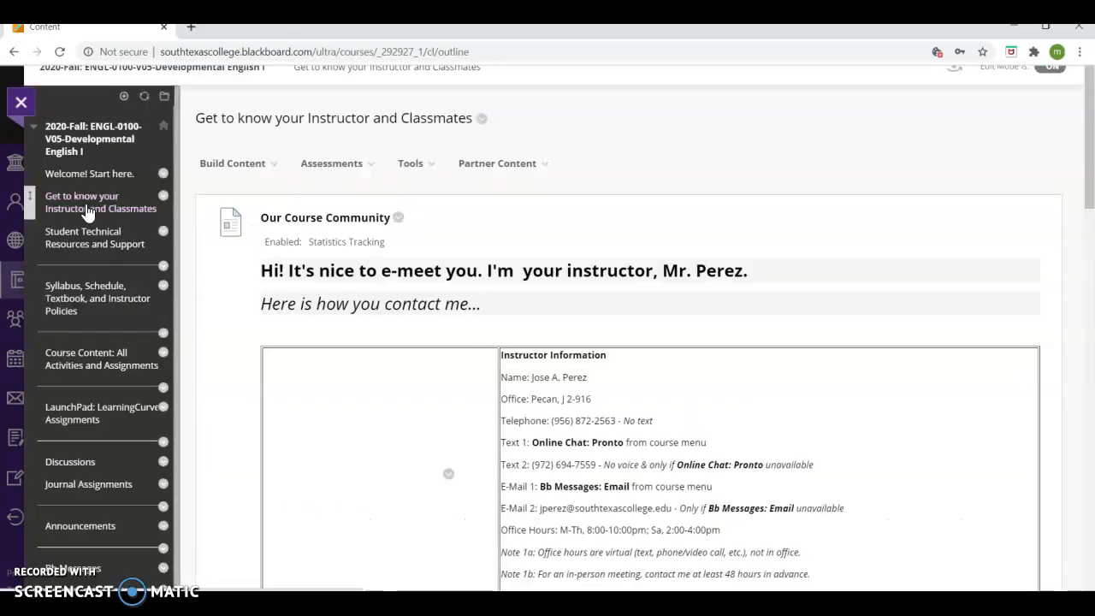
pyautogui.scroll(-3)
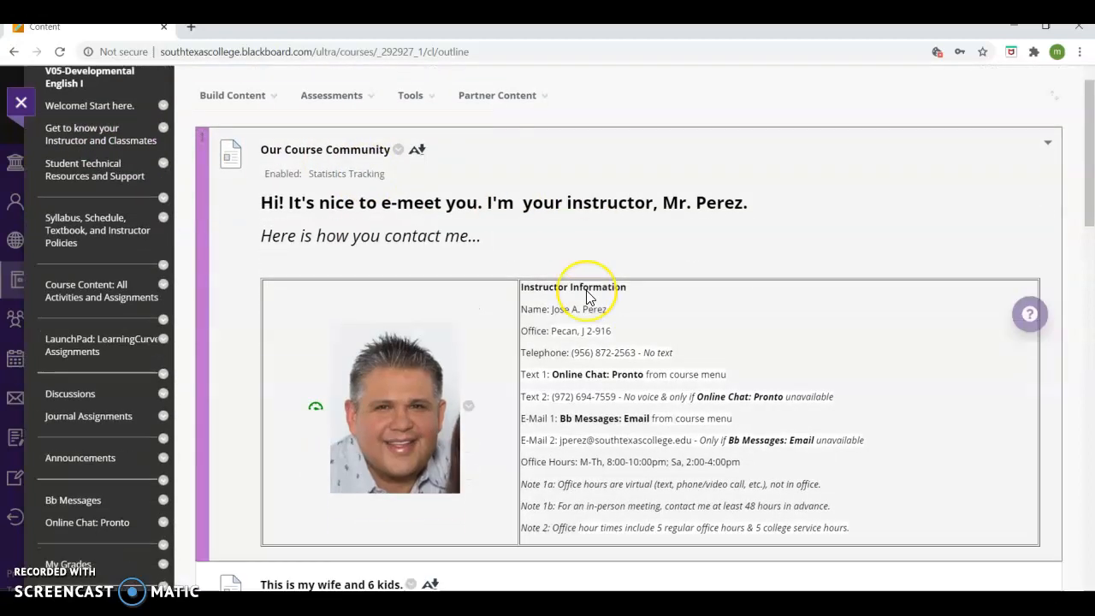
pyautogui.scroll(-3)
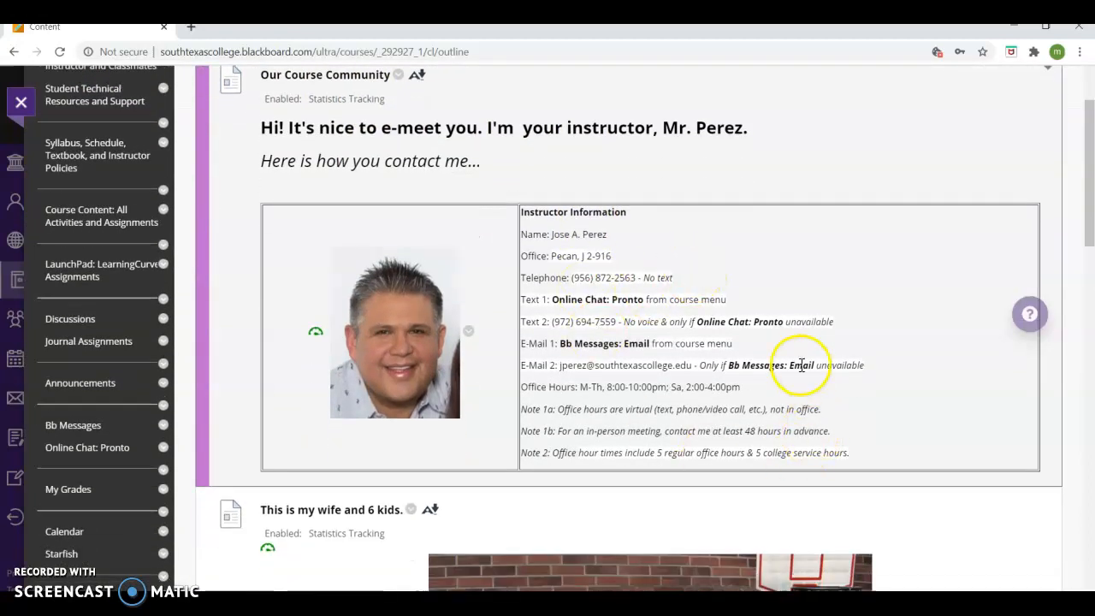
pyautogui.moveTo(484, 175)
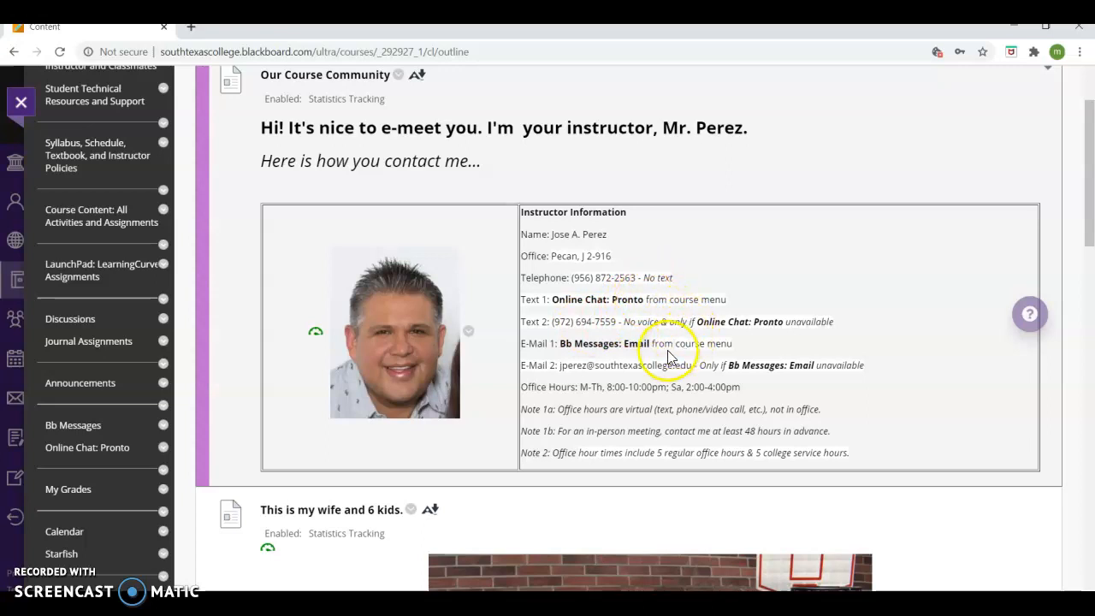
pyautogui.moveTo(599, 254)
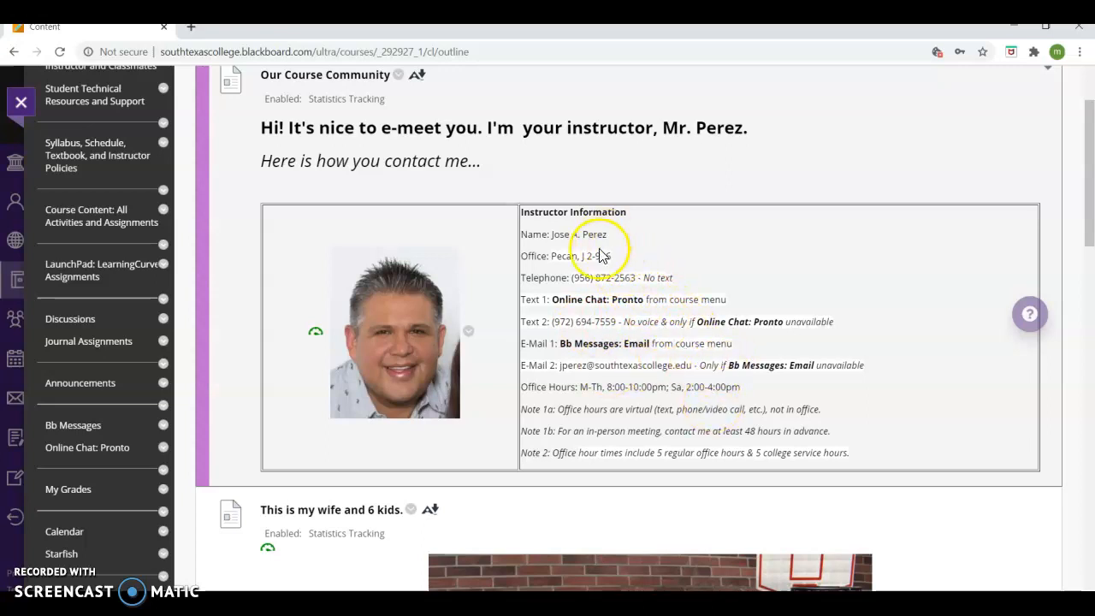
pyautogui.moveTo(696, 443)
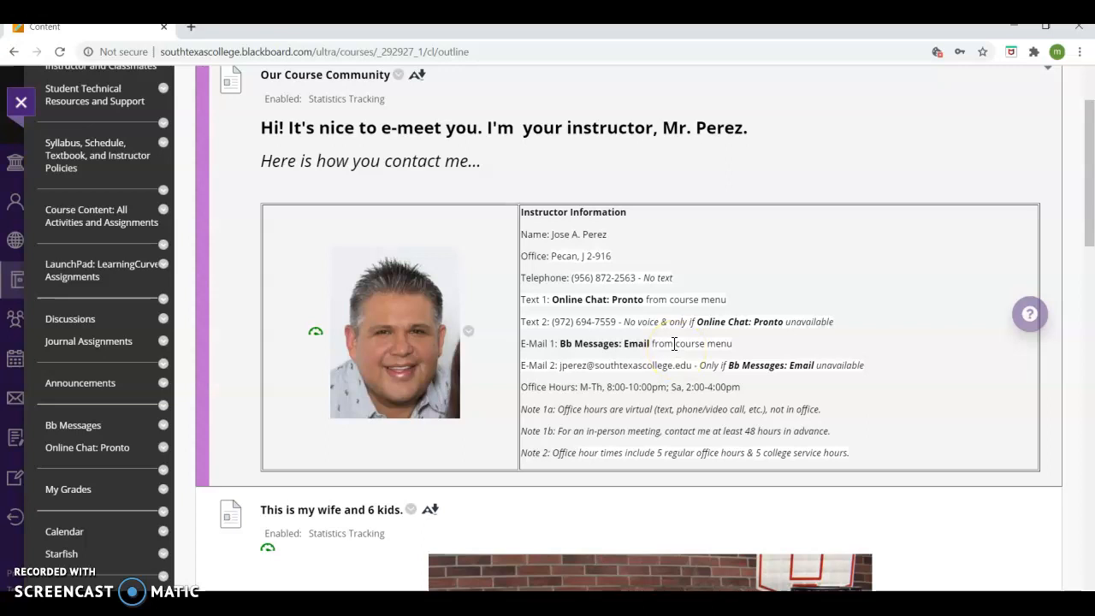
pyautogui.scroll(-3)
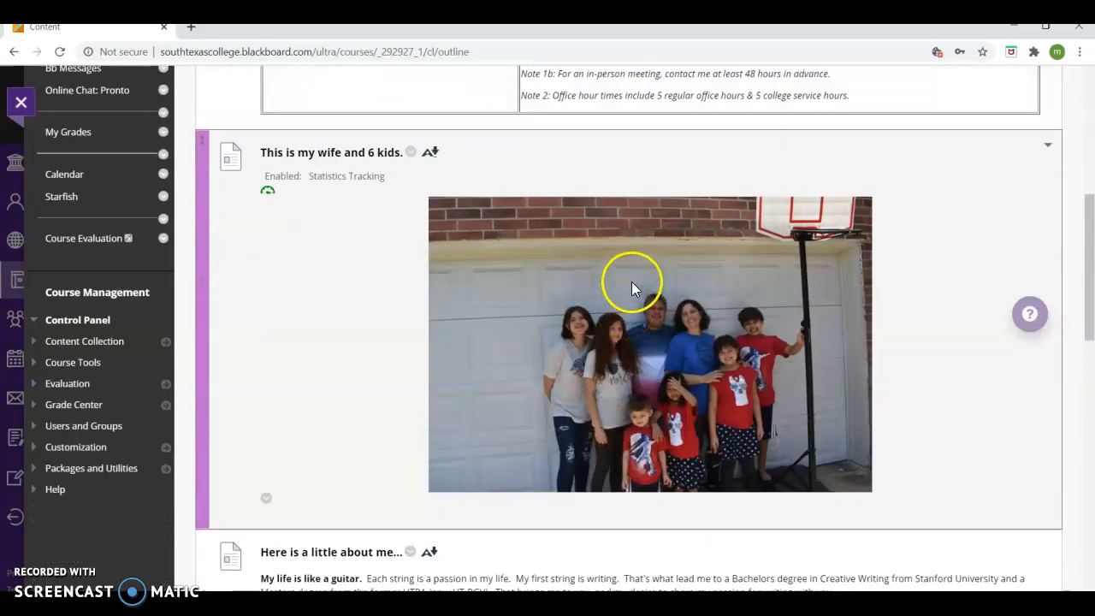
pyautogui.scroll(-3)
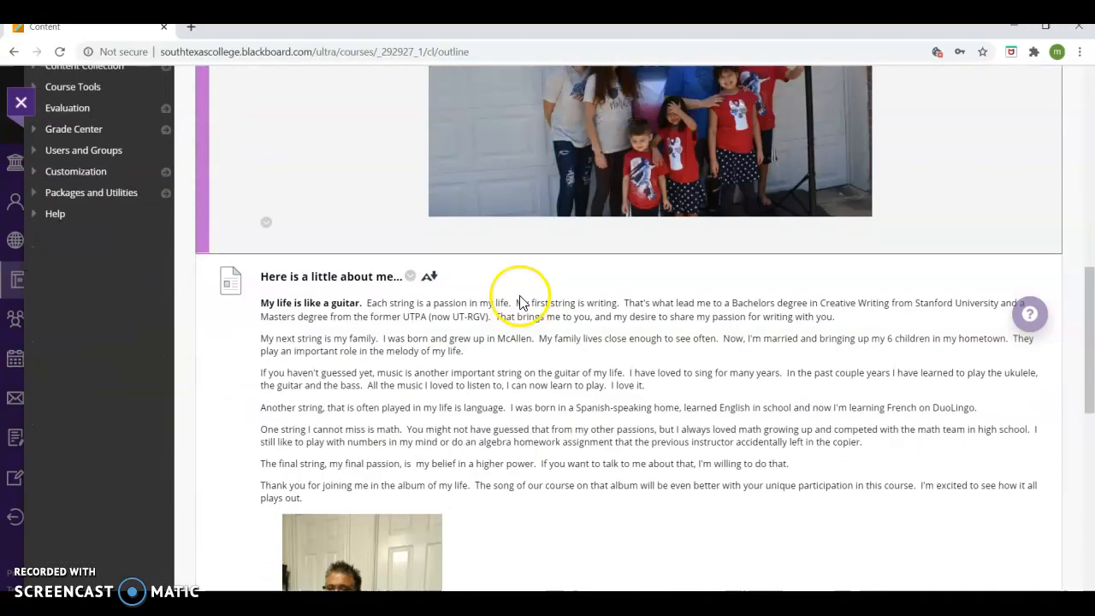
pyautogui.scroll(-3)
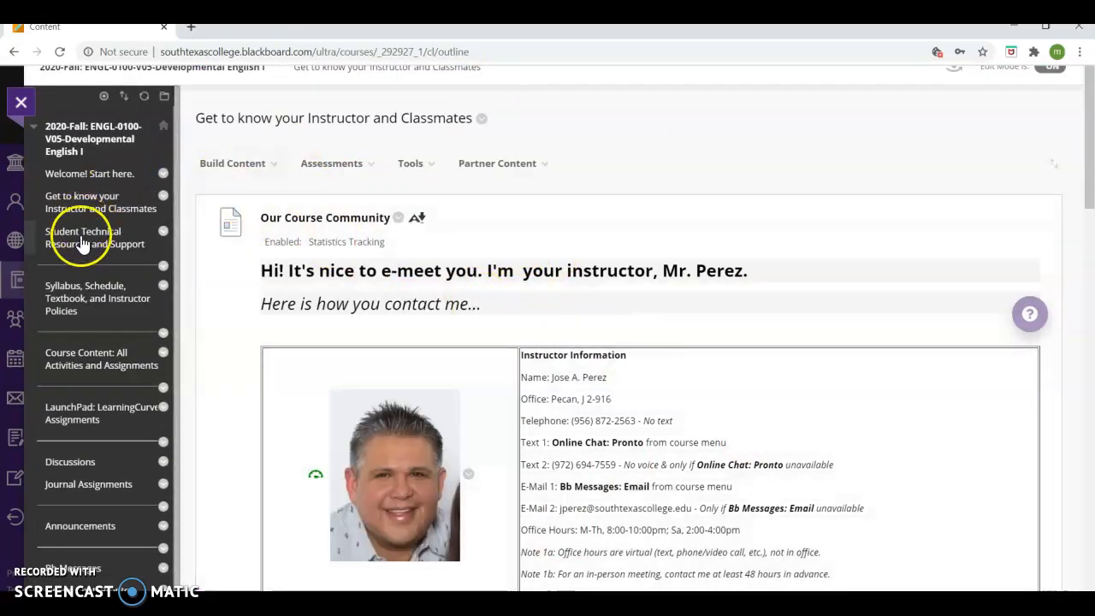
# Open Student Technical Resources and Support, visit the empty Course Questions and Answers forum, and return.
pyautogui.click(83, 237)
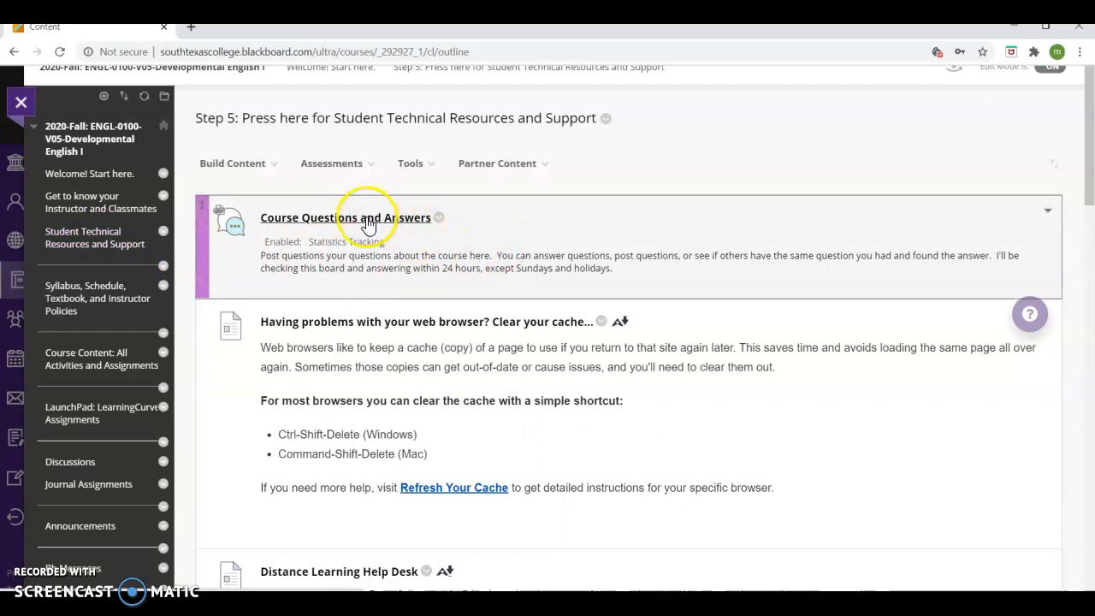
pyautogui.click(346, 217)
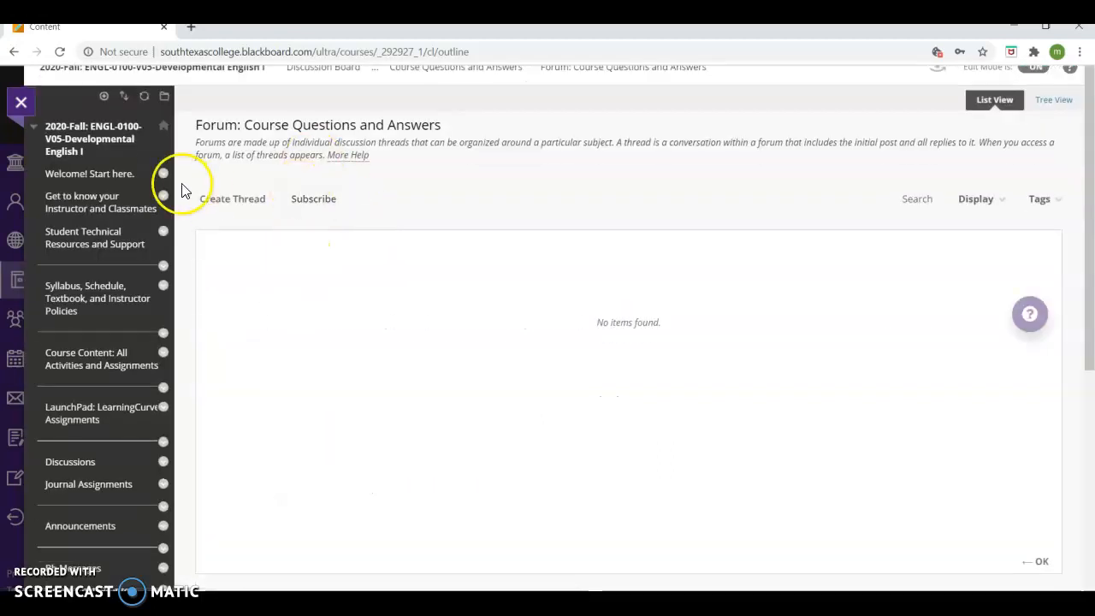
pyautogui.moveTo(454, 286)
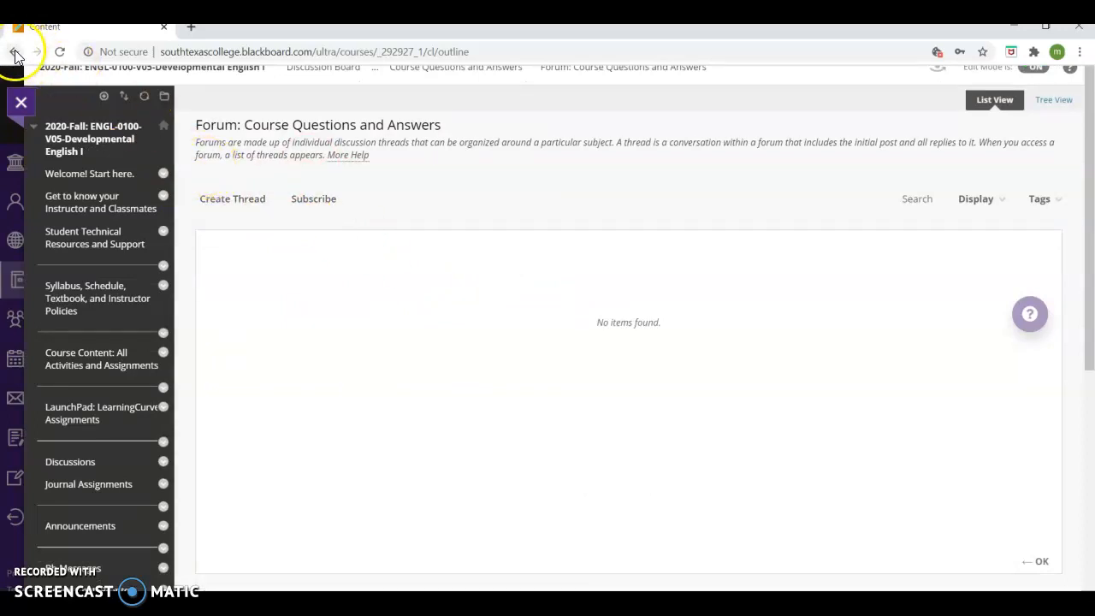
pyautogui.click(15, 52)
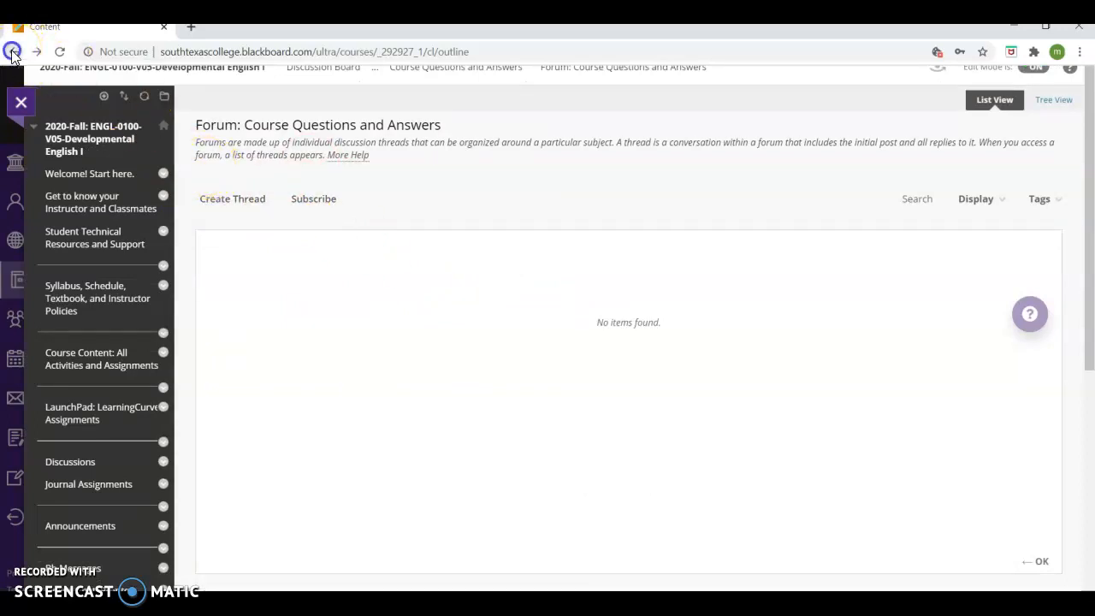
pyautogui.click(13, 51)
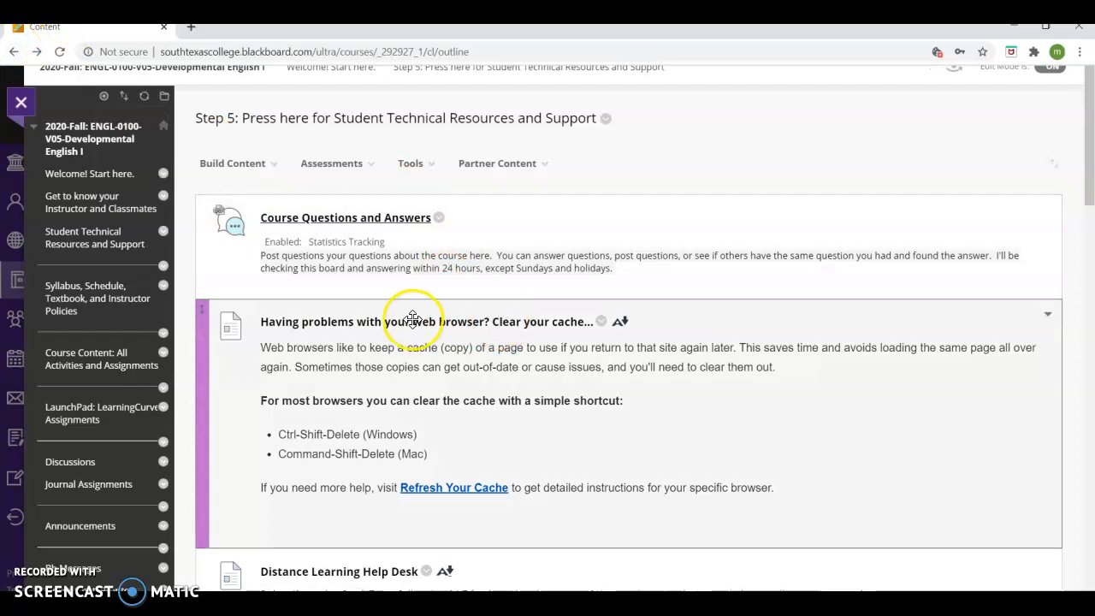
pyautogui.scroll(-3)
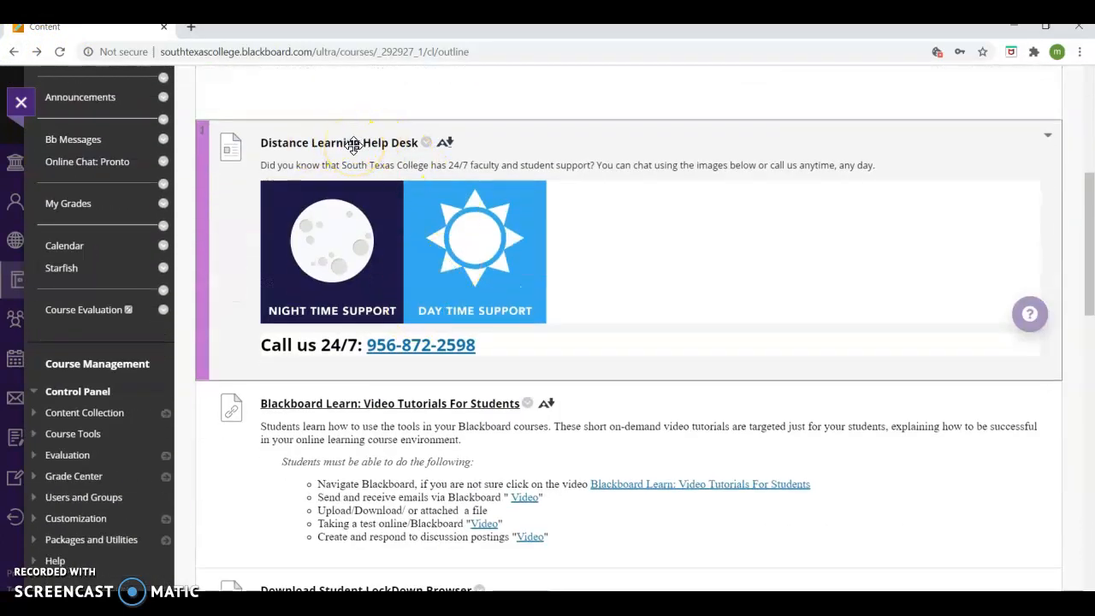
pyautogui.moveTo(428, 351)
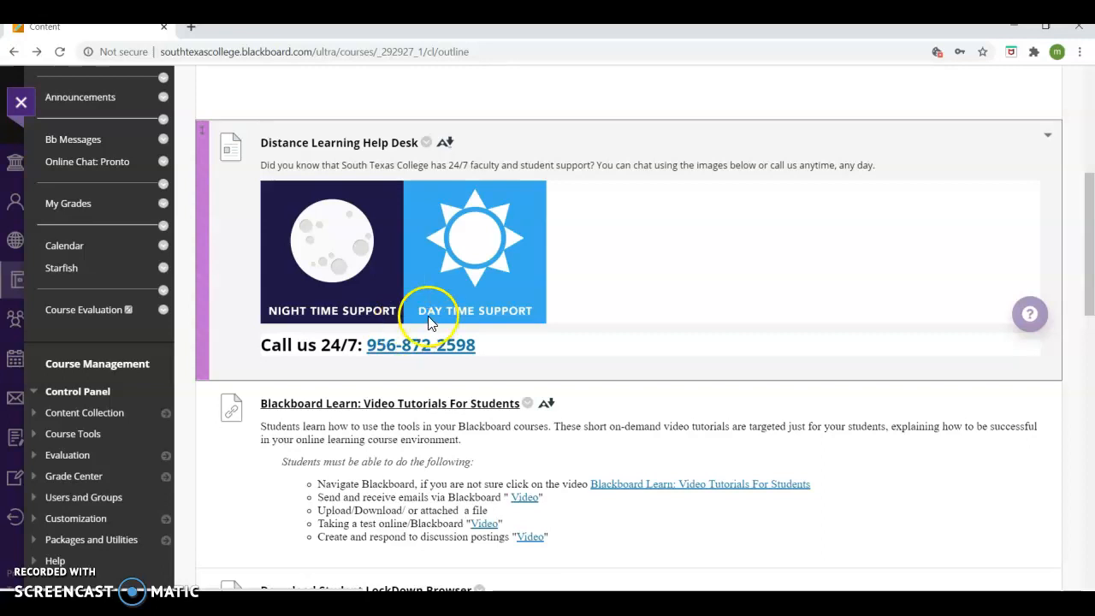
pyautogui.scroll(-3)
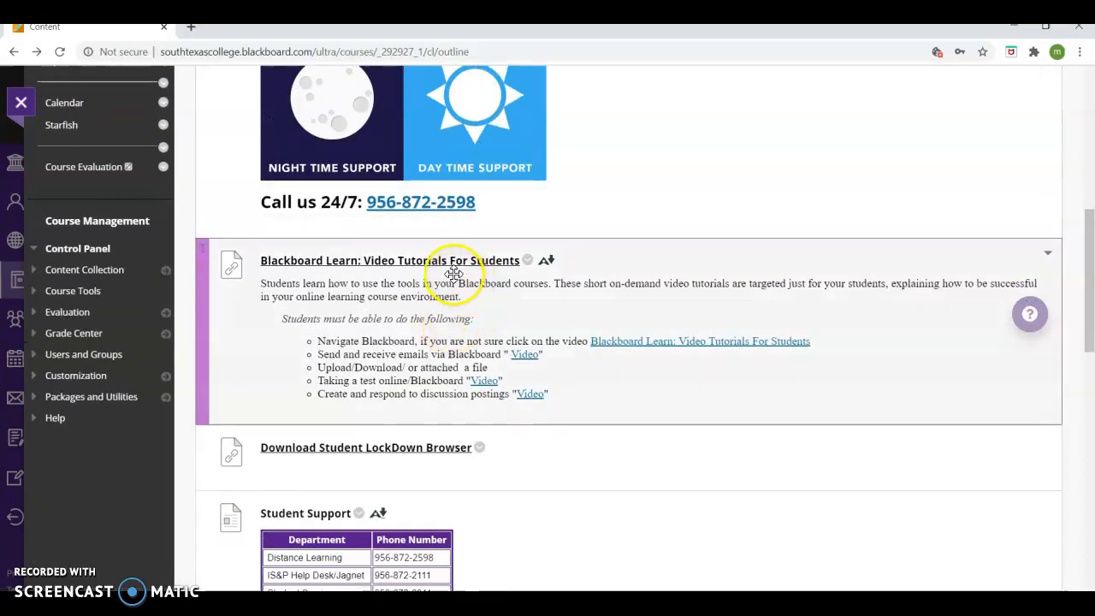
pyautogui.moveTo(477, 281)
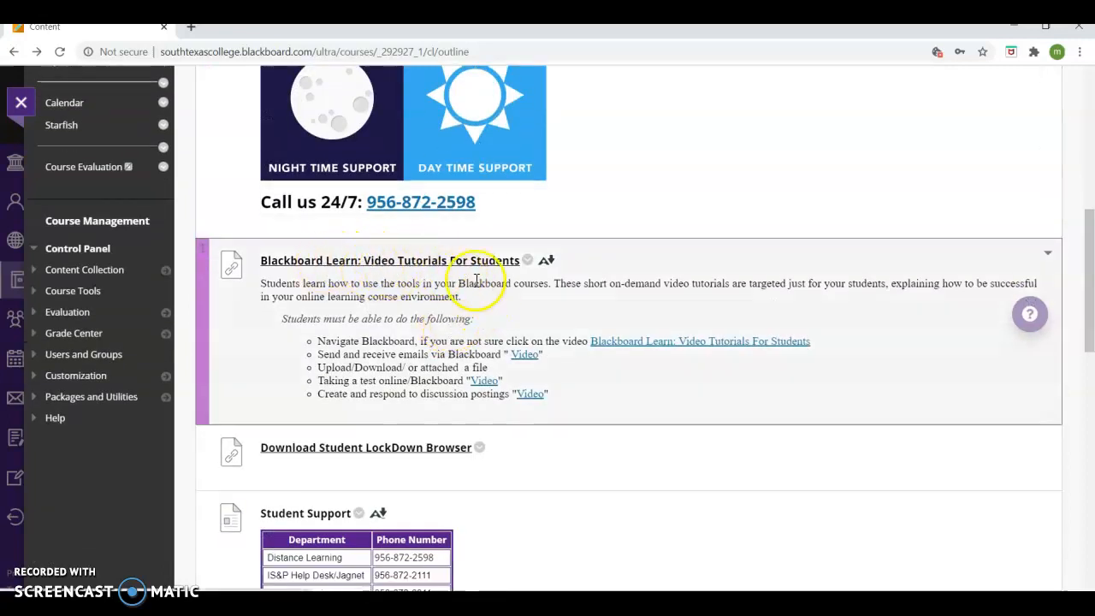
pyautogui.scroll(-3)
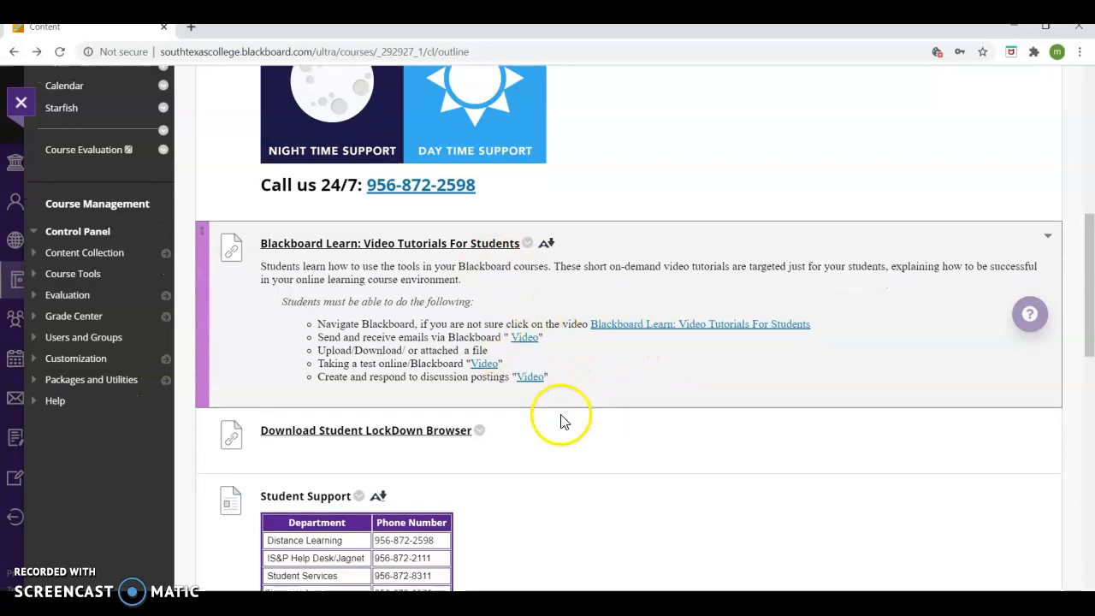
pyautogui.scroll(-3)
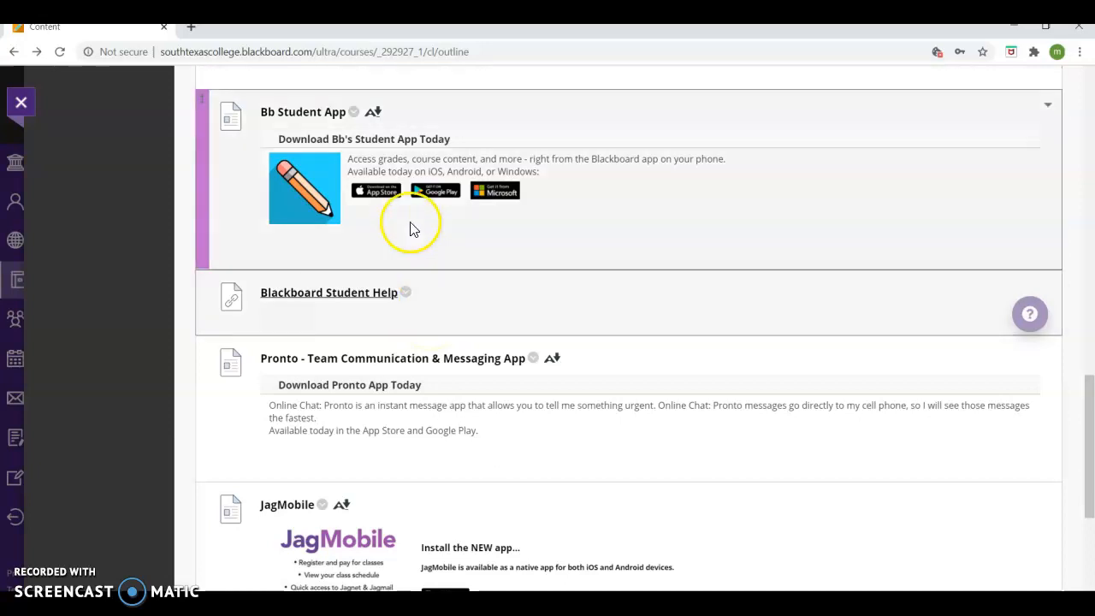
pyautogui.moveTo(432, 282)
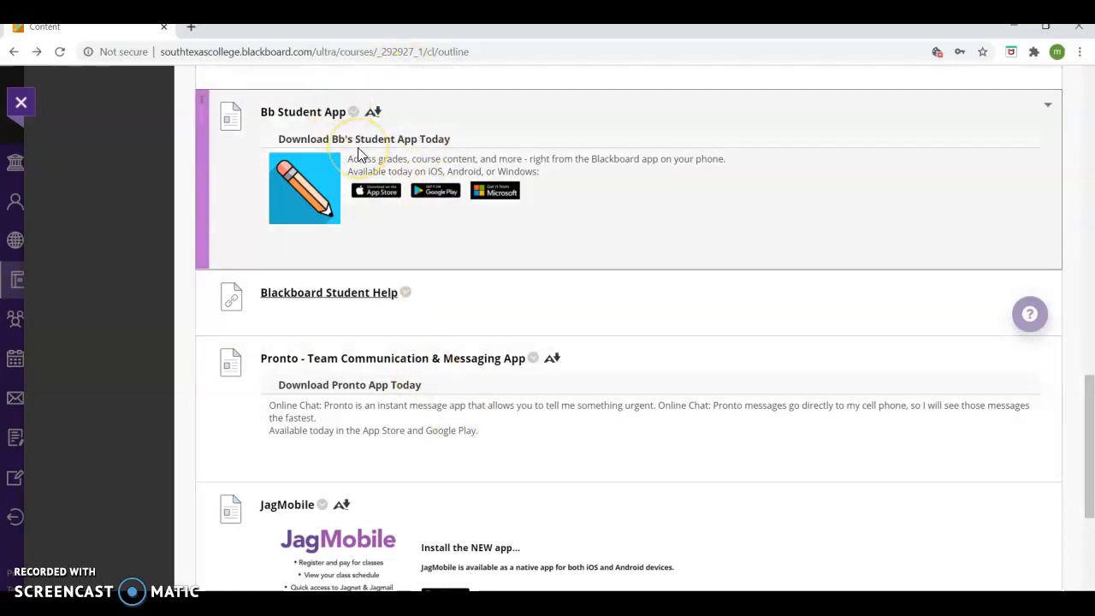
pyautogui.moveTo(384, 231)
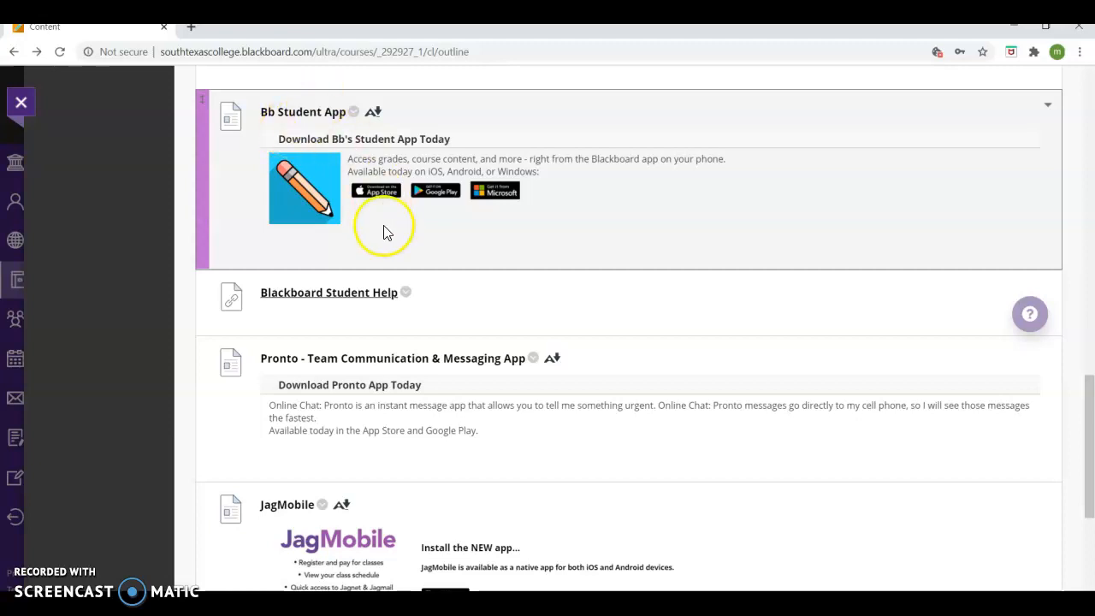
pyautogui.scroll(-3)
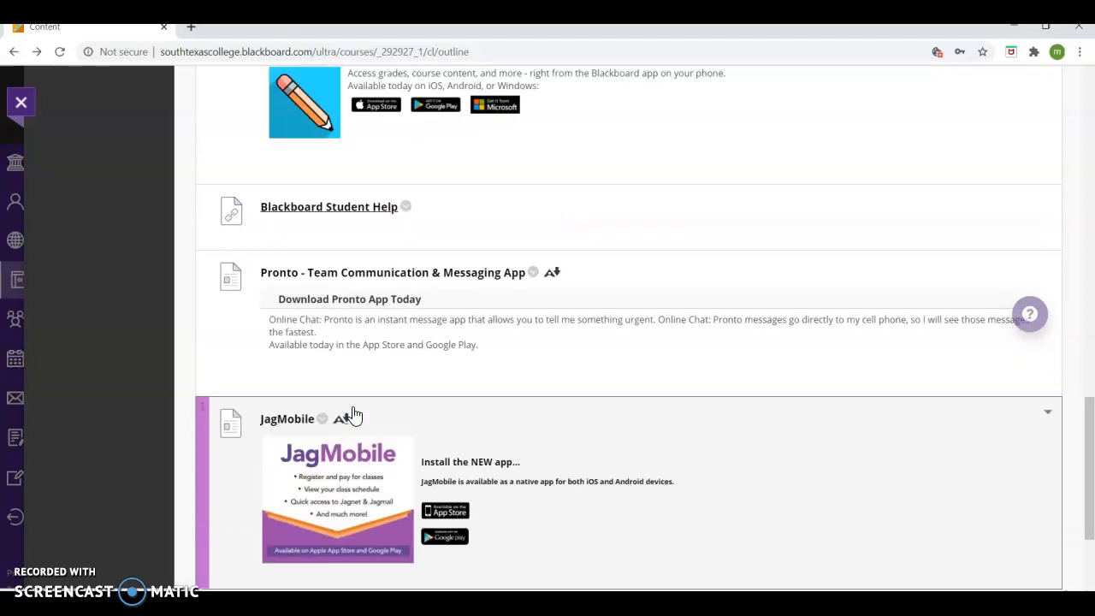
pyautogui.scroll(-3)
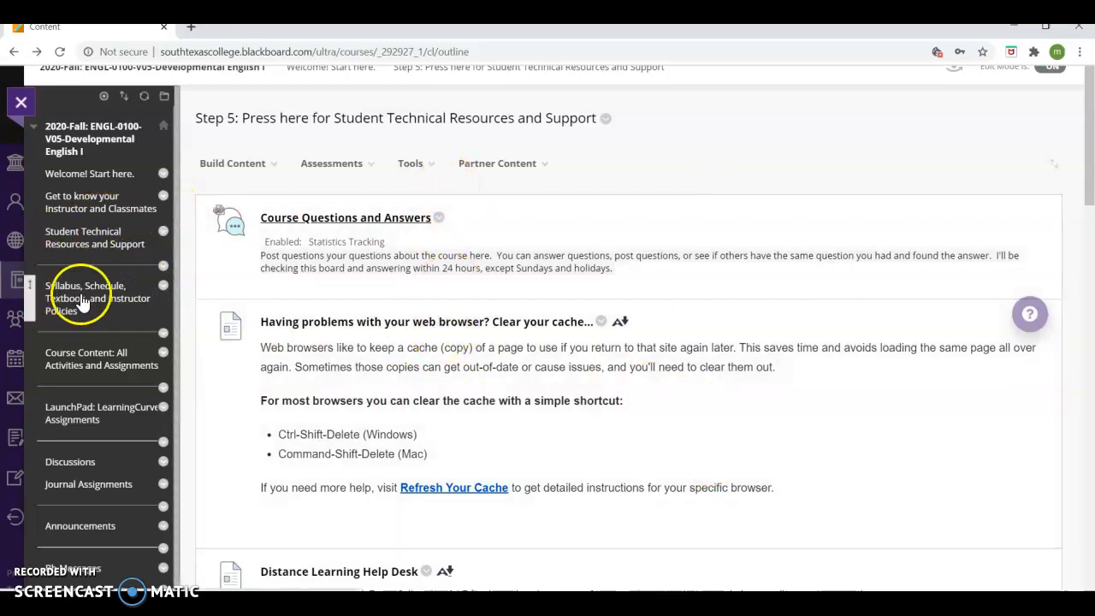
# Open 'Syllabus, Schedule, Textbook and Instructor Policies' and follow its Concourse Syllabus link.
pyautogui.click(97, 297)
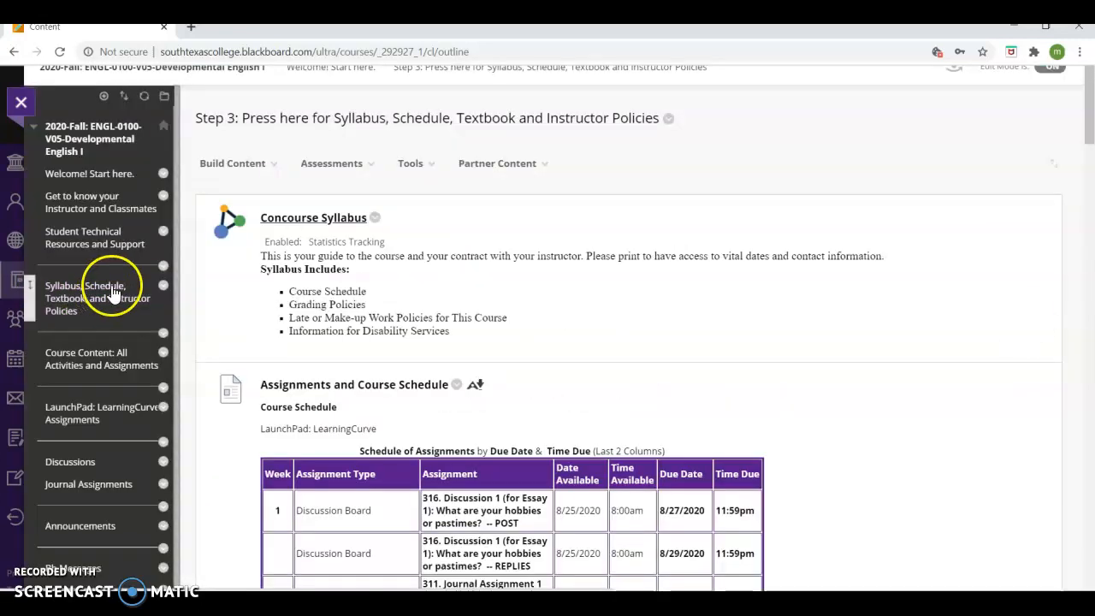
pyautogui.scroll(-3)
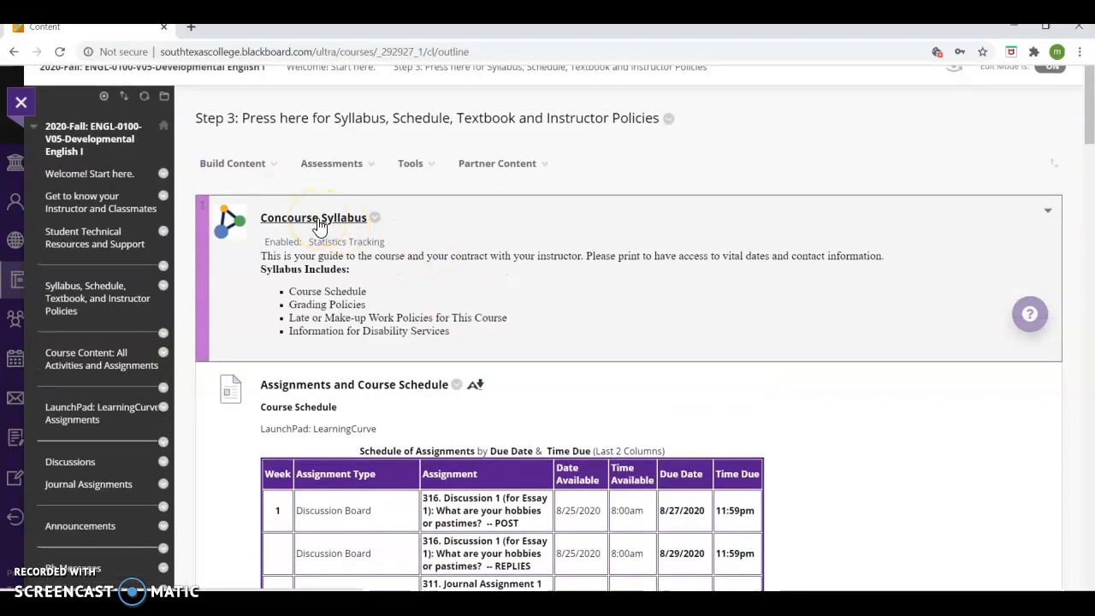
pyautogui.click(314, 217)
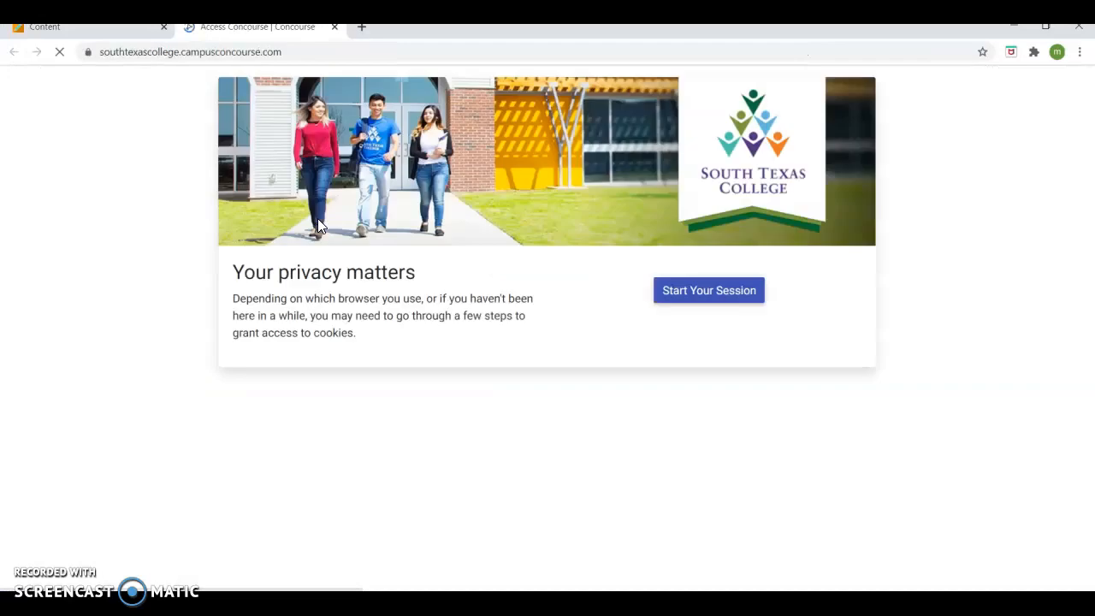
# Start the Concourse session and scroll the Developmental English I syllabus to Contact Information.
pyautogui.click(708, 291)
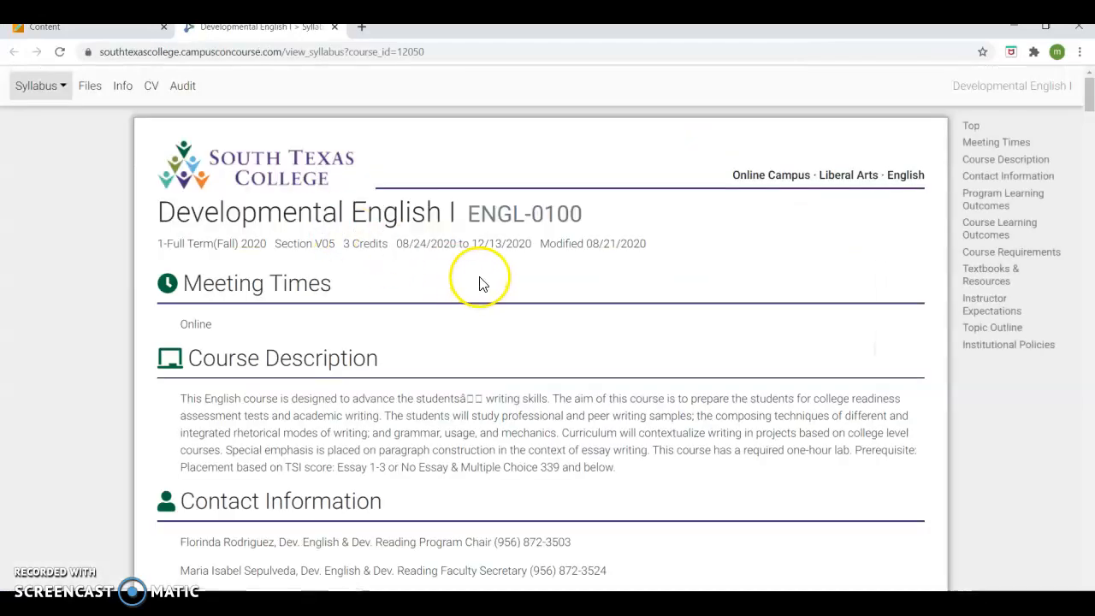
pyautogui.scroll(-3)
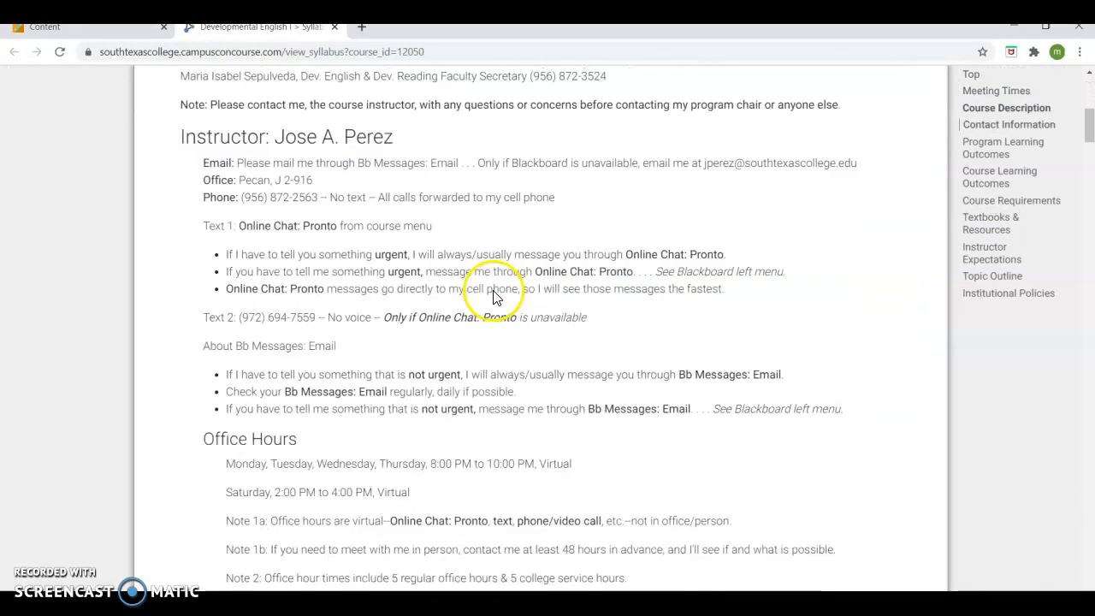
pyautogui.scroll(3)
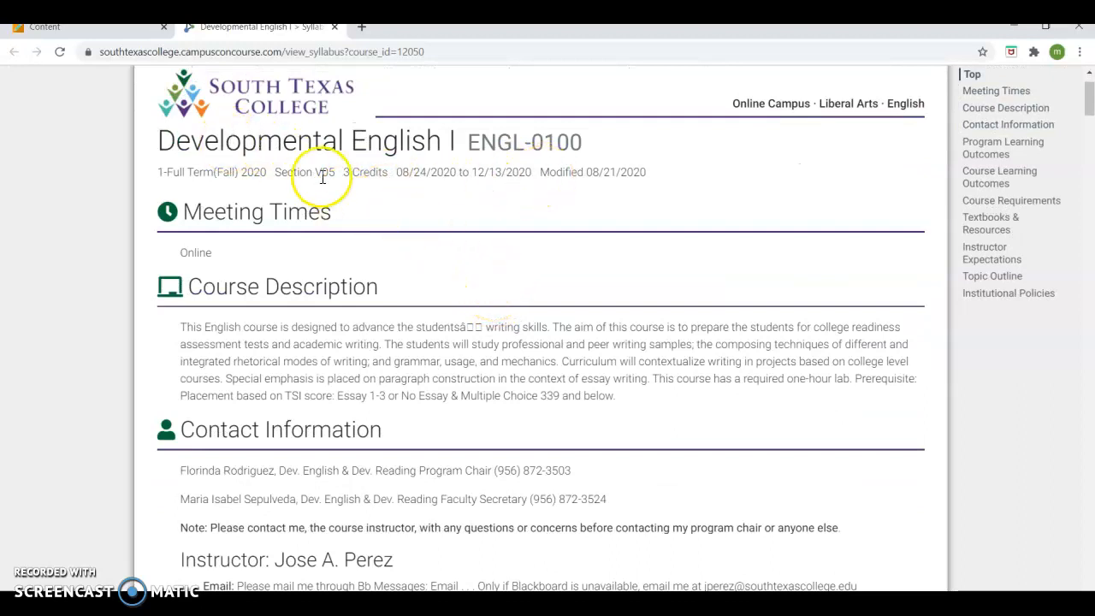
pyautogui.moveTo(524, 206)
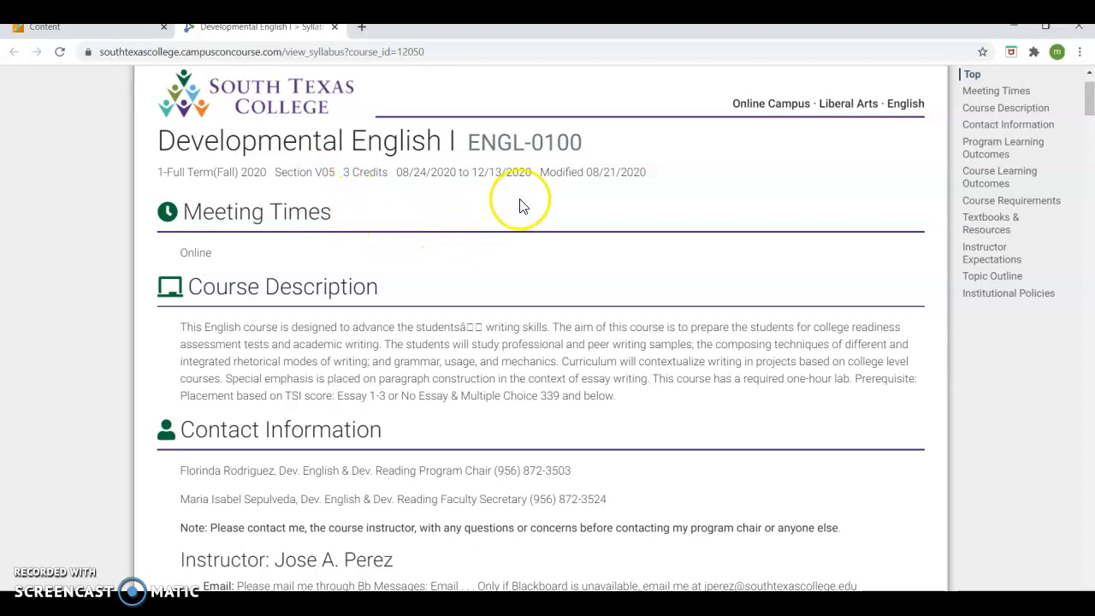
pyautogui.scroll(-3)
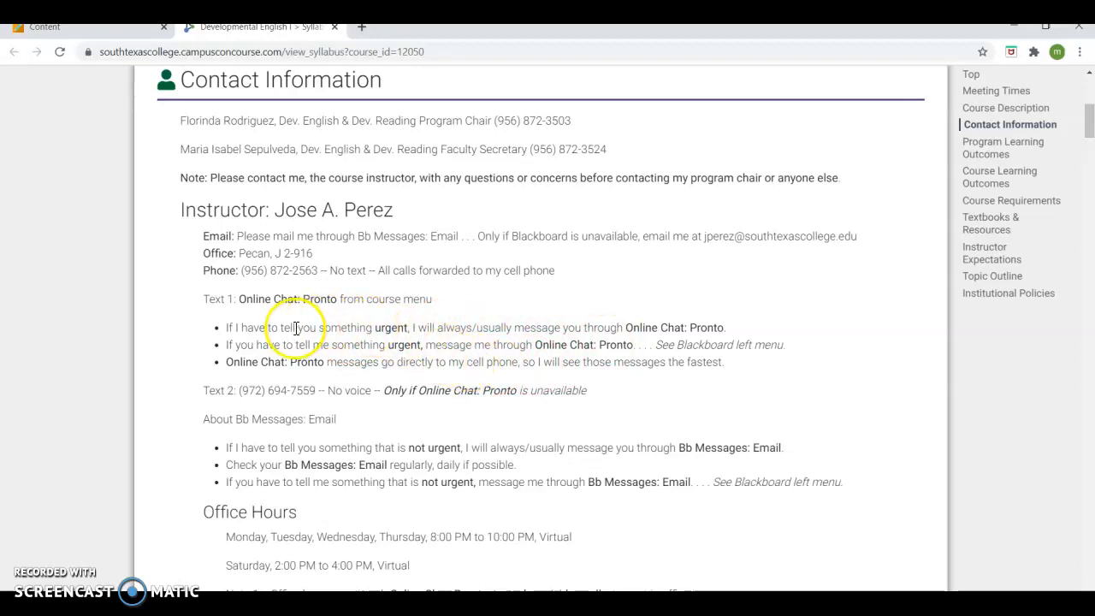
pyautogui.moveTo(507, 349)
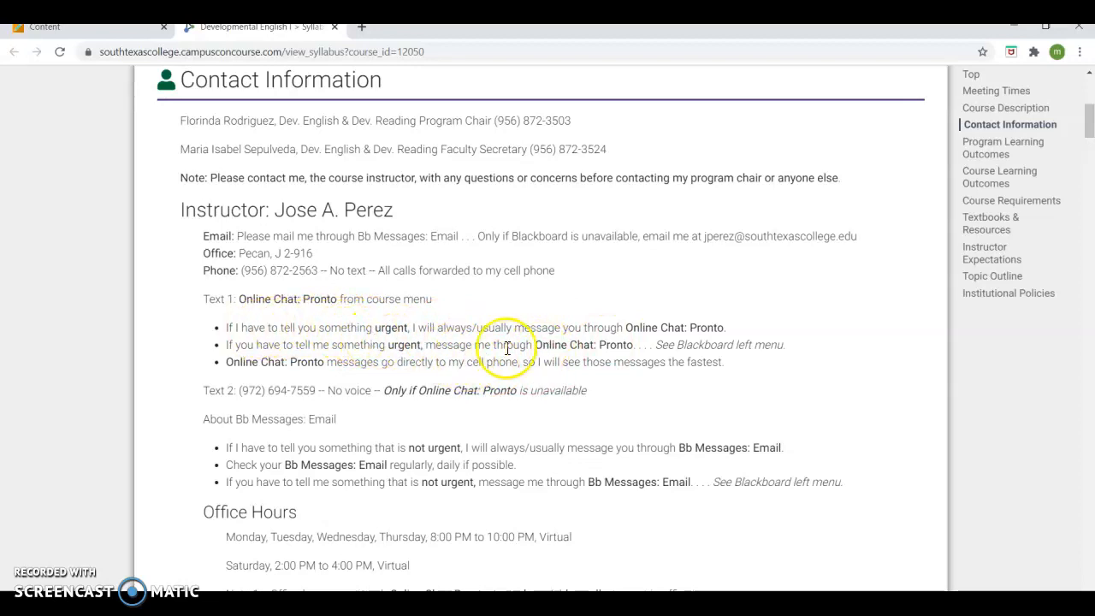
pyautogui.moveTo(456, 343)
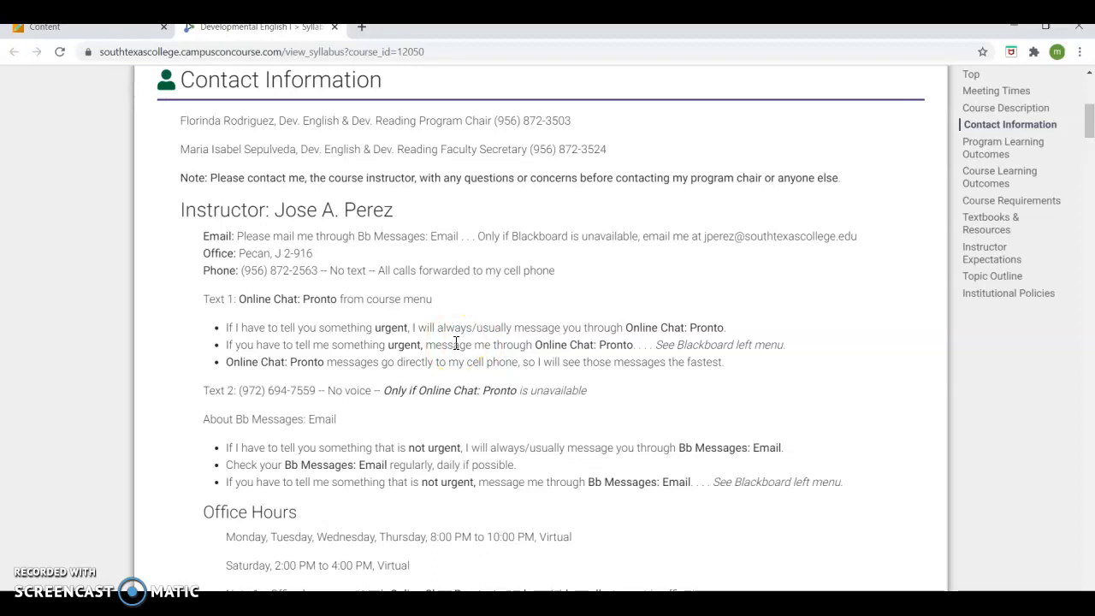
pyautogui.moveTo(567, 218)
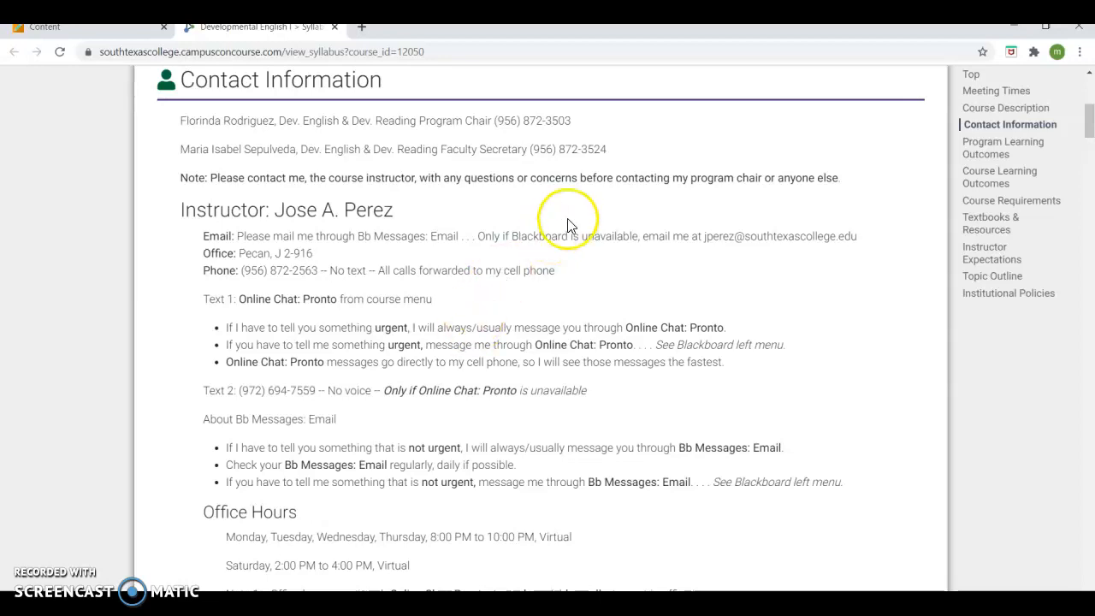
# Scroll further down through the Developmental English I syllabus.
pyautogui.scroll(-3)
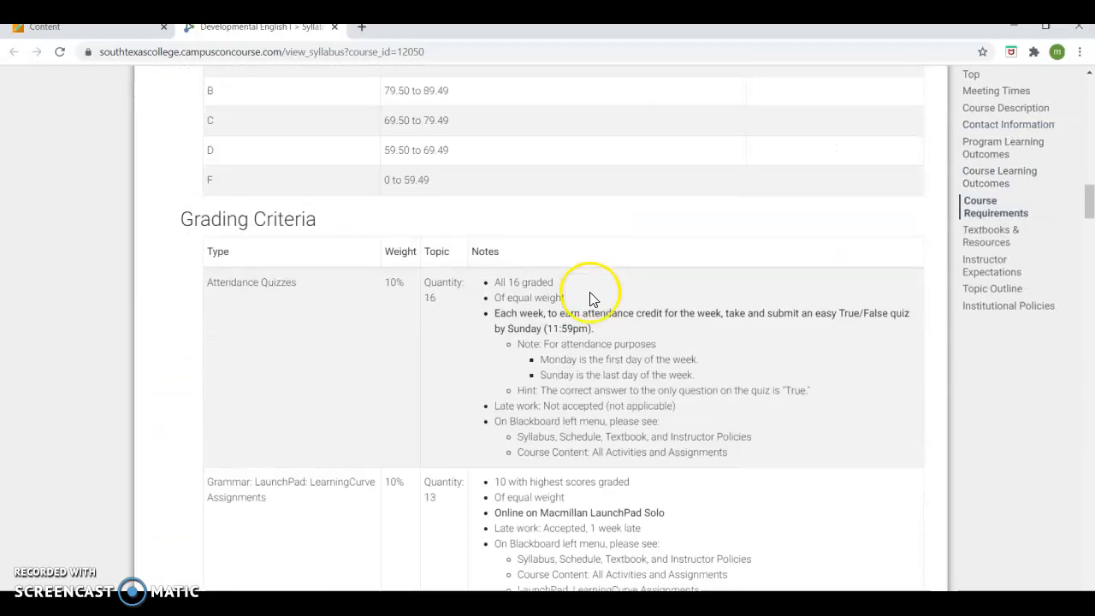
pyautogui.scroll(-3)
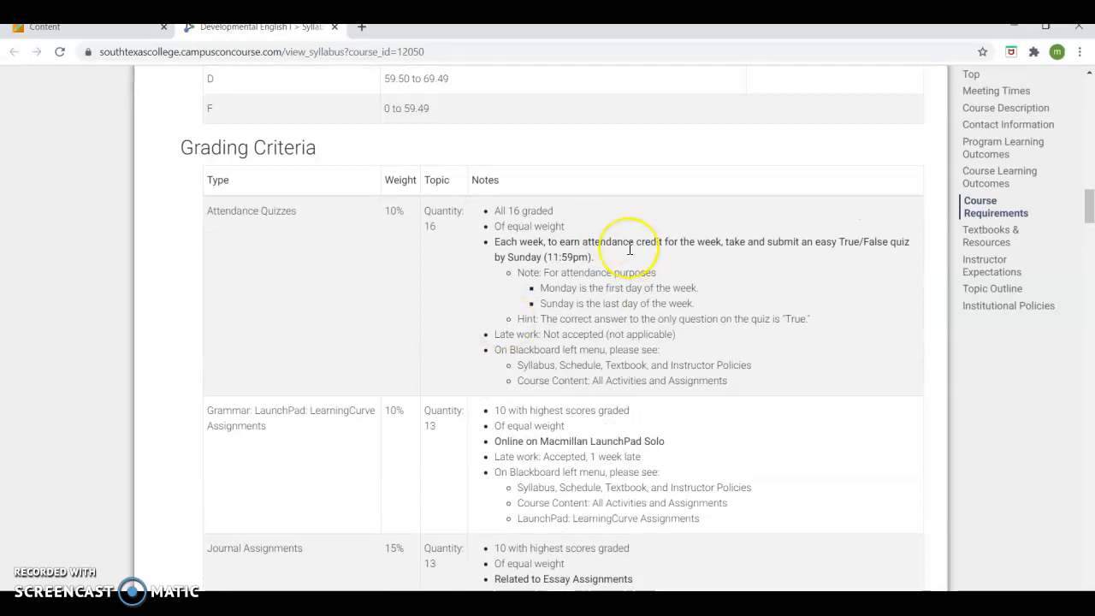
pyautogui.moveTo(629, 250)
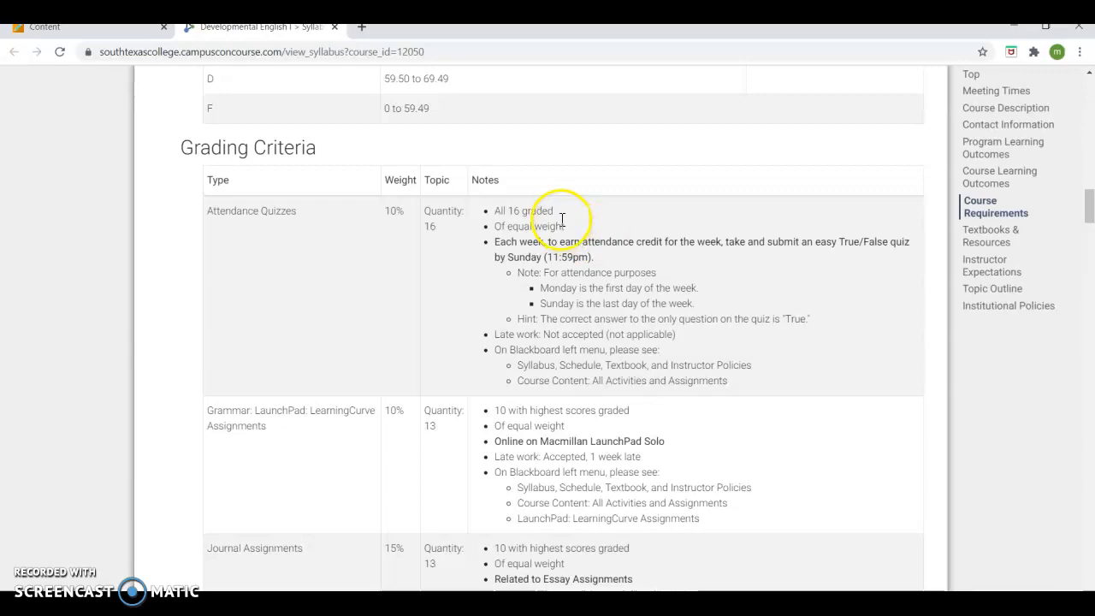
pyautogui.scroll(-3)
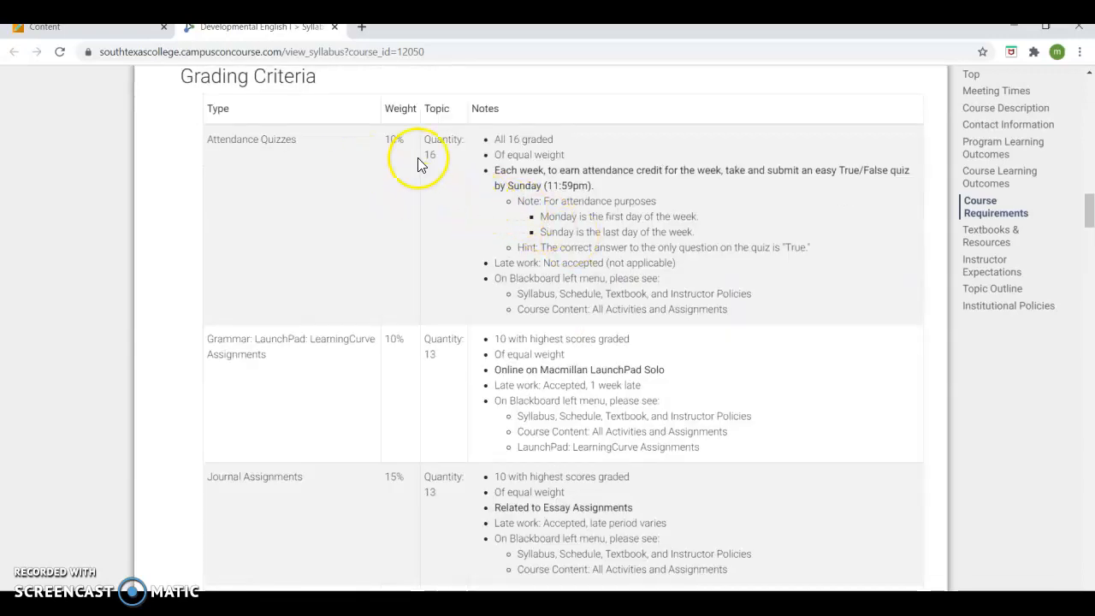
pyautogui.scroll(-3)
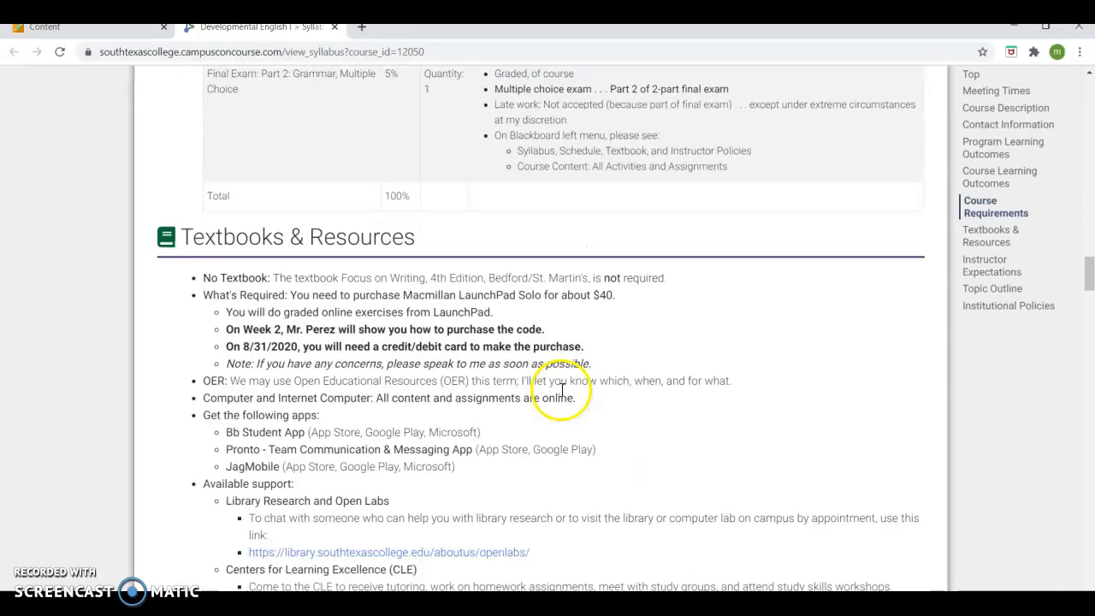
# Jump to the syllabus Topic Outline and scroll through the Week 1 coverage rows.
pyautogui.click(992, 289)
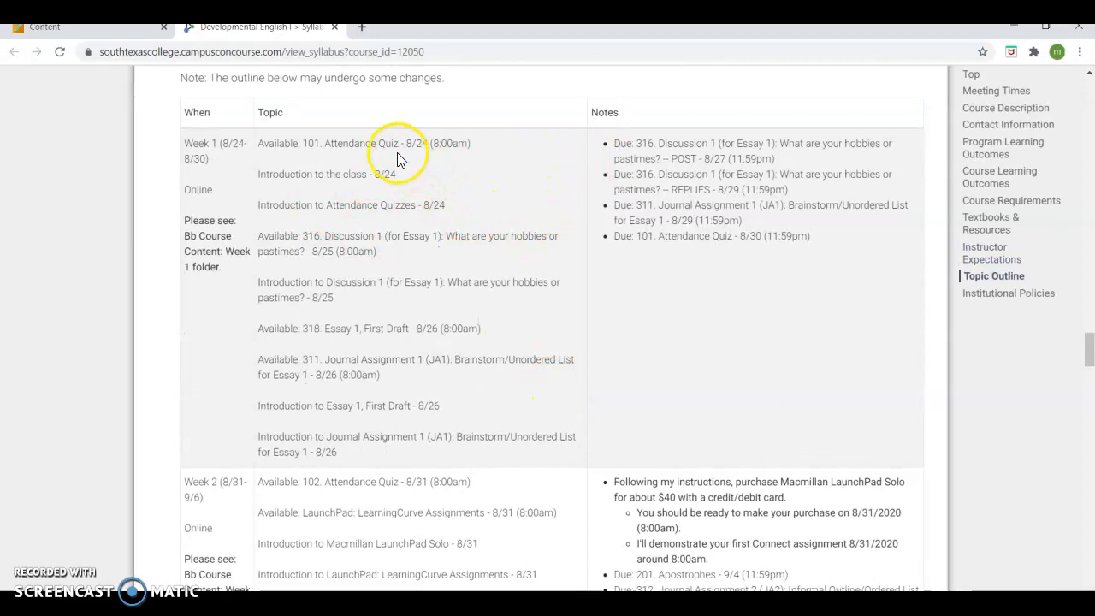
pyautogui.moveTo(727, 370)
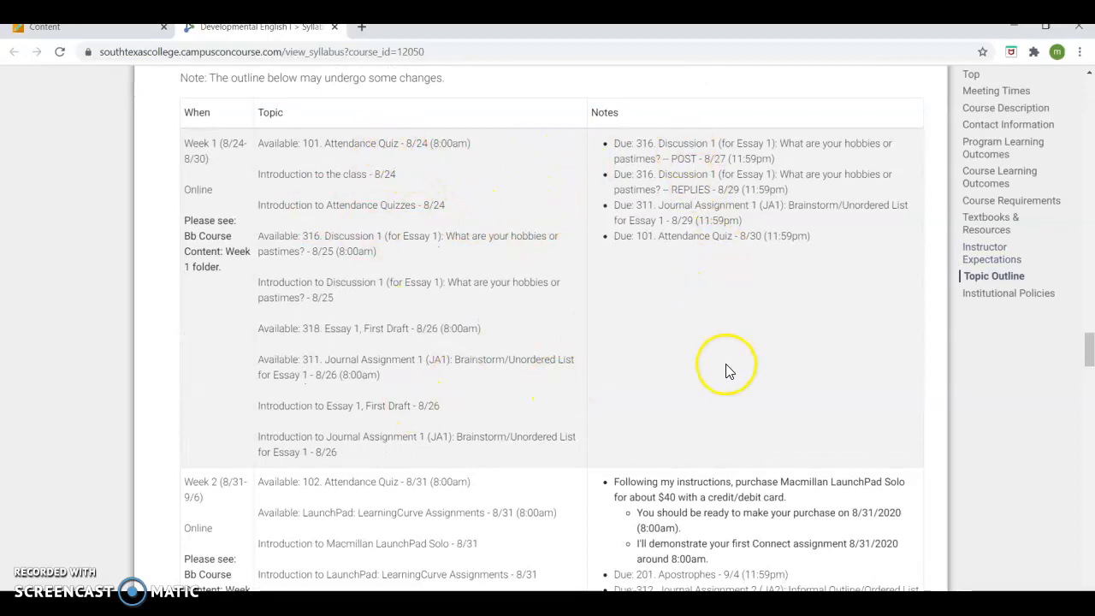
pyautogui.scroll(-3)
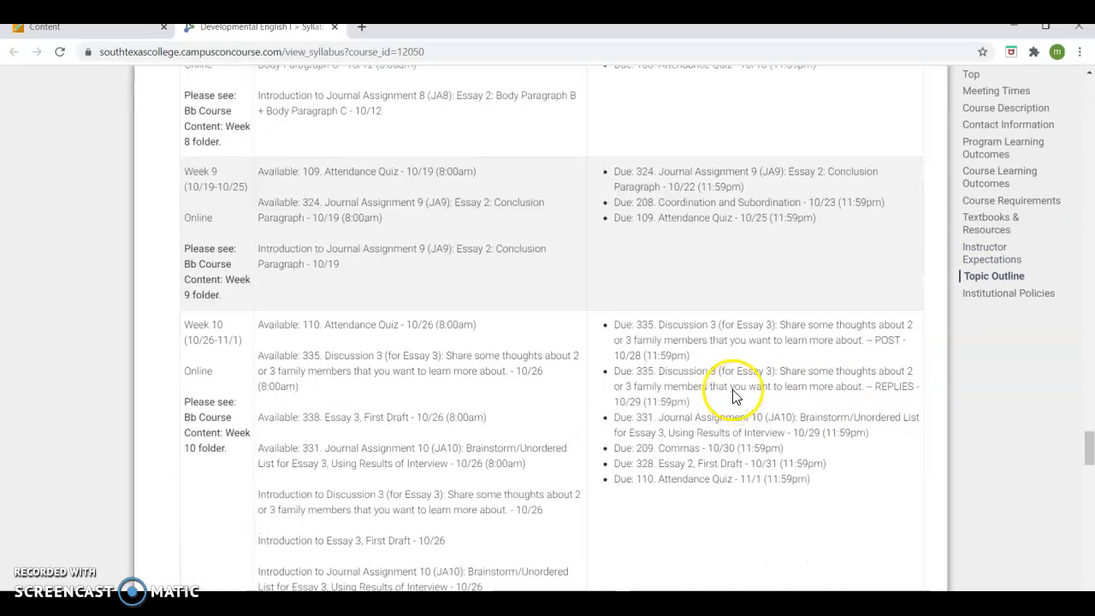
pyautogui.click(995, 276)
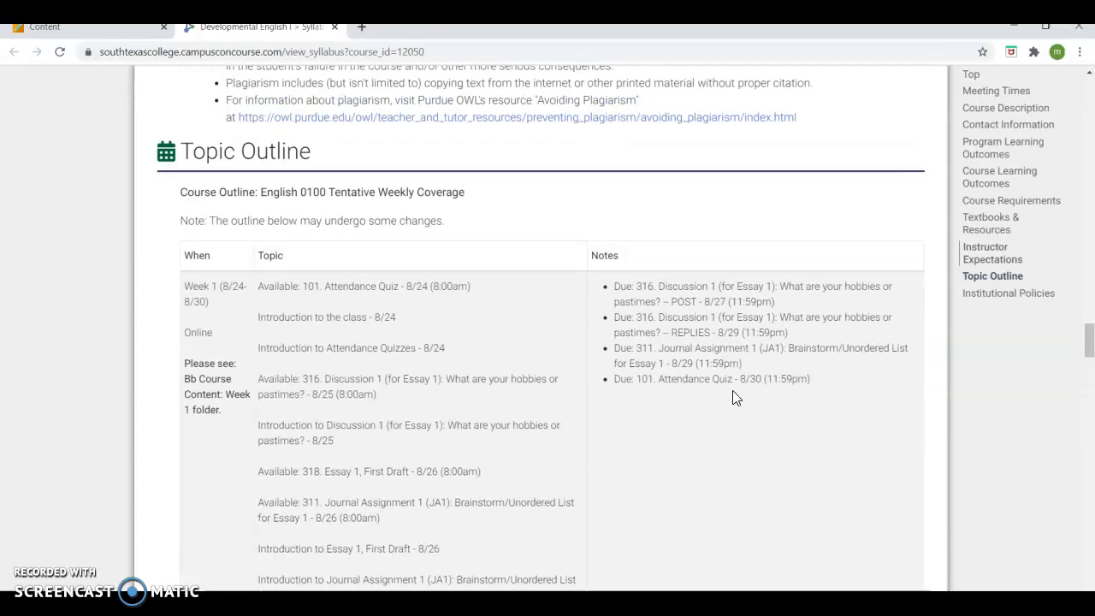
pyautogui.scroll(-3)
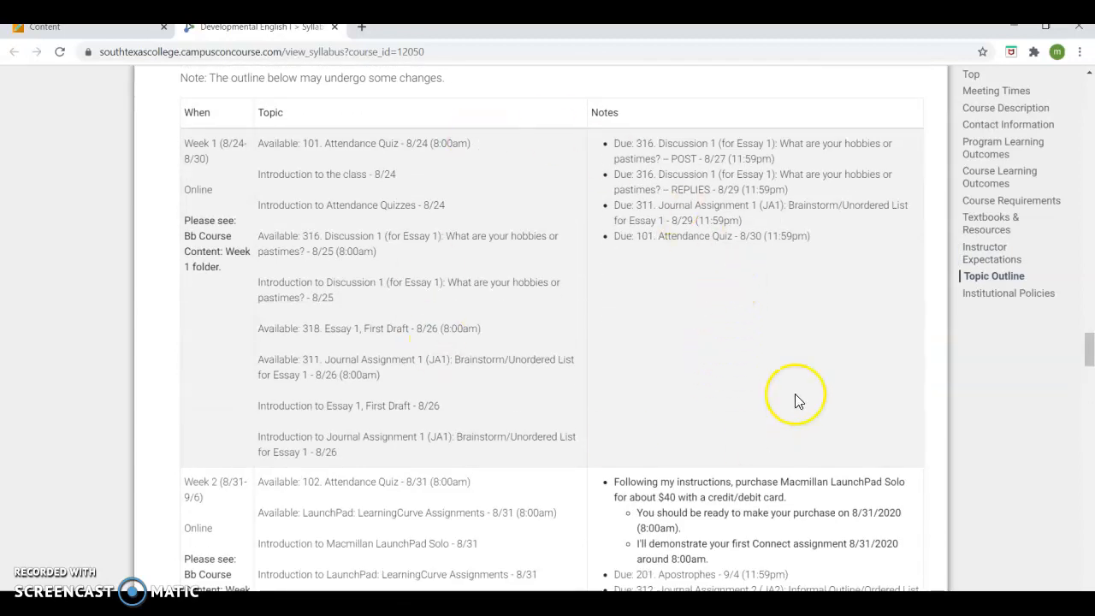
pyautogui.moveTo(1066, 357)
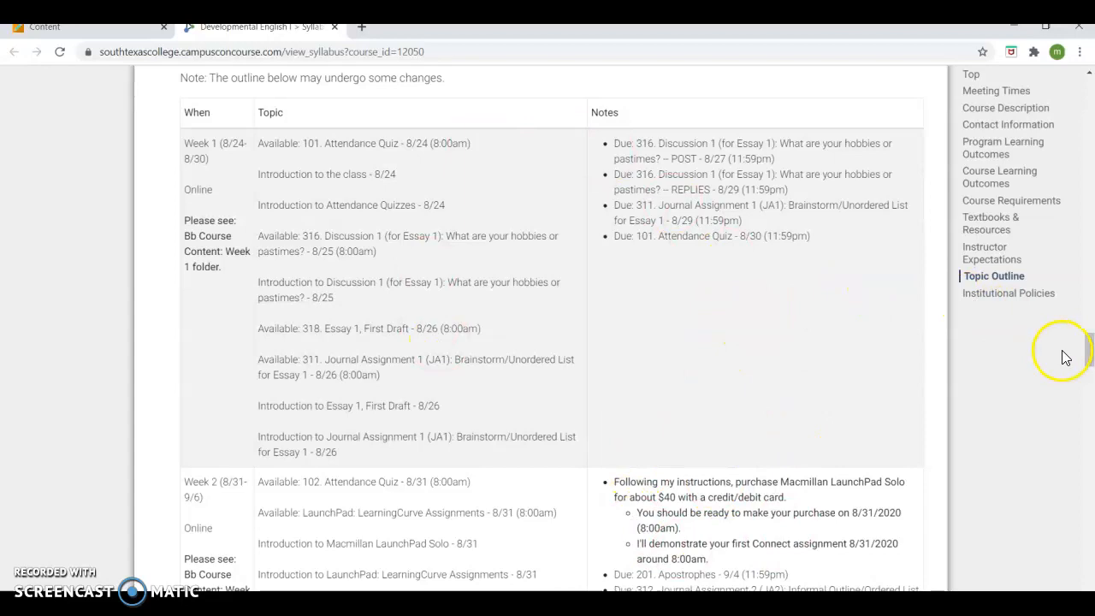
pyautogui.scroll(-3)
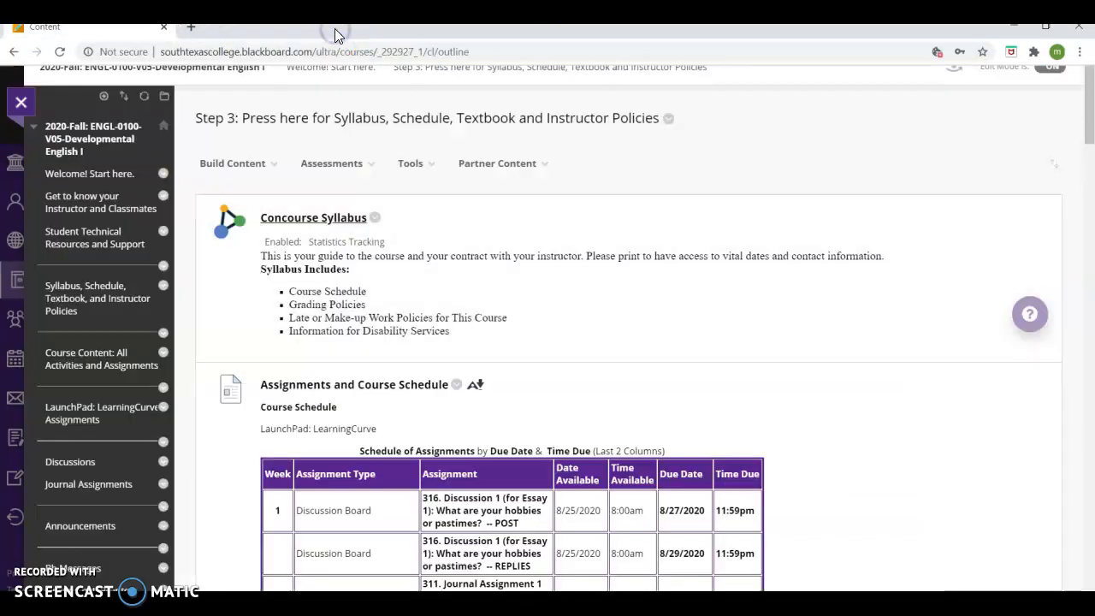
pyautogui.moveTo(552, 35)
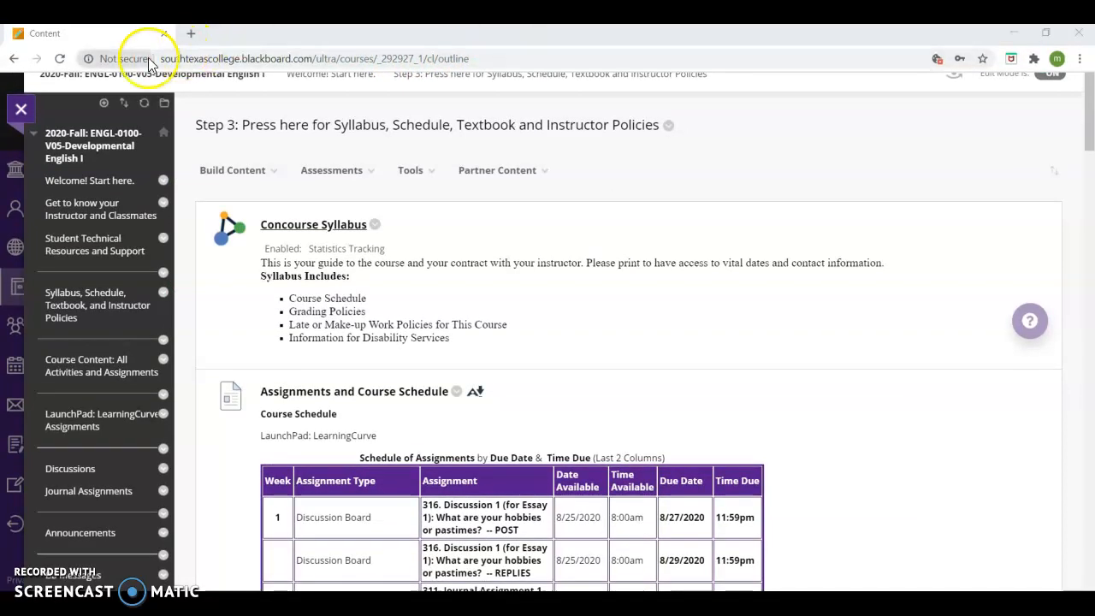
# Scroll the Blackboard Syllabus, Schedule, Textbook and Instructor Policies page slightly down.
pyautogui.scroll(-3)
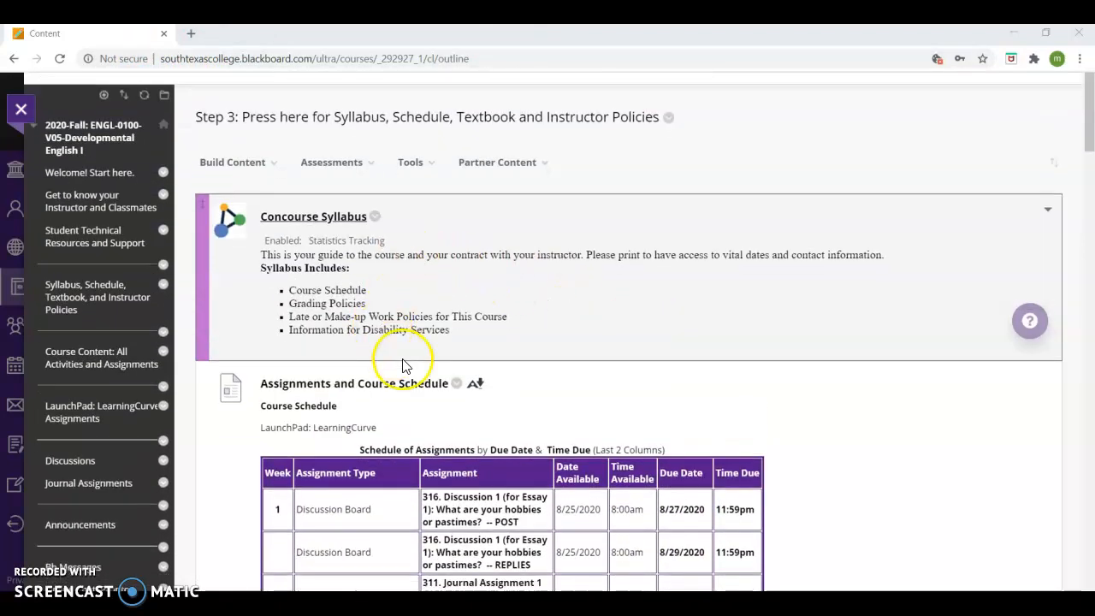
pyautogui.scroll(-3)
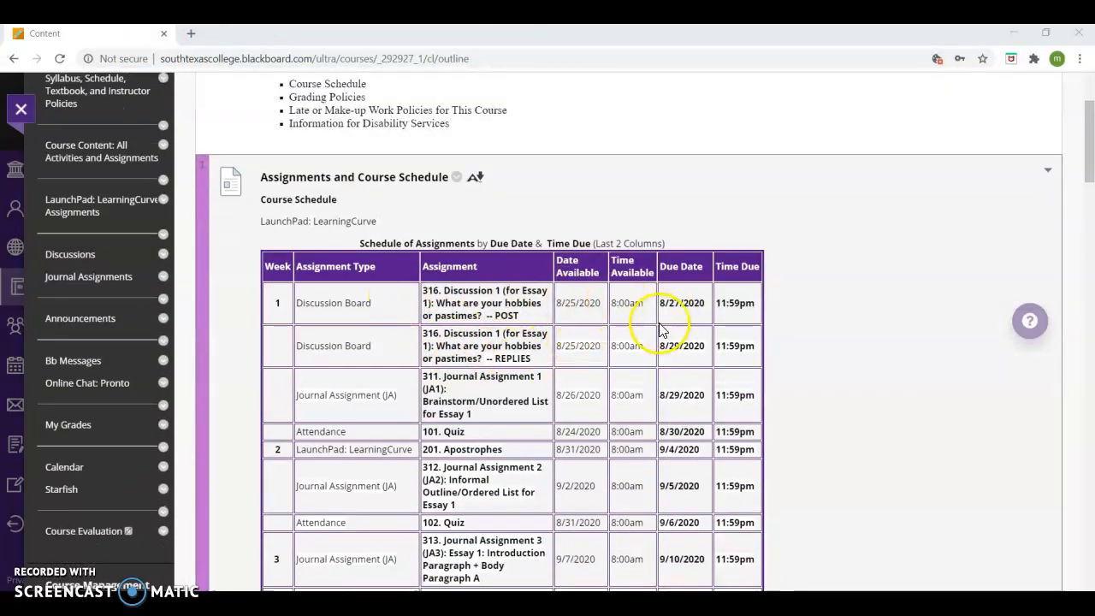
pyautogui.scroll(-3)
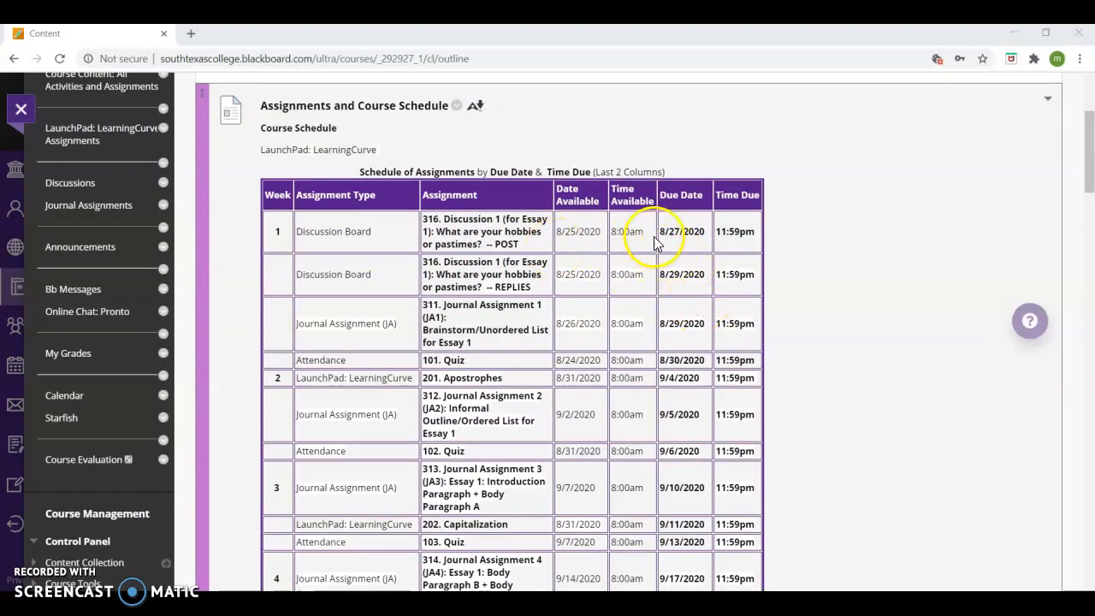
pyautogui.moveTo(766, 333)
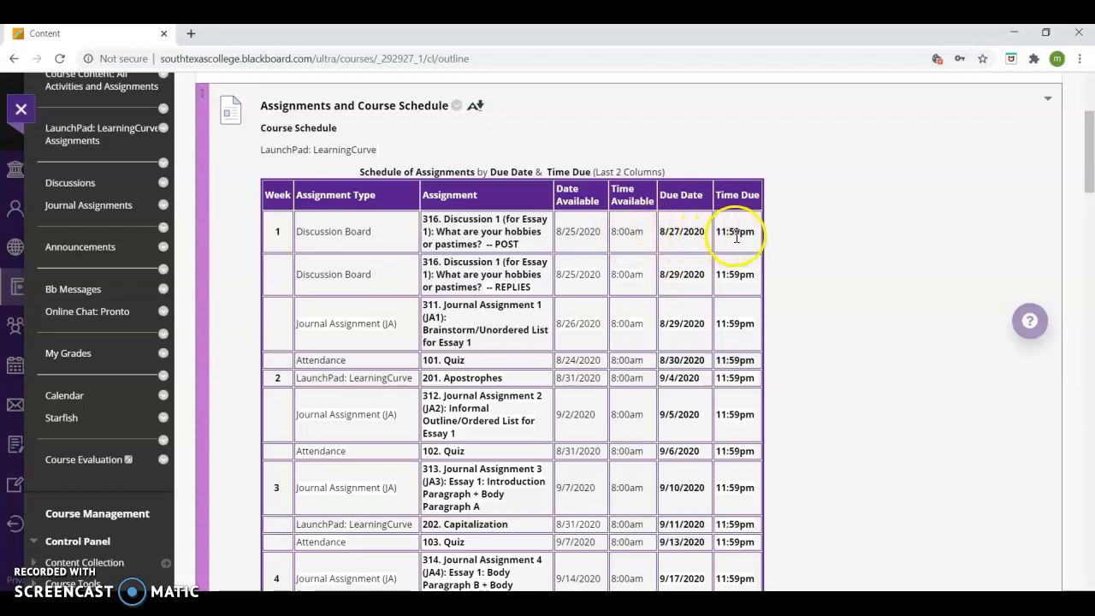
pyautogui.moveTo(577, 274)
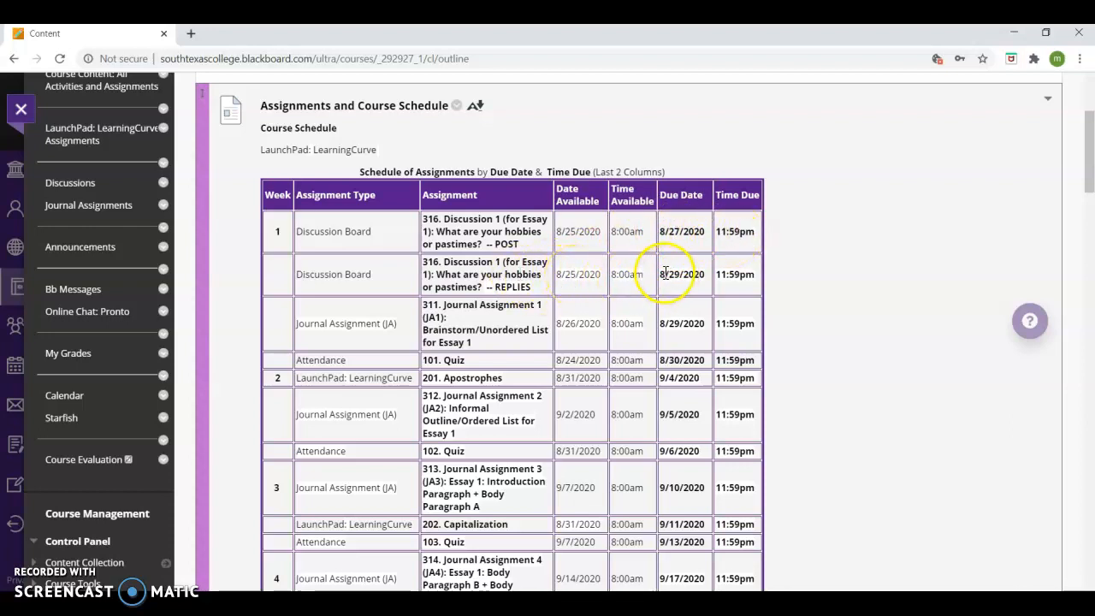
pyautogui.moveTo(710, 278)
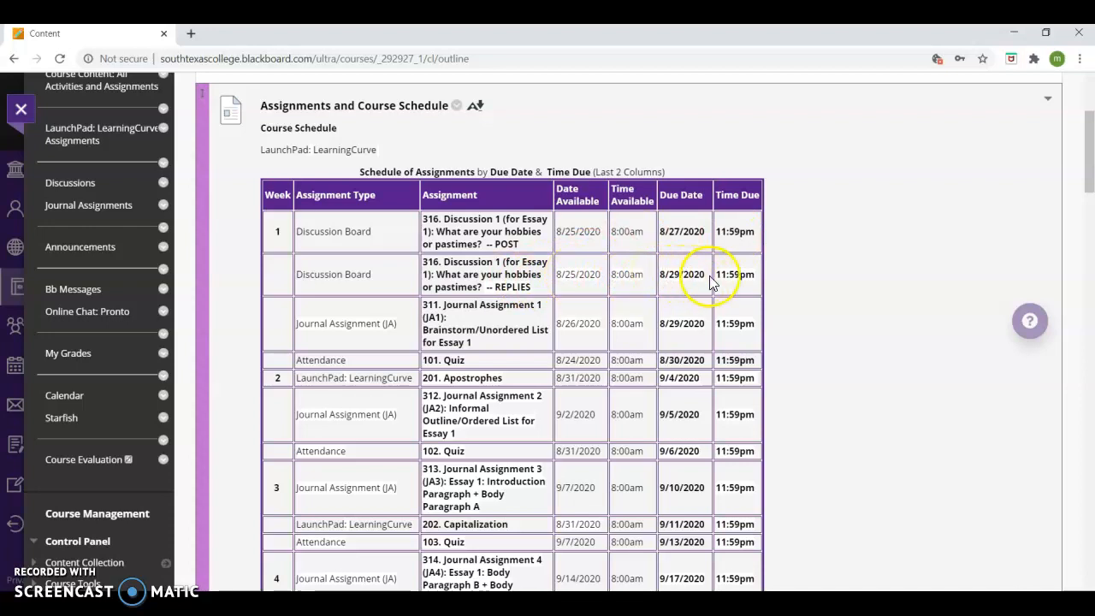
pyautogui.moveTo(690, 472)
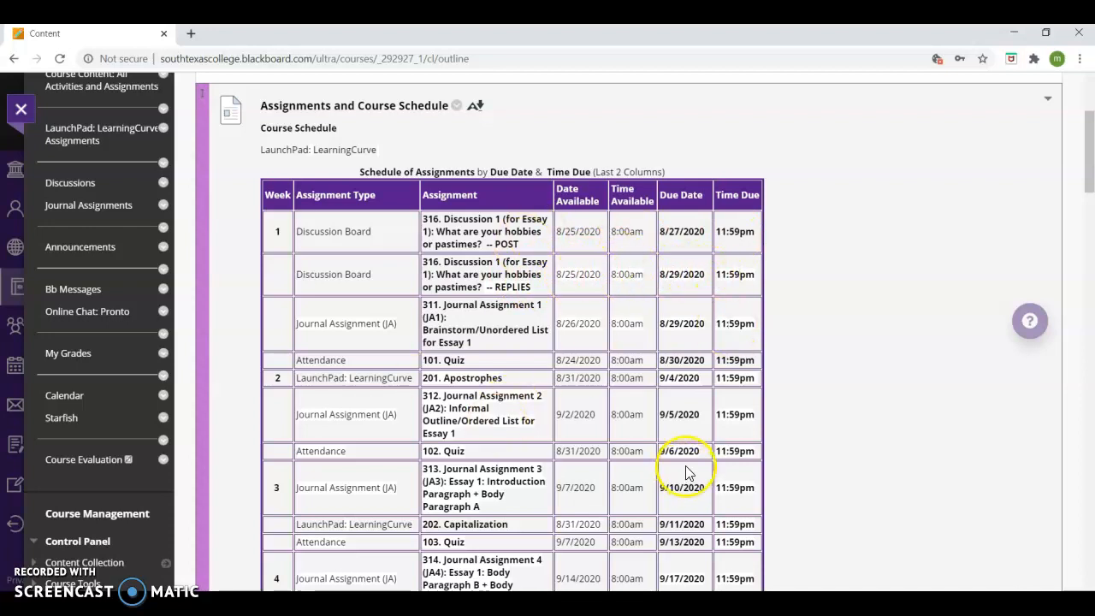
pyautogui.moveTo(490, 213)
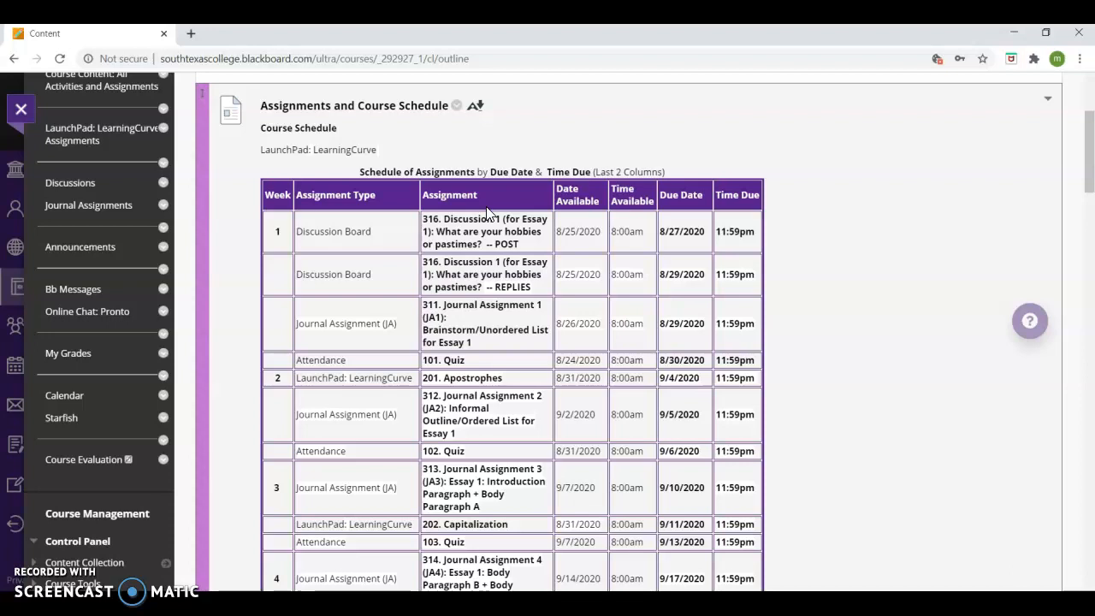
pyautogui.scroll(-3)
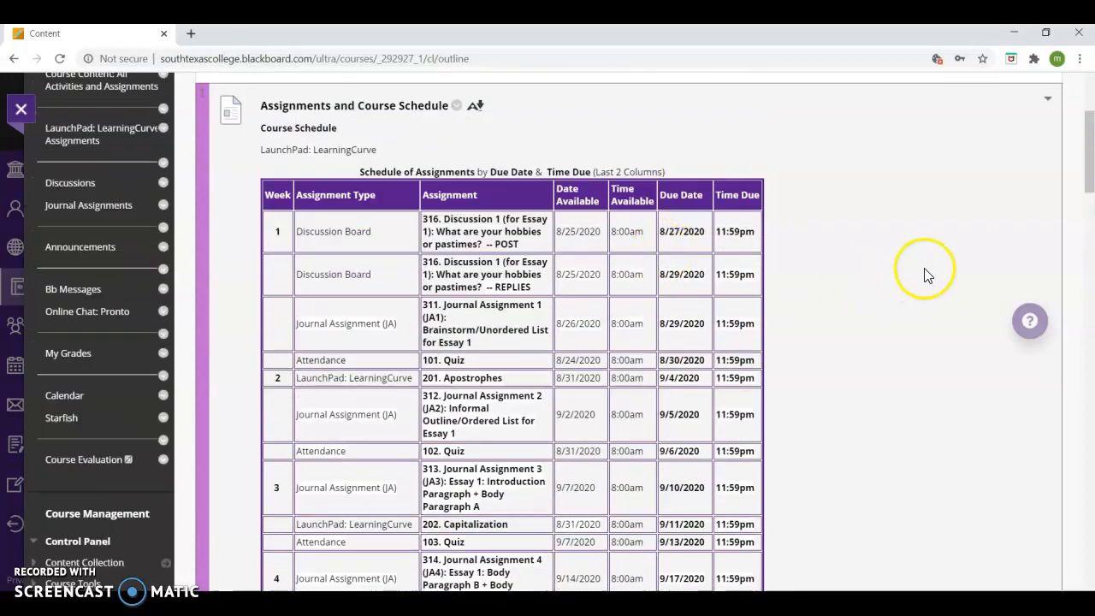
pyautogui.scroll(-3)
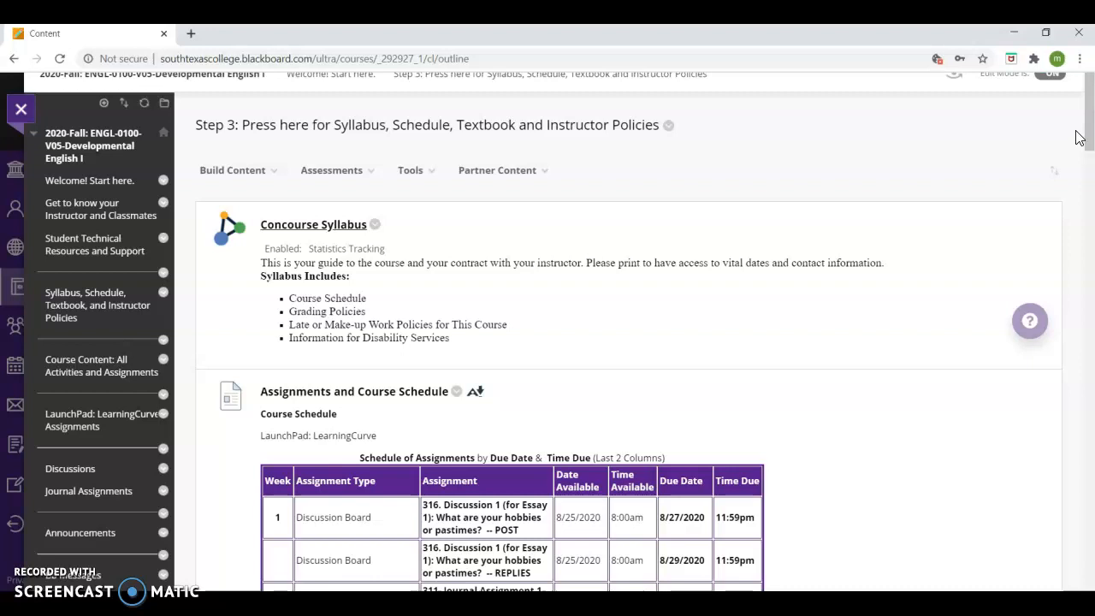
# Scroll past the schedule and final exam tables to the Course Grade components table.
pyautogui.scroll(-3)
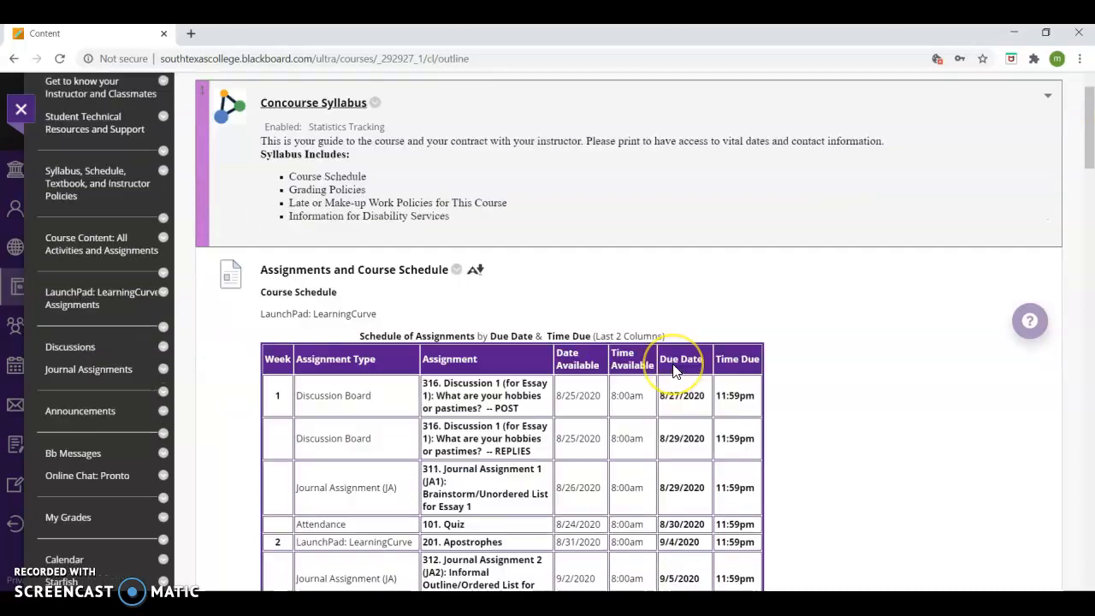
pyautogui.scroll(-3)
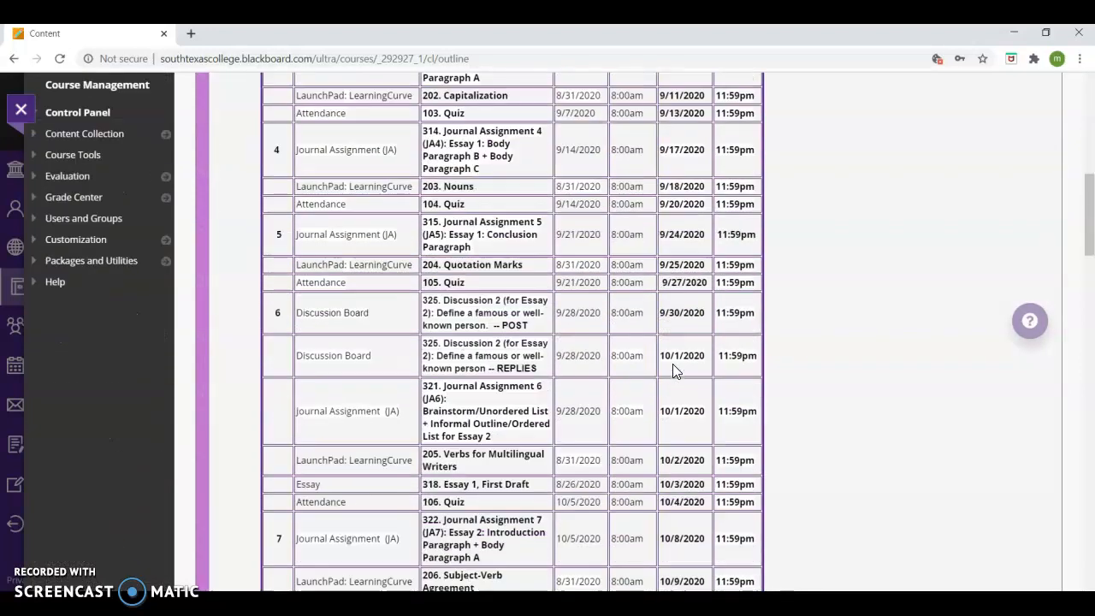
pyautogui.scroll(-3)
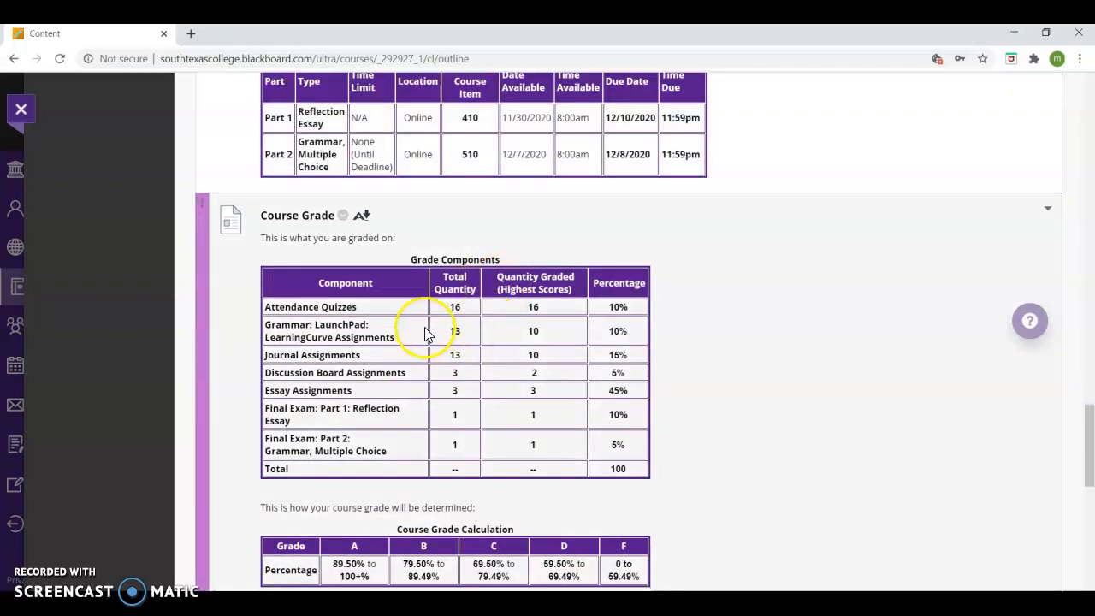
pyautogui.moveTo(349, 471)
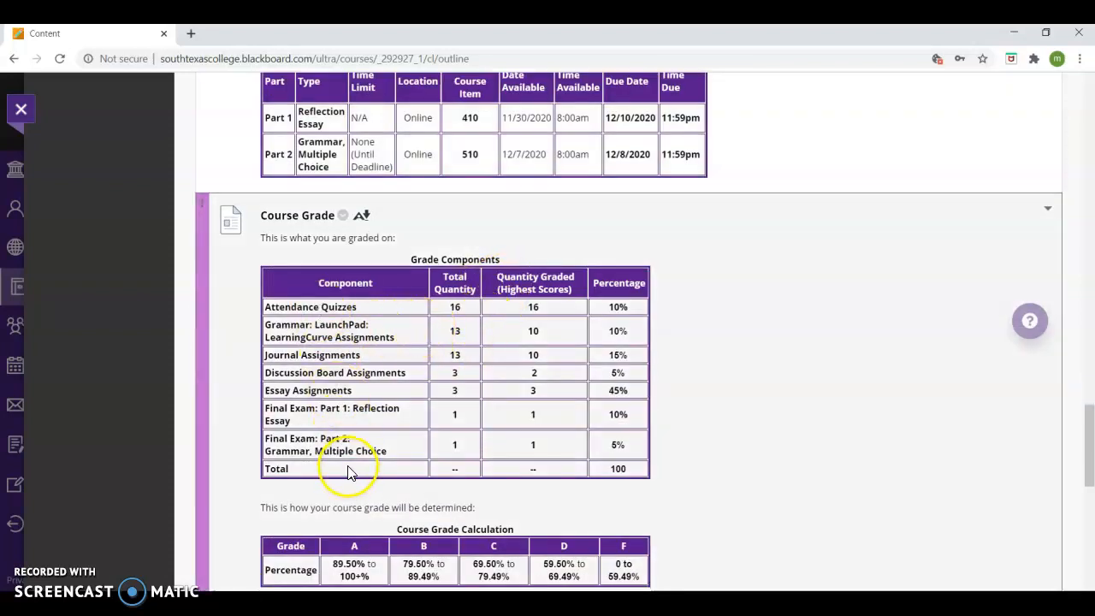
pyautogui.moveTo(650, 467)
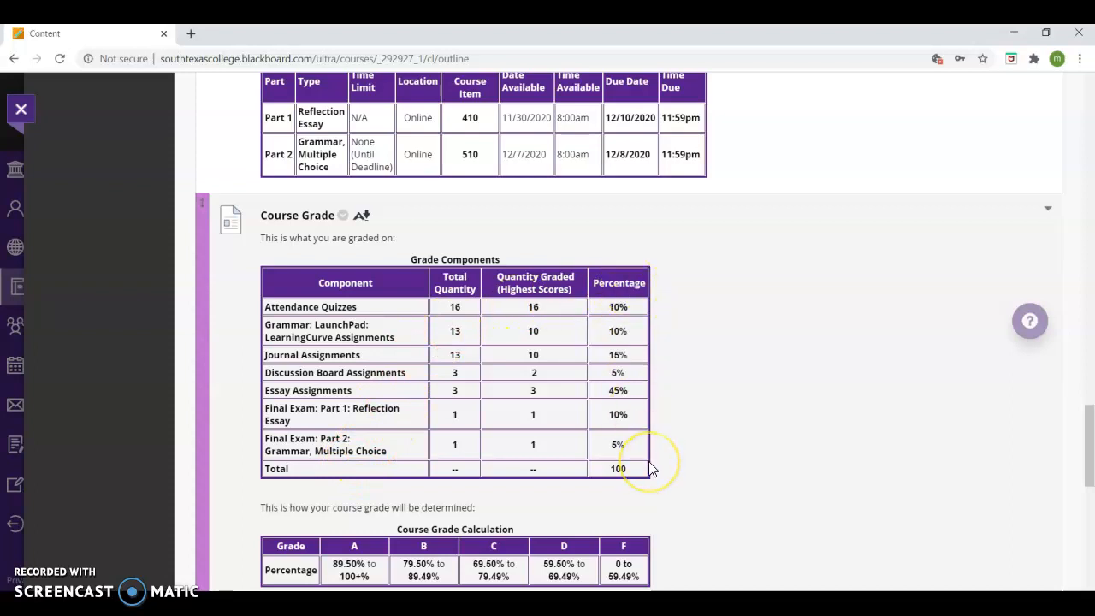
pyautogui.moveTo(546, 354)
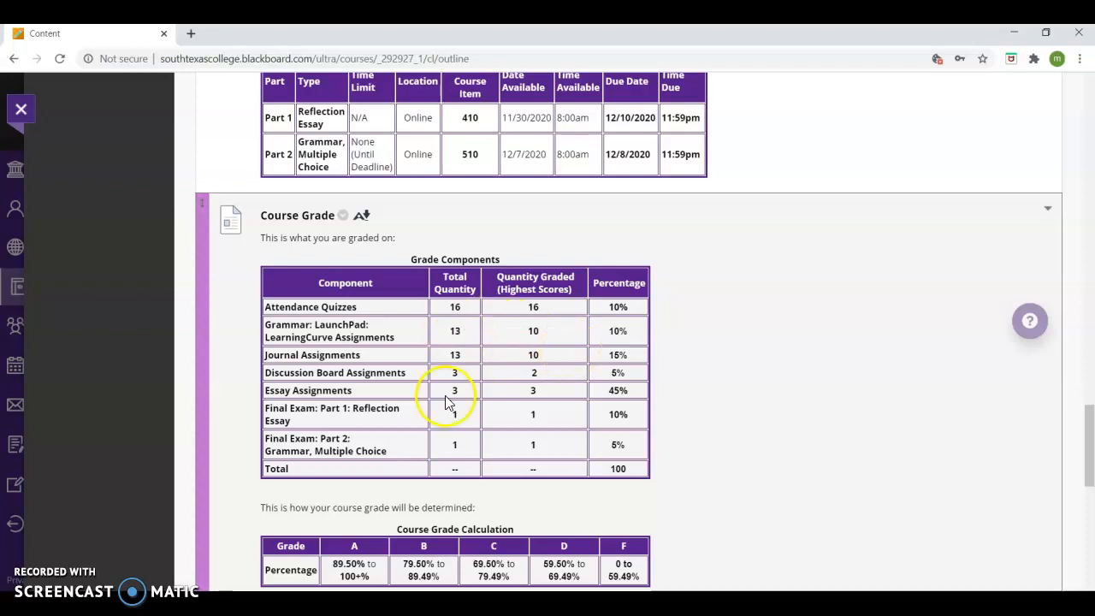
# Scroll to Required Textbook and Instructional Materials and highlight the 8/31/2020 LaunchPad deadline.
pyautogui.scroll(-3)
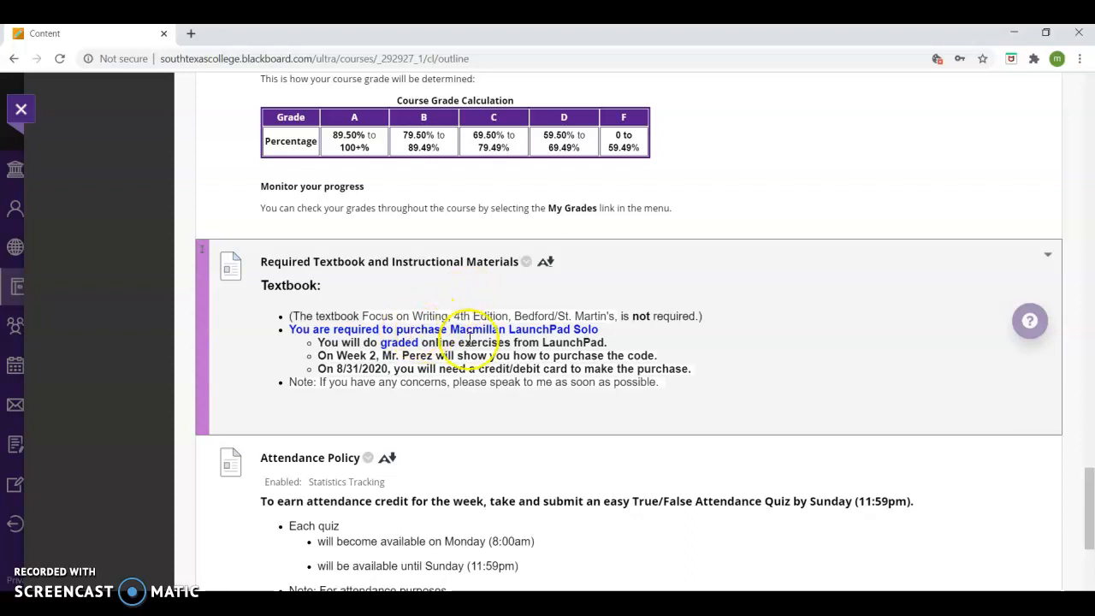
pyautogui.moveTo(590, 329)
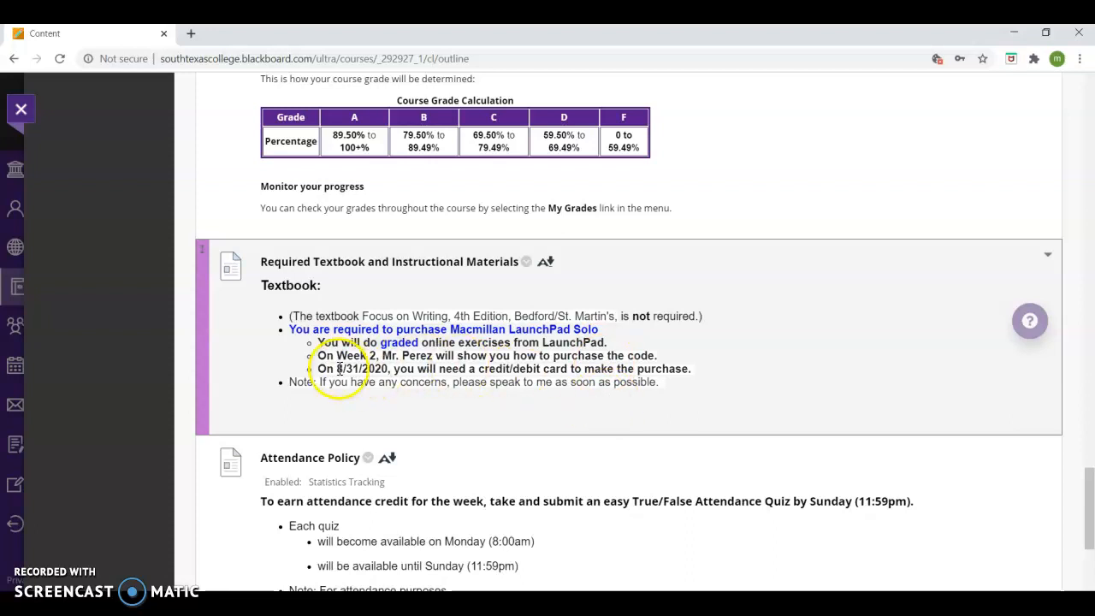
pyautogui.doubleClick(358, 369)
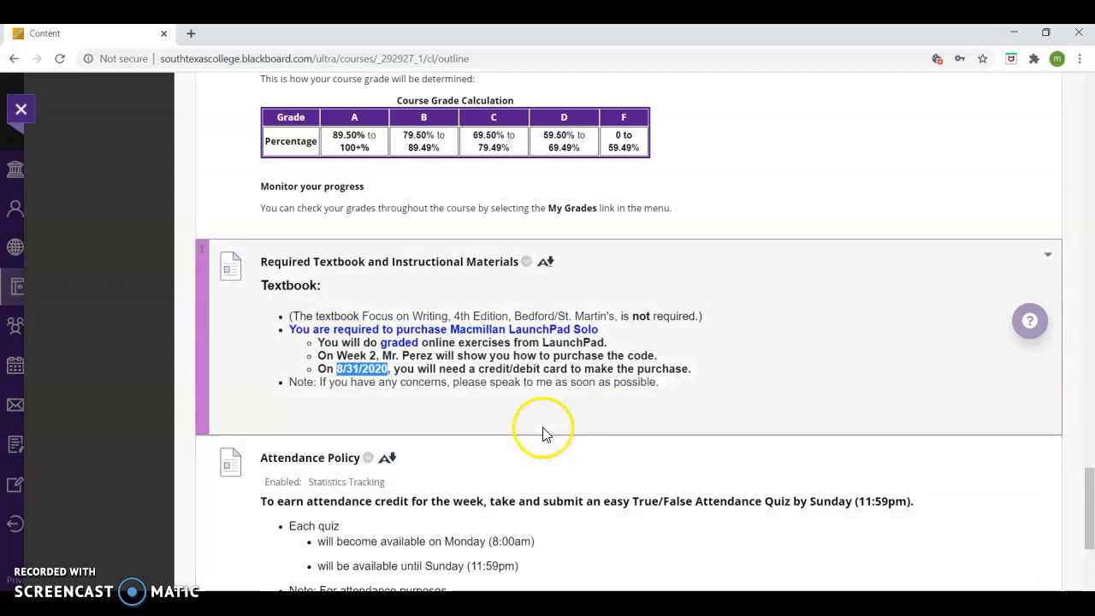
# Scroll through the Attendance Policy section of the syllabus page.
pyautogui.scroll(-3)
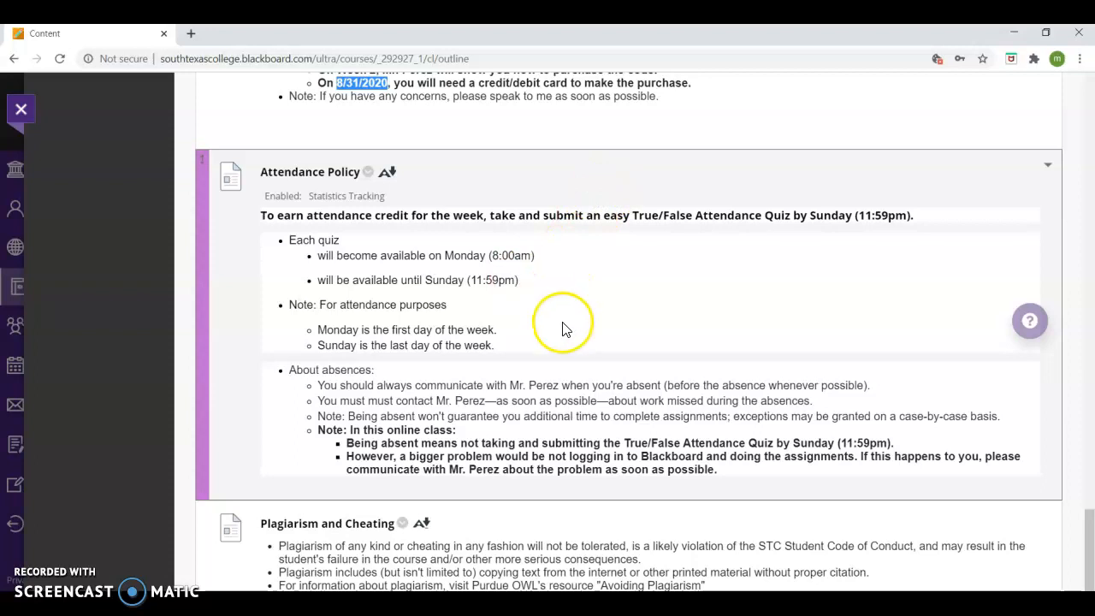
pyautogui.scroll(-3)
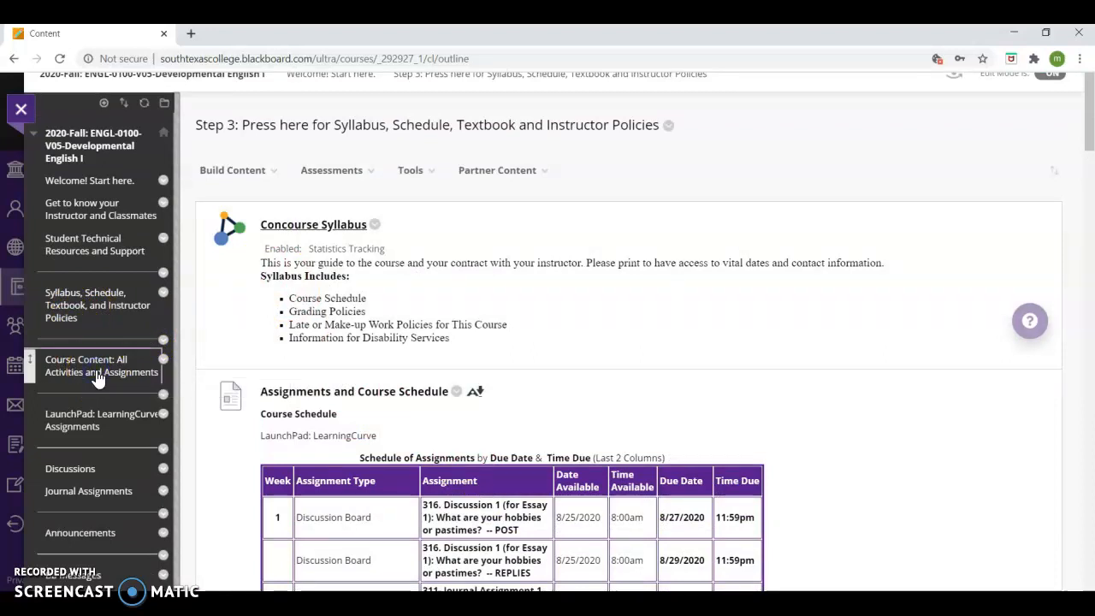
pyautogui.click(101, 365)
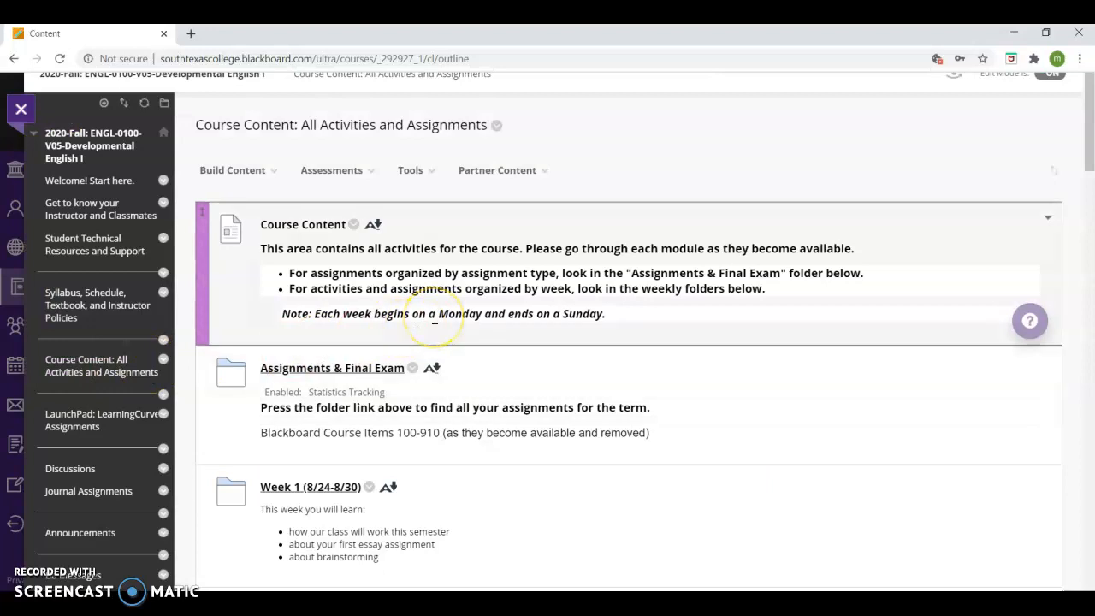
pyautogui.scroll(-3)
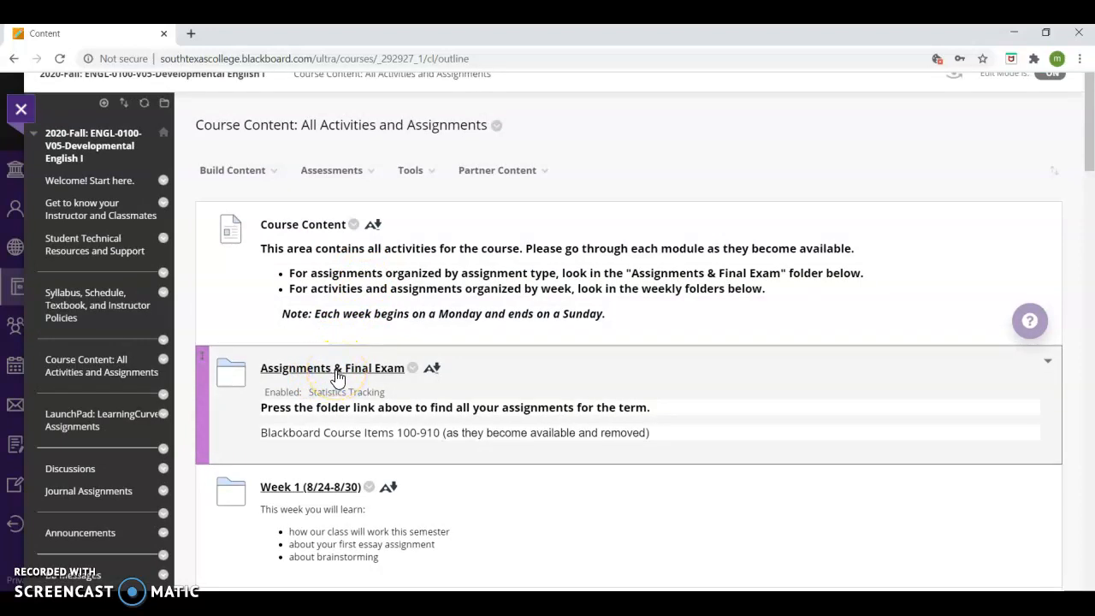
pyautogui.scroll(-3)
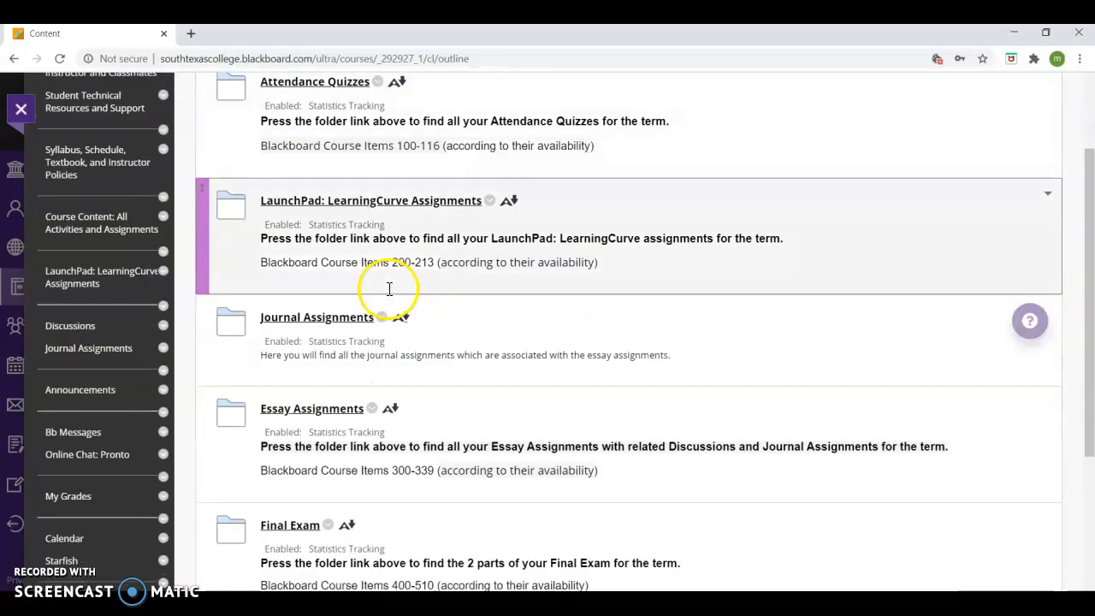
pyautogui.scroll(3)
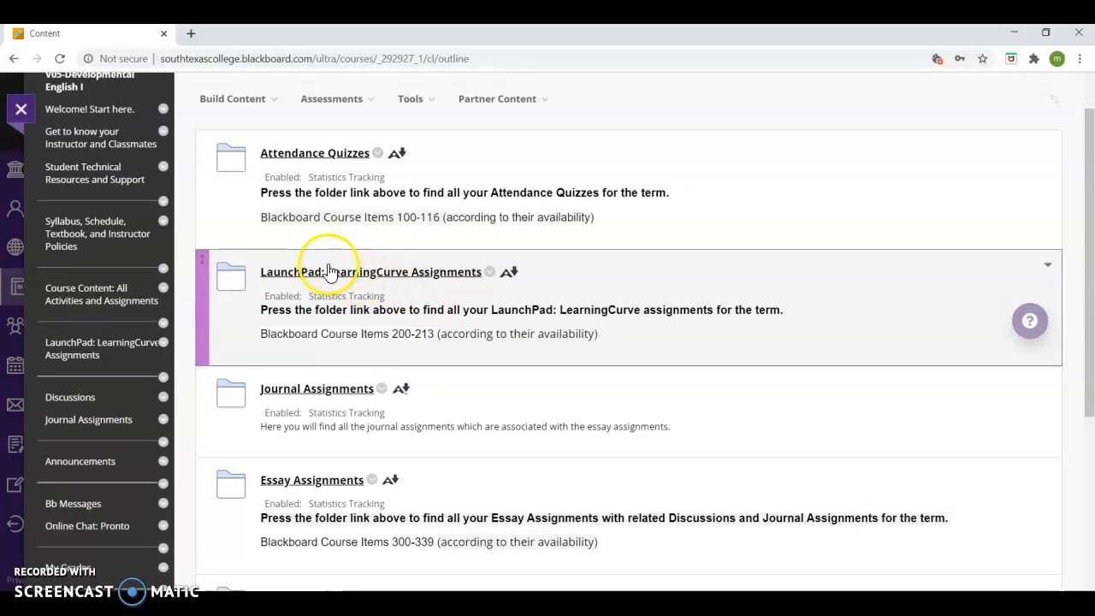
pyautogui.moveTo(356, 280)
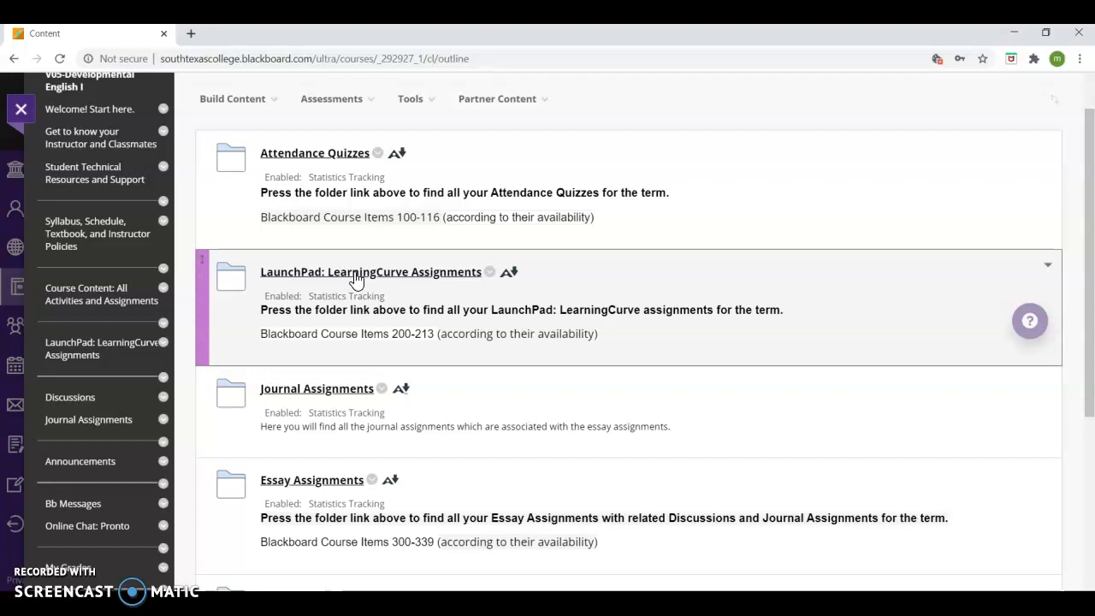
pyautogui.scroll(-3)
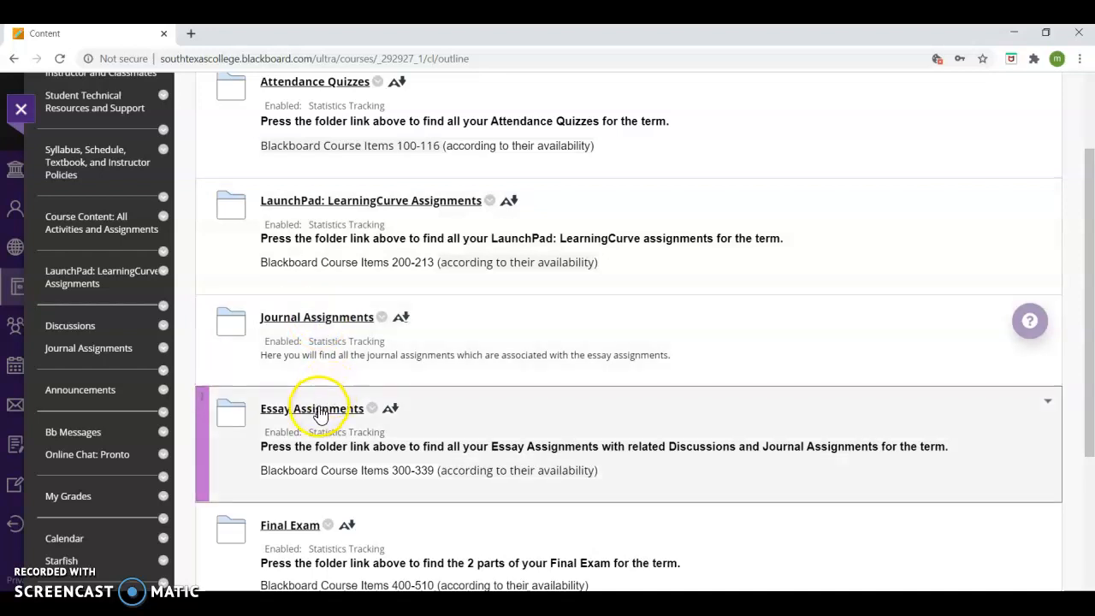
# Open the Essay Assignments folder, then the Essay 3 Assignment folder inside it.
pyautogui.click(311, 408)
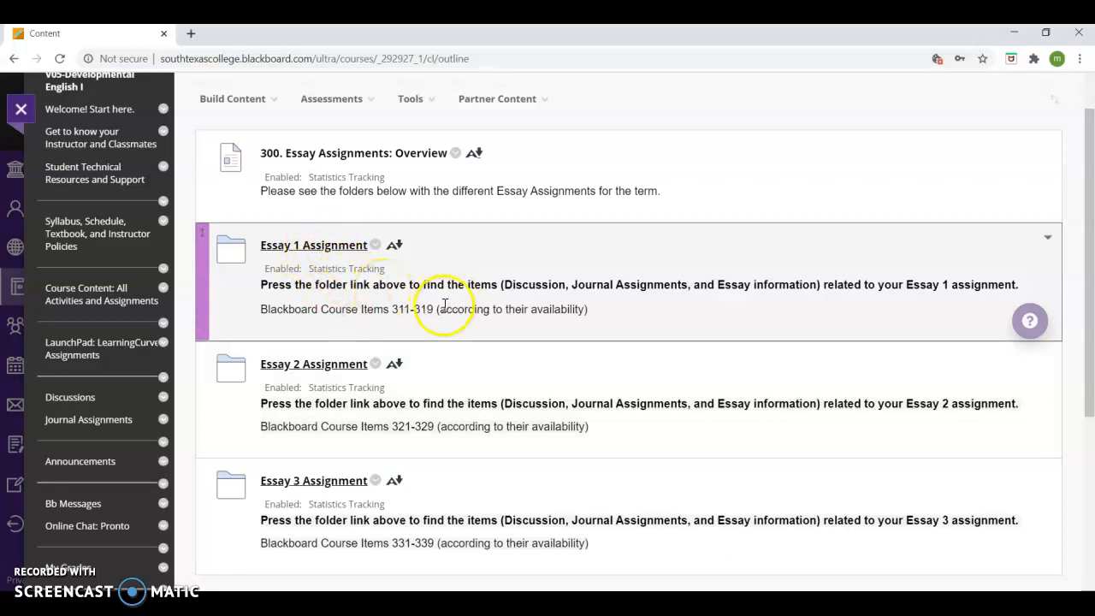
pyautogui.doubleClick(509, 309)
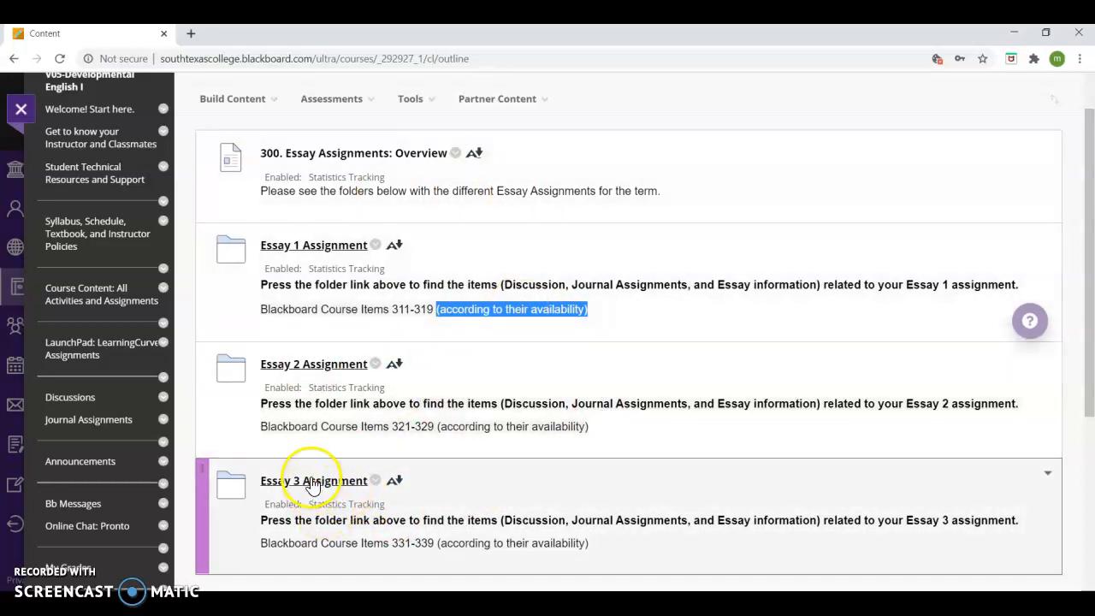
pyautogui.click(313, 480)
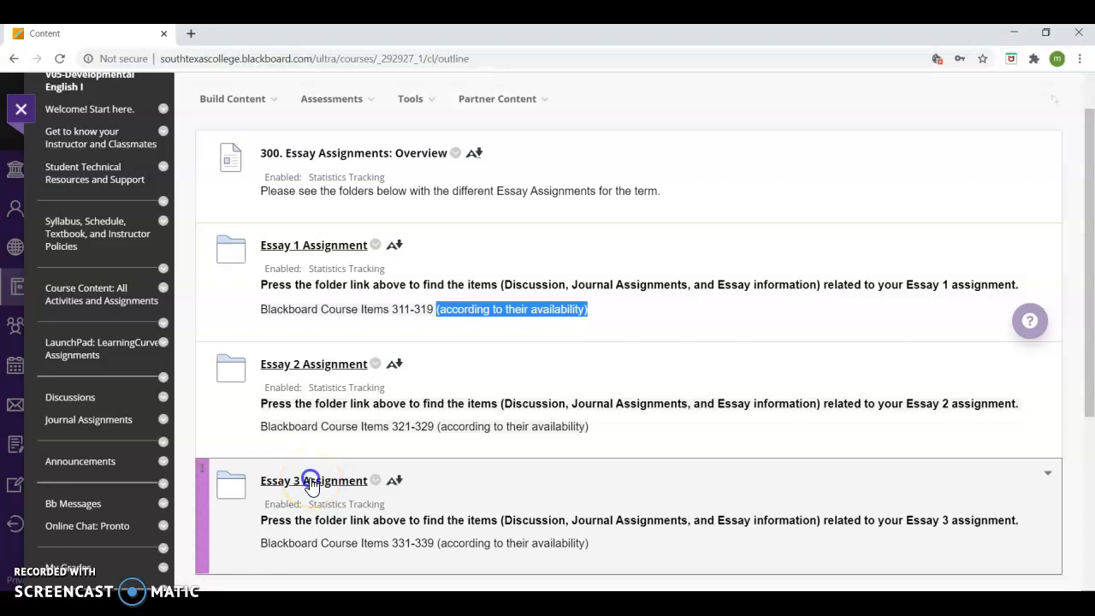
# Browse the Essay 3 Assignment folder: Discussion 3, Journal Assignments 10–13 and First Draft.
pyautogui.click(314, 480)
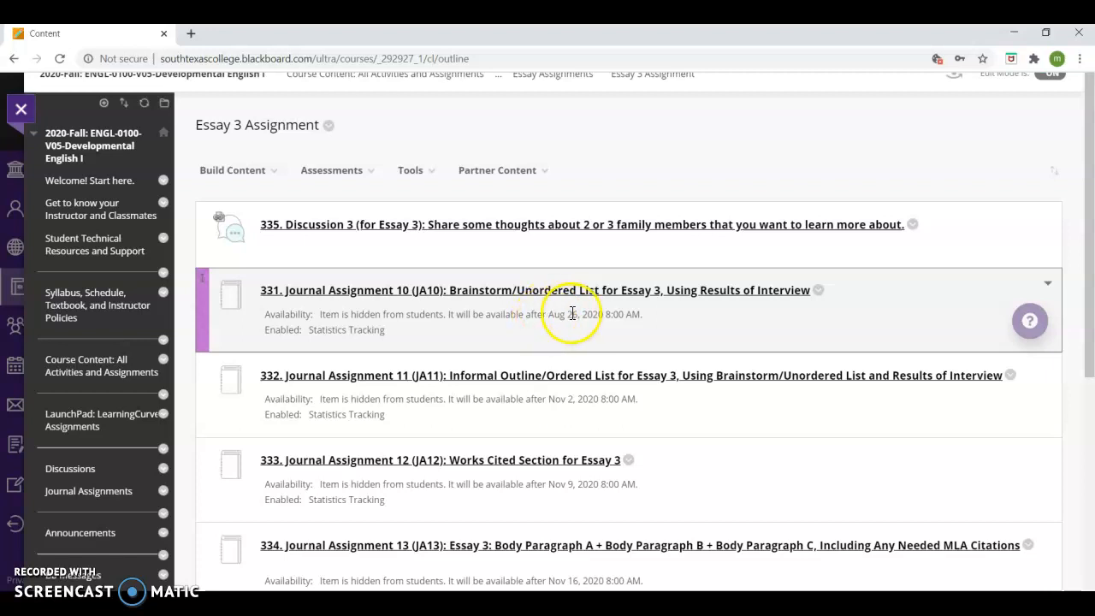
pyautogui.scroll(-3)
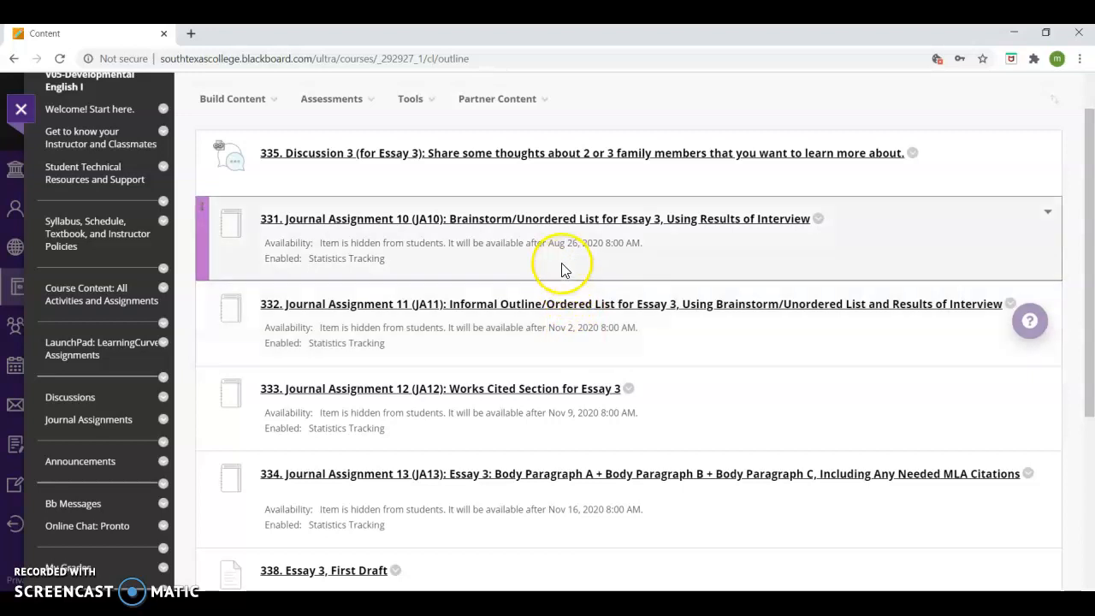
pyautogui.moveTo(578, 242)
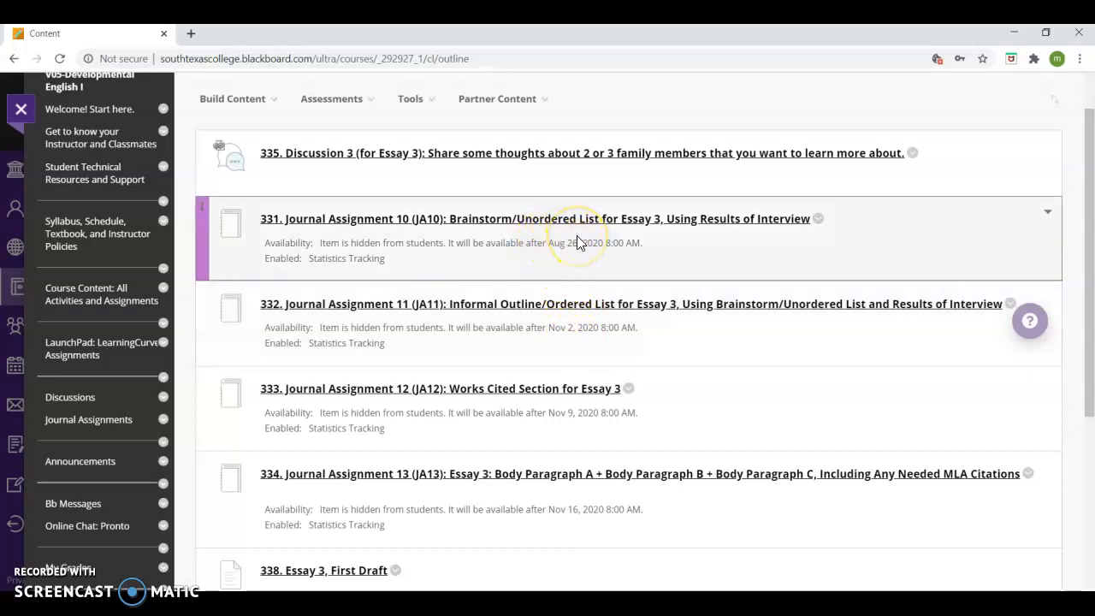
pyautogui.moveTo(527, 231)
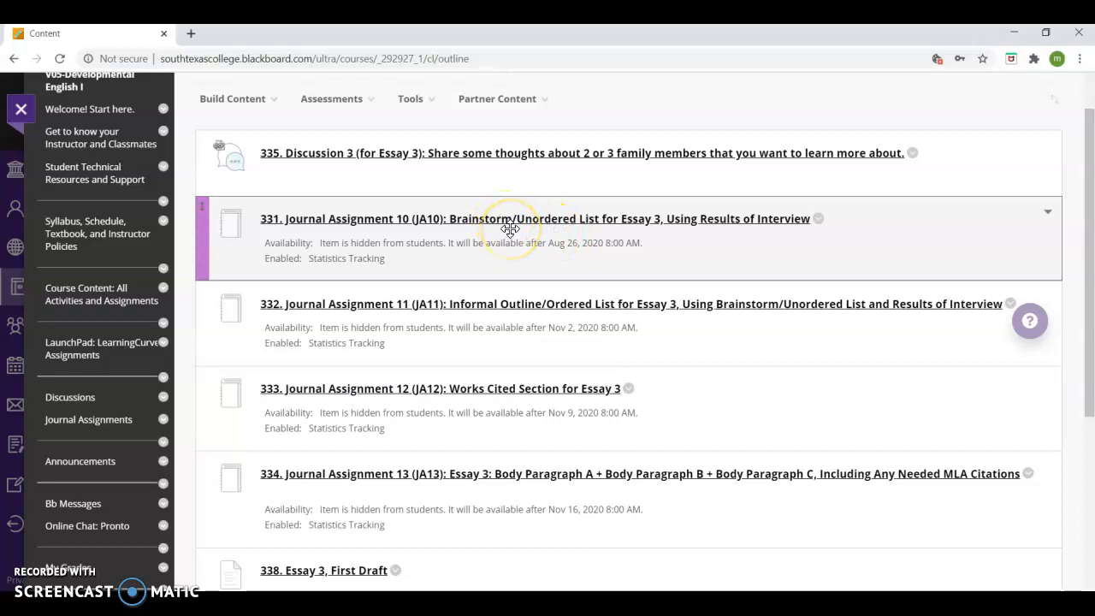
pyautogui.scroll(-3)
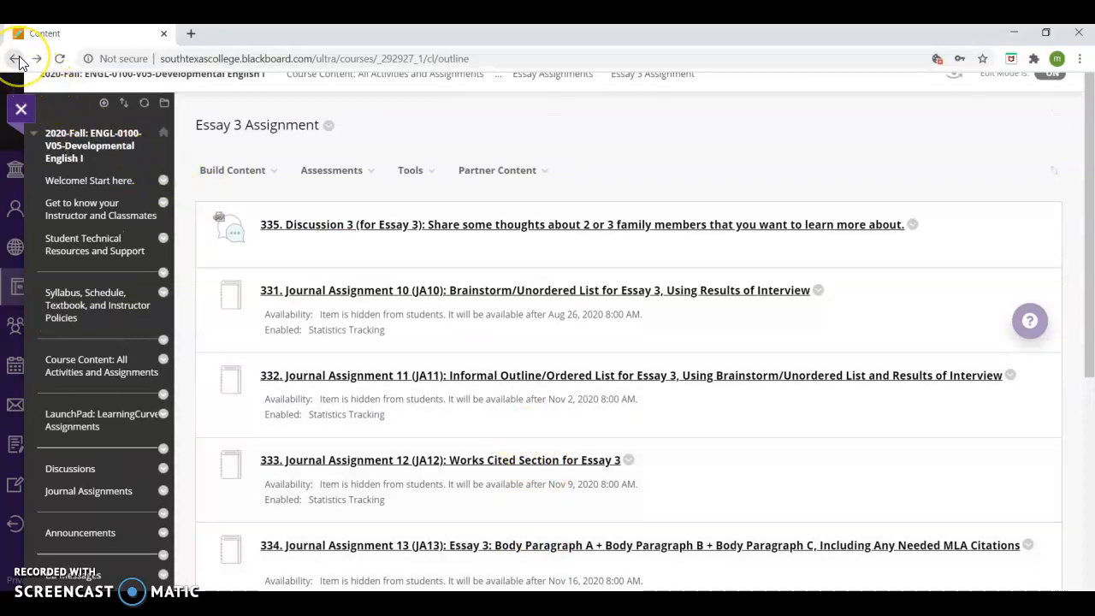
# Return to Essay Assignments and open the Syllabus, Schedule, Textbook, and Instructor Policies page.
pyautogui.click(14, 58)
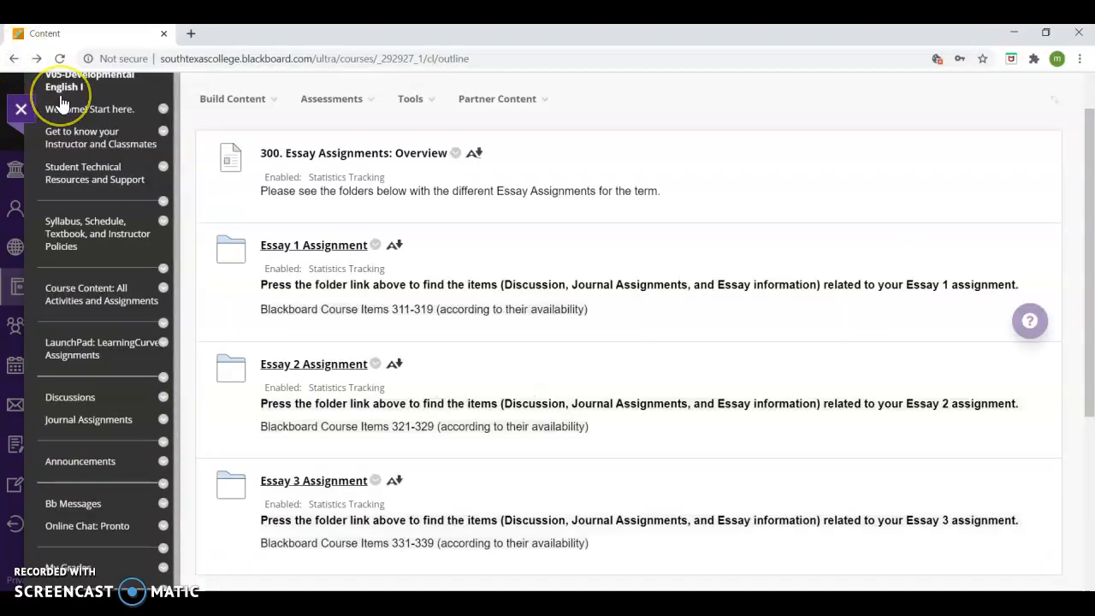
pyautogui.moveTo(64, 98)
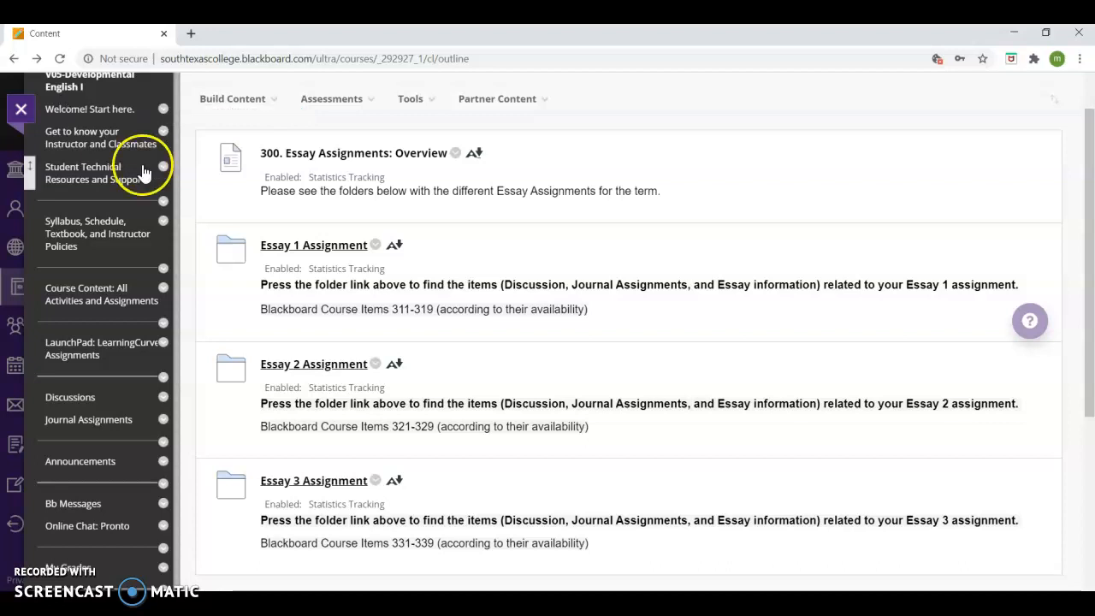
pyautogui.moveTo(102, 239)
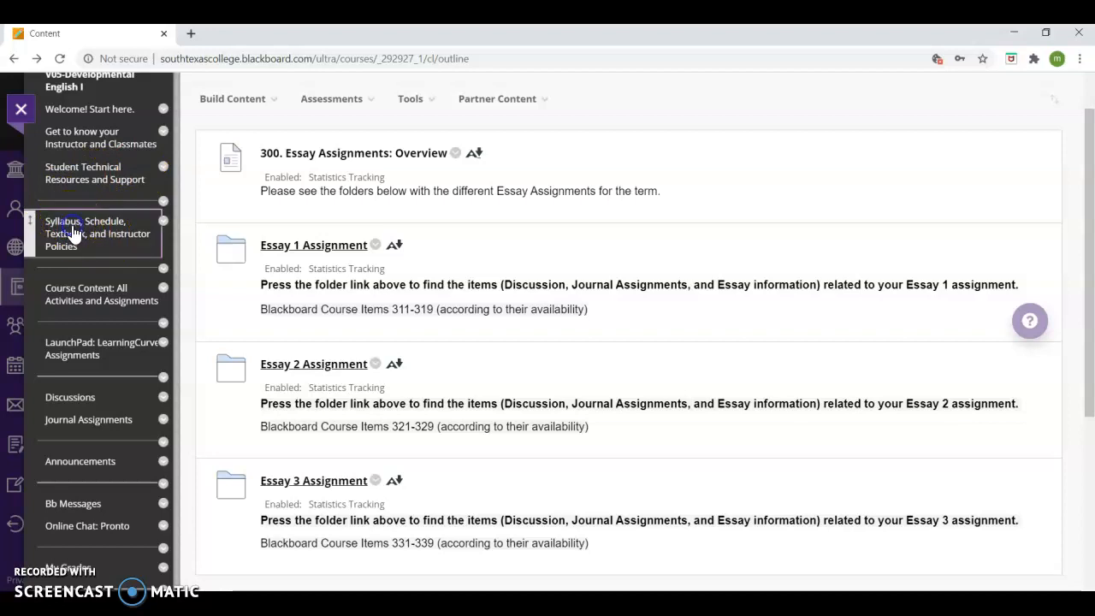
pyautogui.click(97, 233)
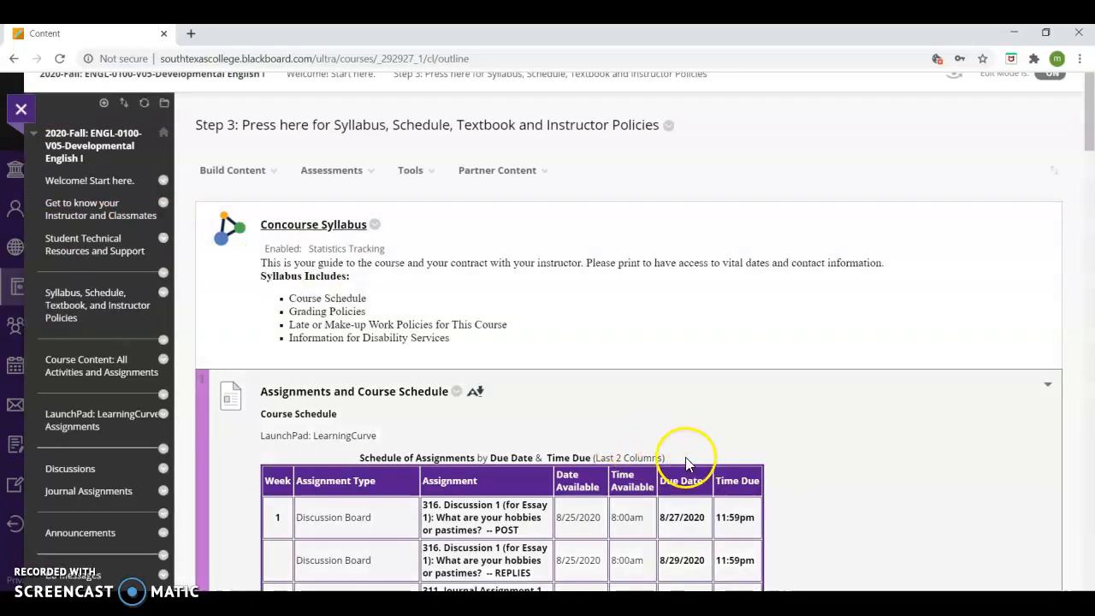
pyautogui.scroll(-3)
pyautogui.write('Essay 3')
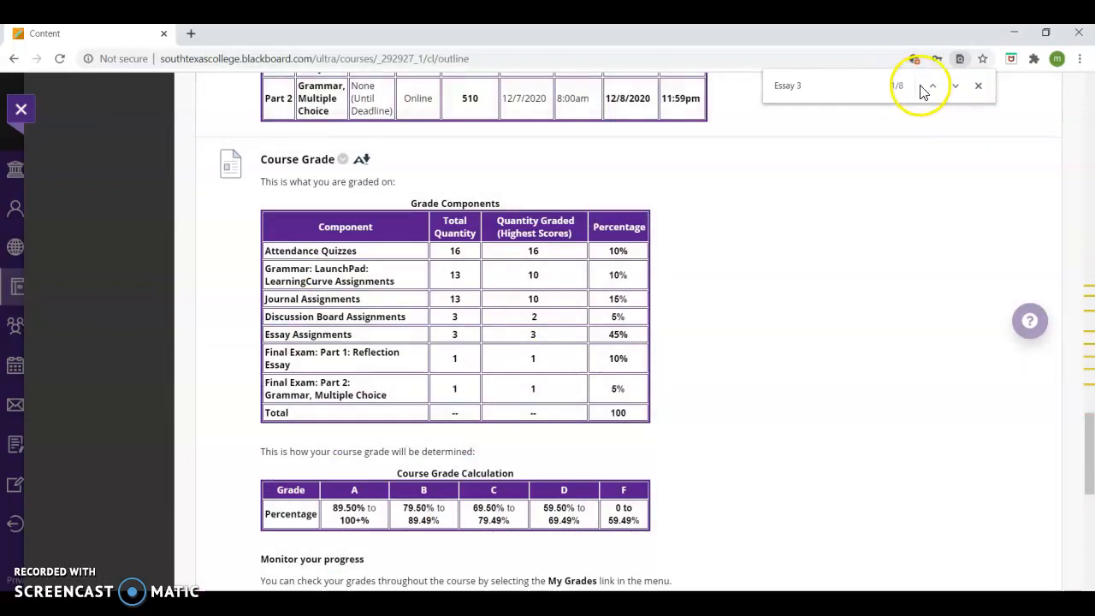
# Step through the 'Essay 3' matches in the schedule up to the Final Draft, then close search.
pyautogui.click(954, 85)
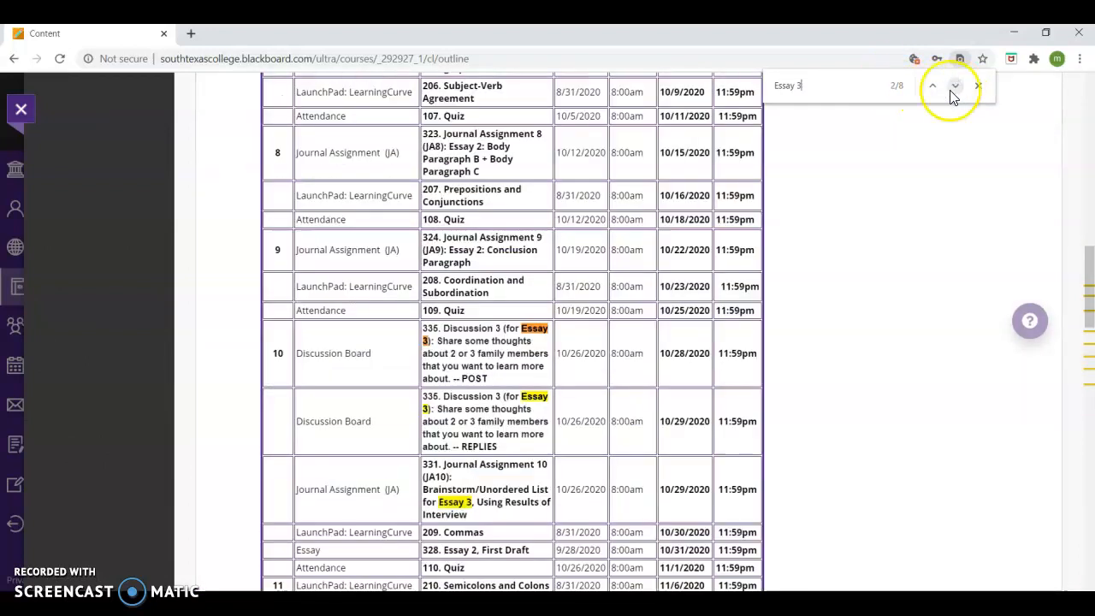
pyautogui.click(956, 86)
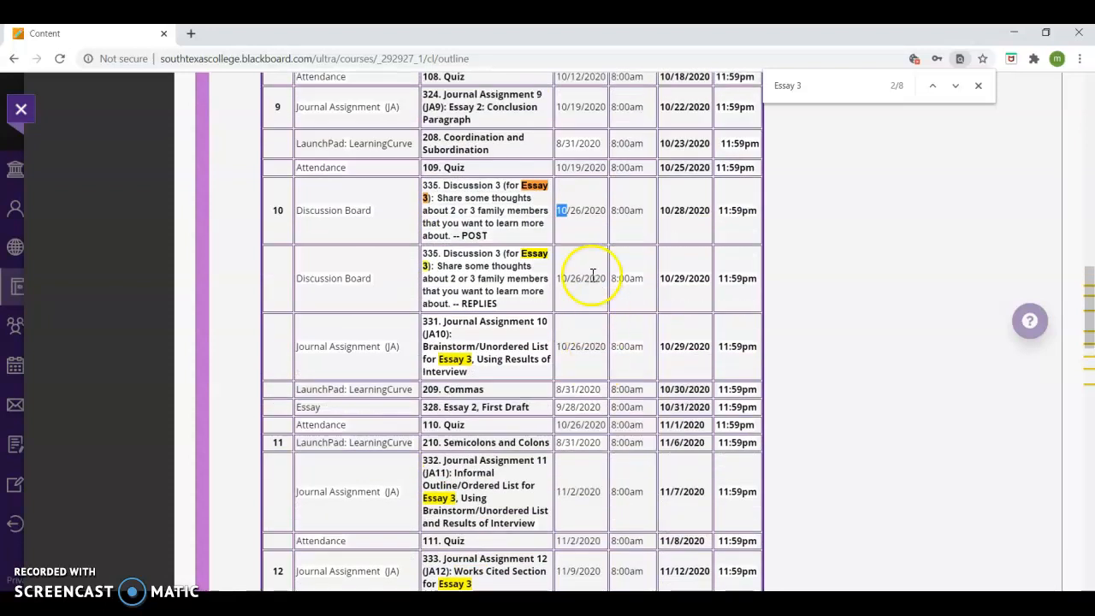
pyautogui.scroll(-3)
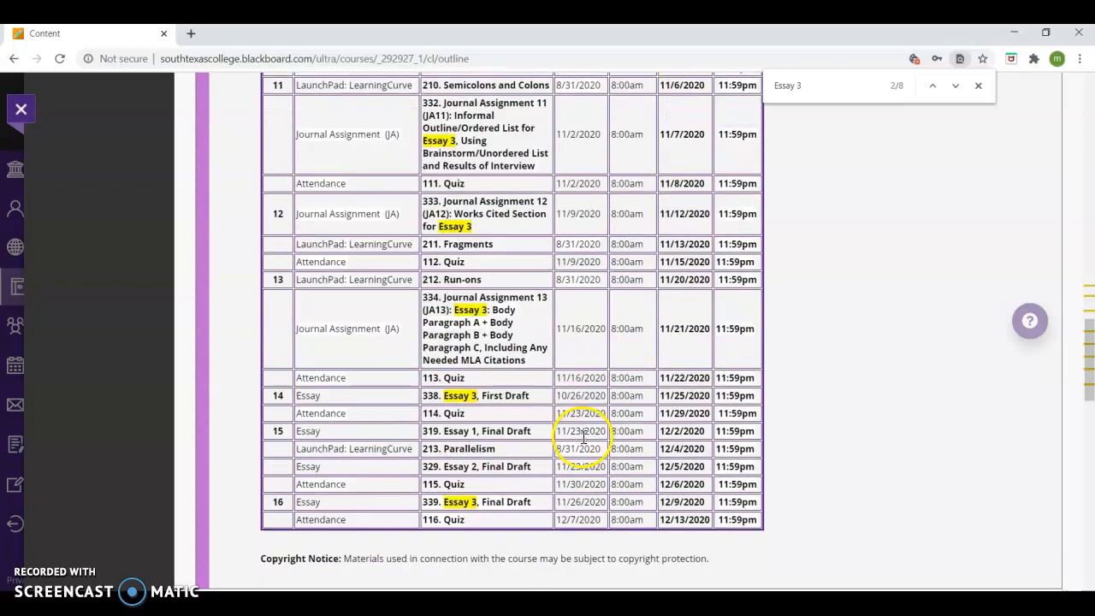
pyautogui.click(956, 85)
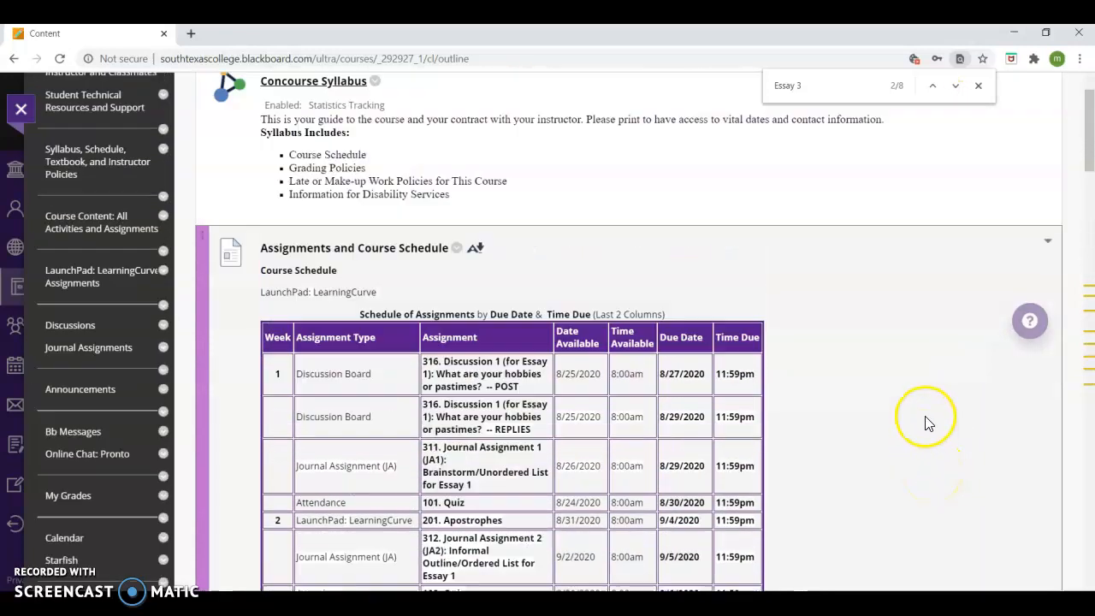
pyautogui.scroll(-3)
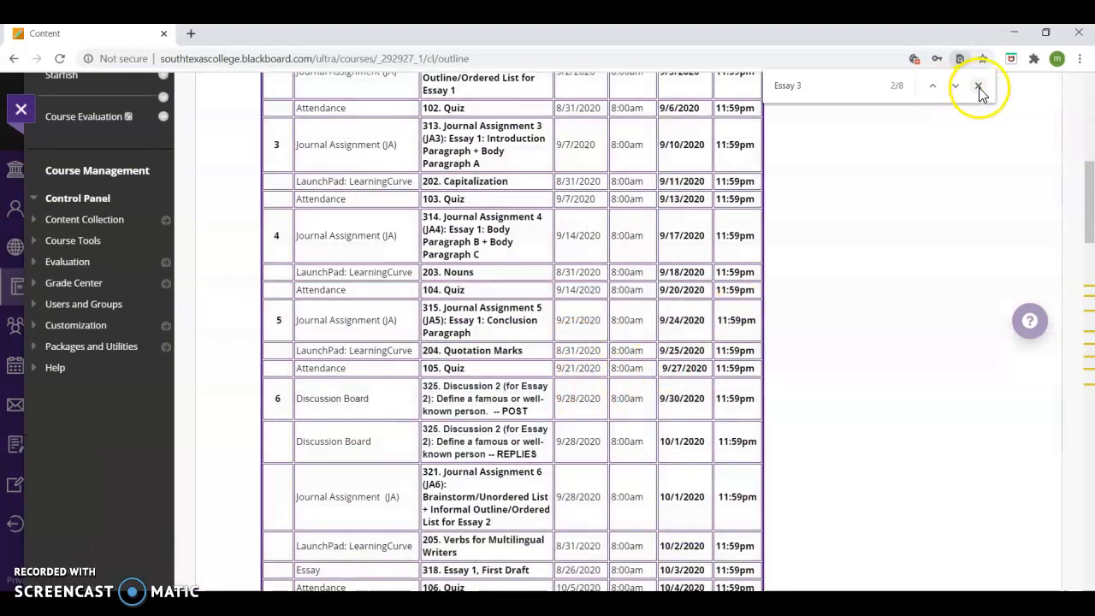
pyautogui.click(979, 85)
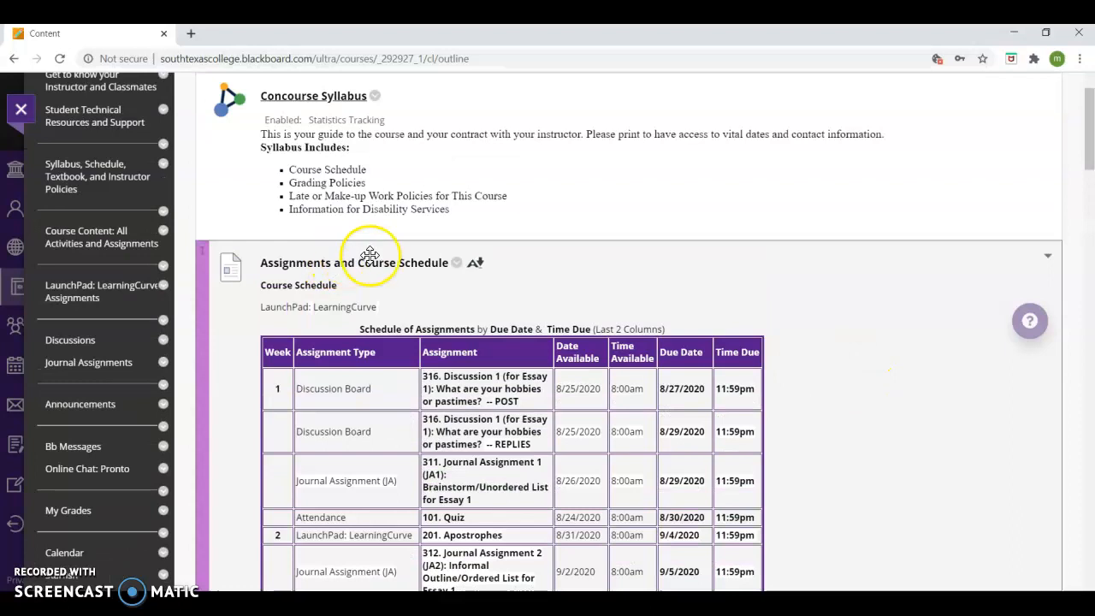
# Scroll Course Content: All Activities and Assignments down to the Week 1–3 folders.
pyautogui.scroll(-3)
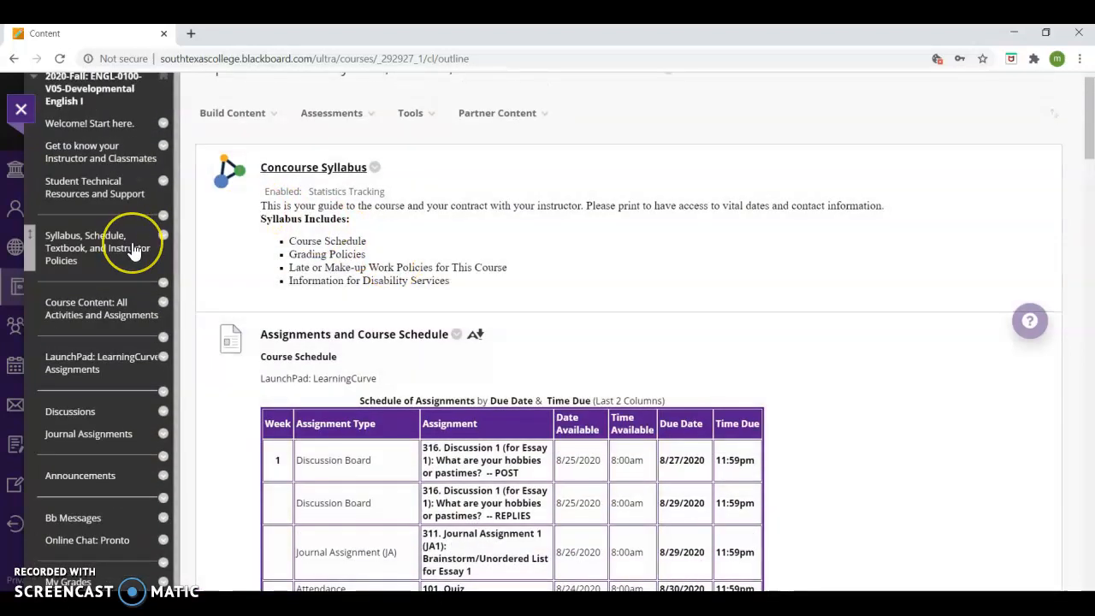
pyautogui.moveTo(132, 248)
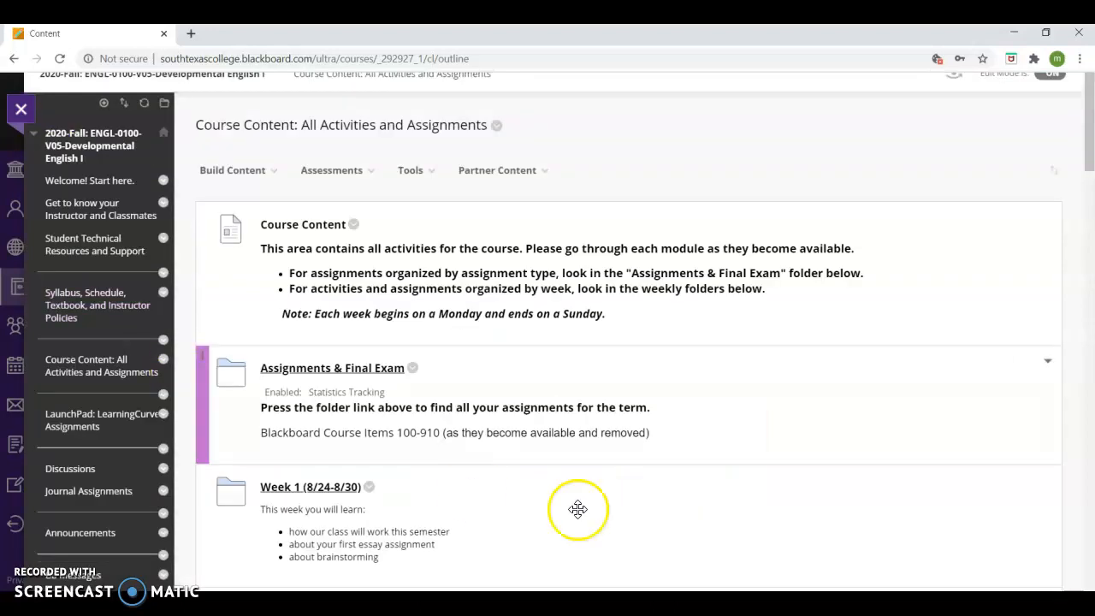
pyautogui.scroll(-3)
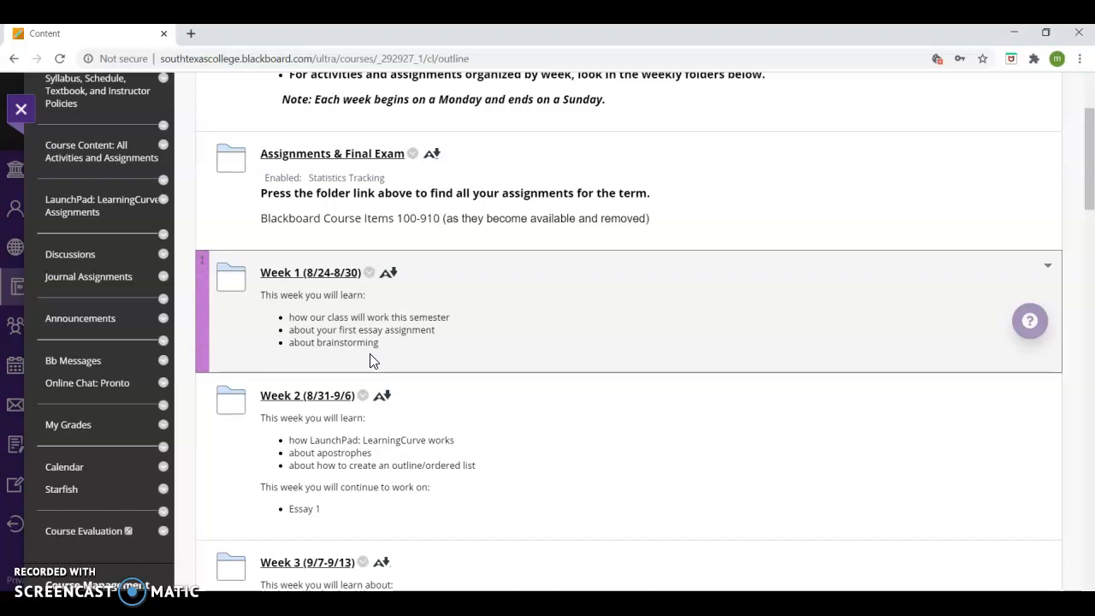
pyautogui.scroll(-3)
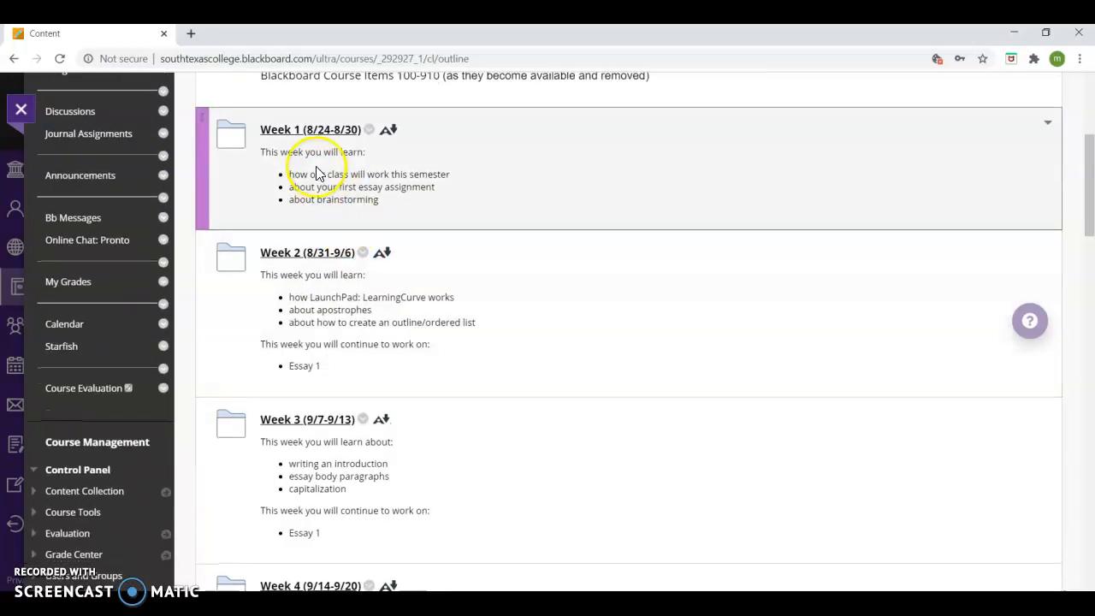